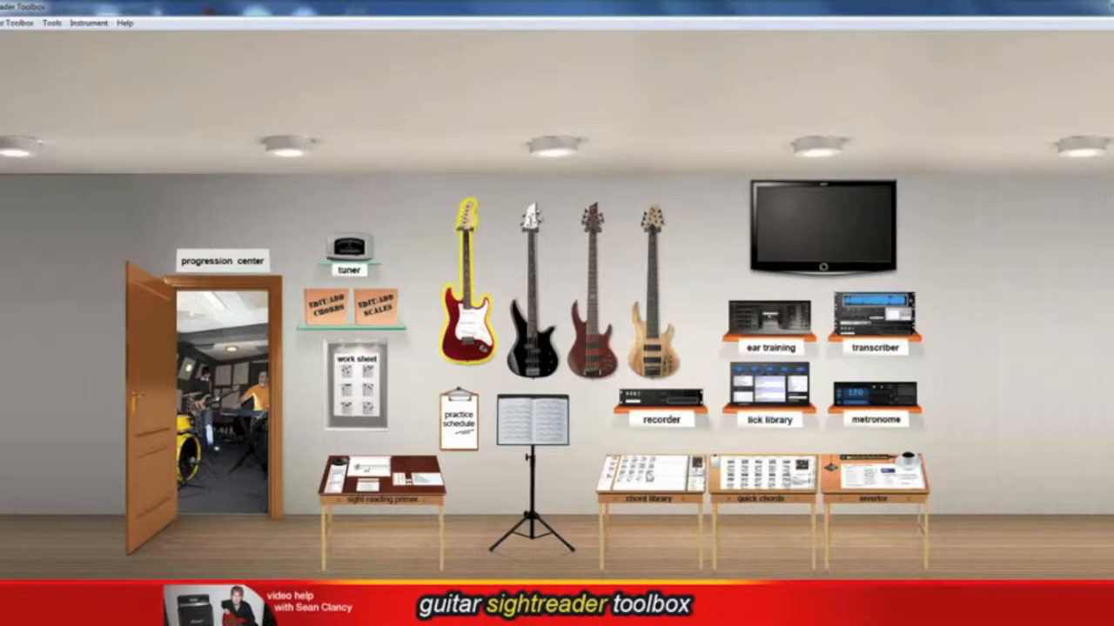
Enter the Chord Library from the Toolbox room, showing a blank page of empty chord boxes
click(662, 496)
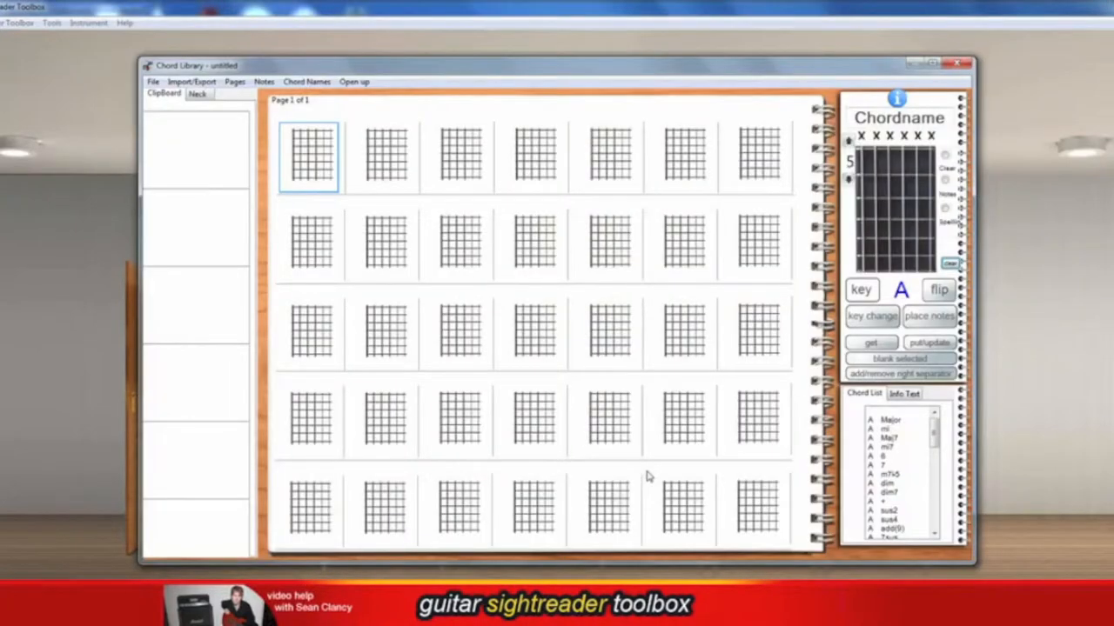
mouse_move(623, 166)
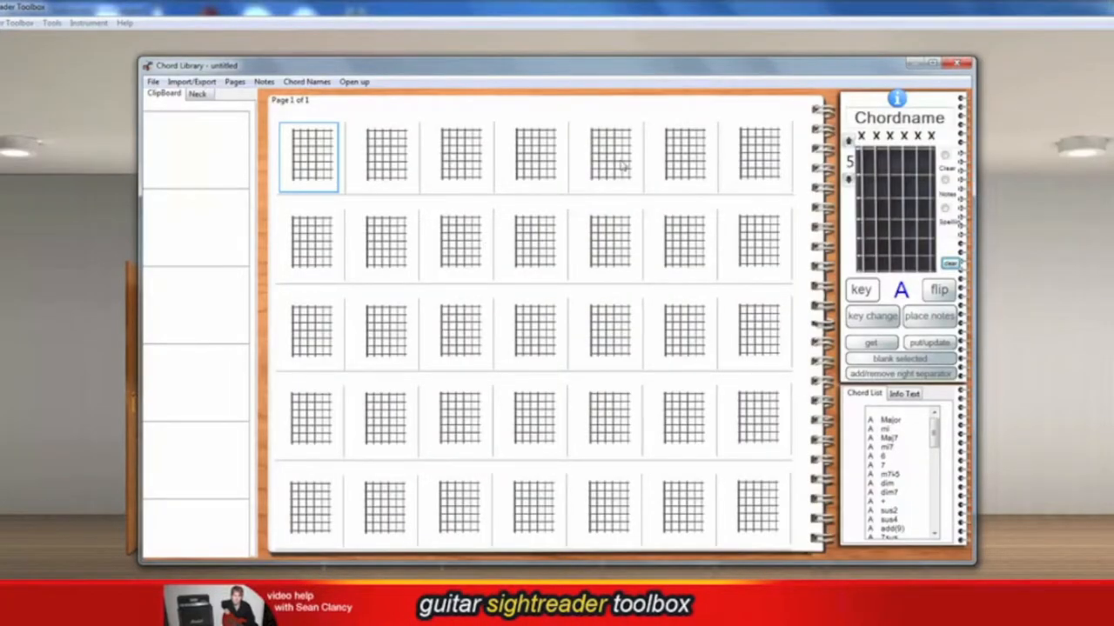
mouse_move(584, 179)
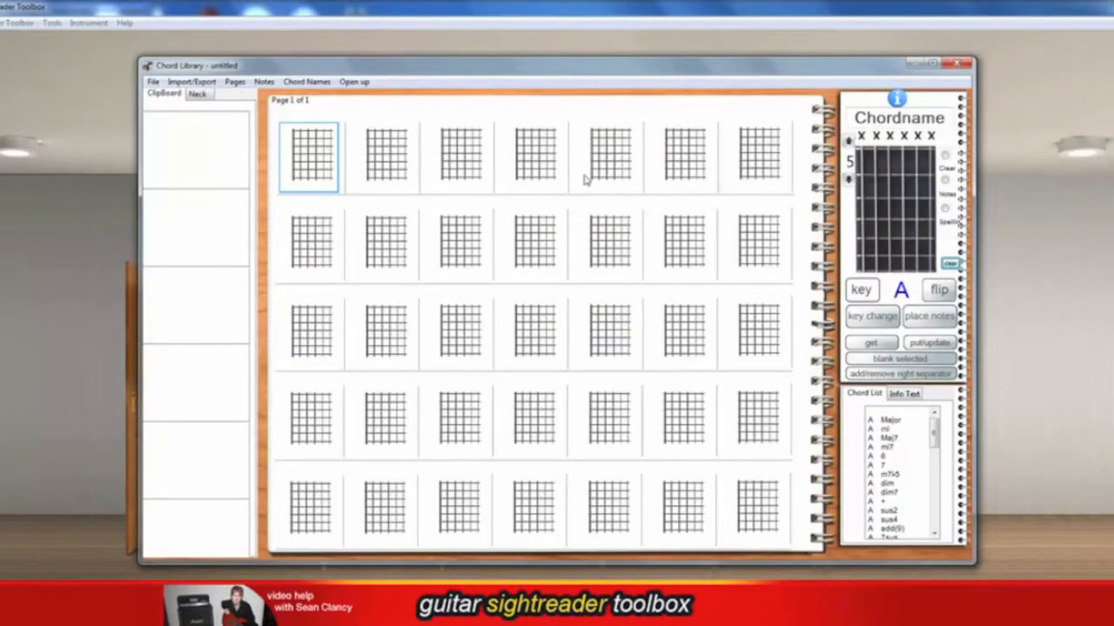
mouse_move(598, 177)
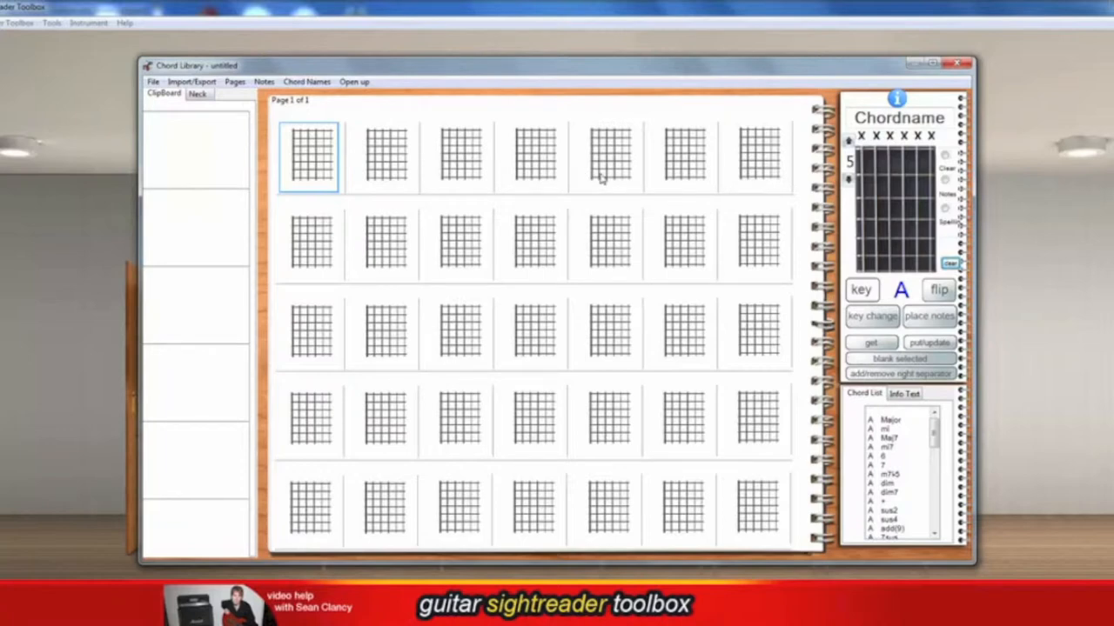
mouse_move(601, 182)
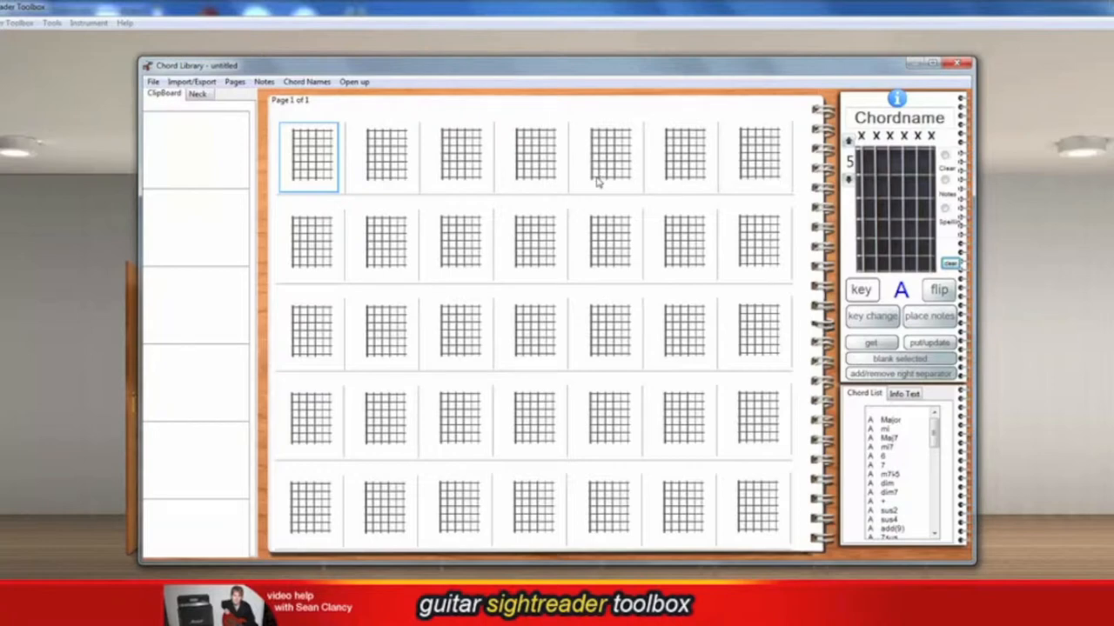
mouse_move(334, 162)
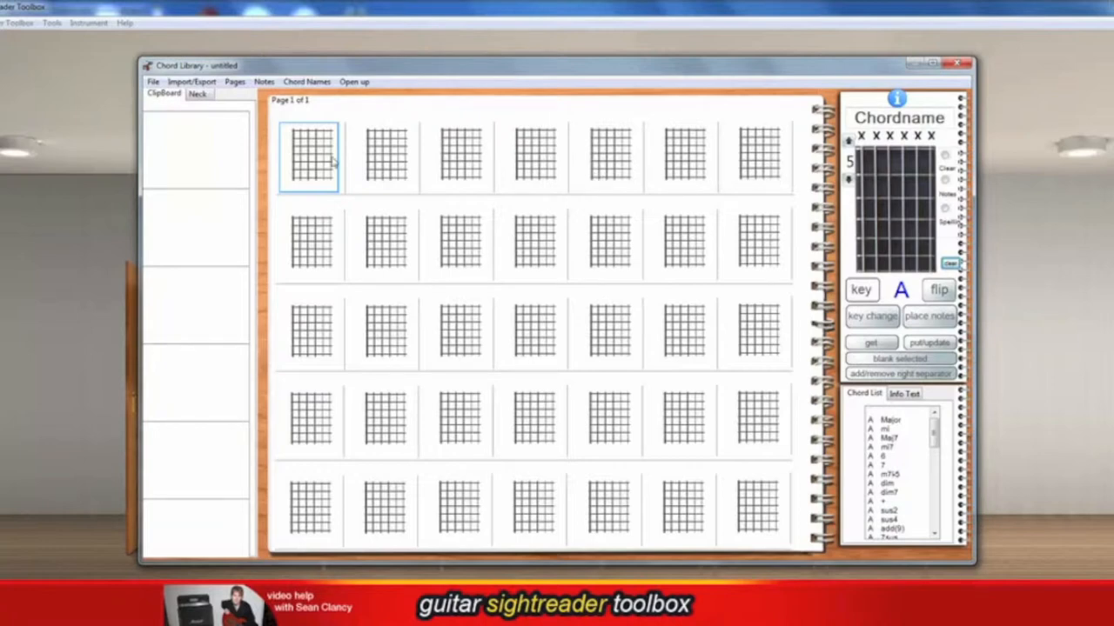
mouse_move(734, 167)
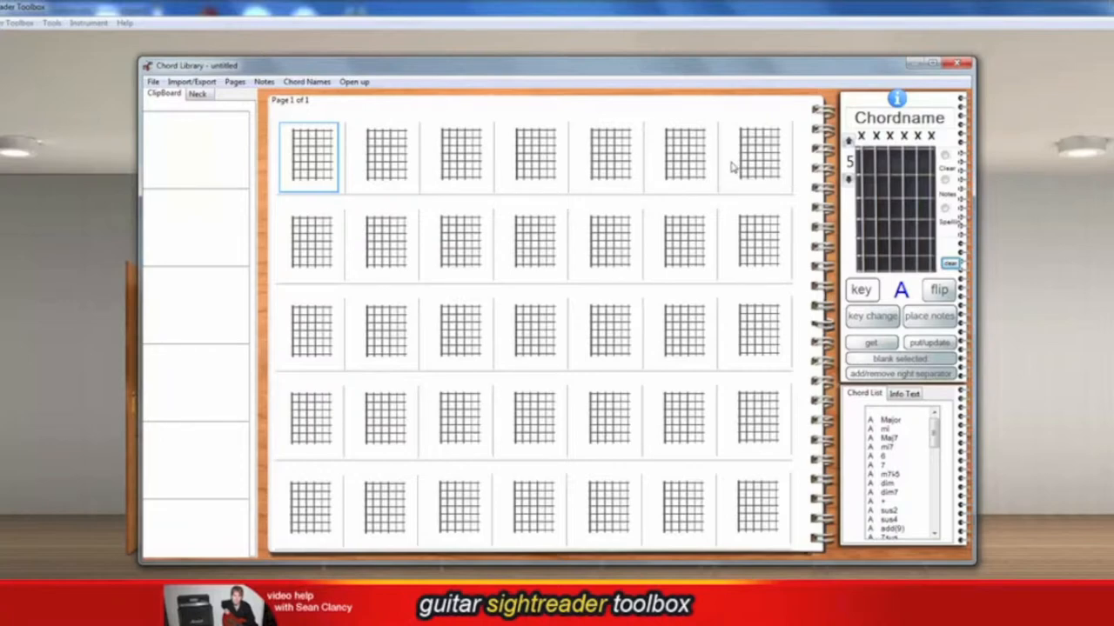
mouse_move(730, 169)
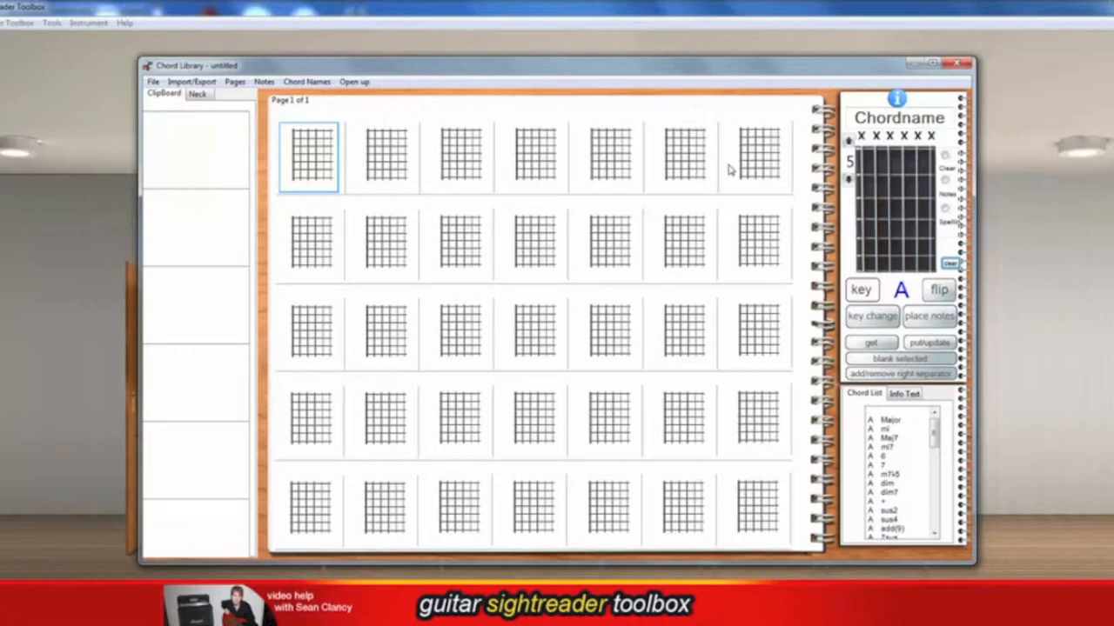
mouse_move(251, 166)
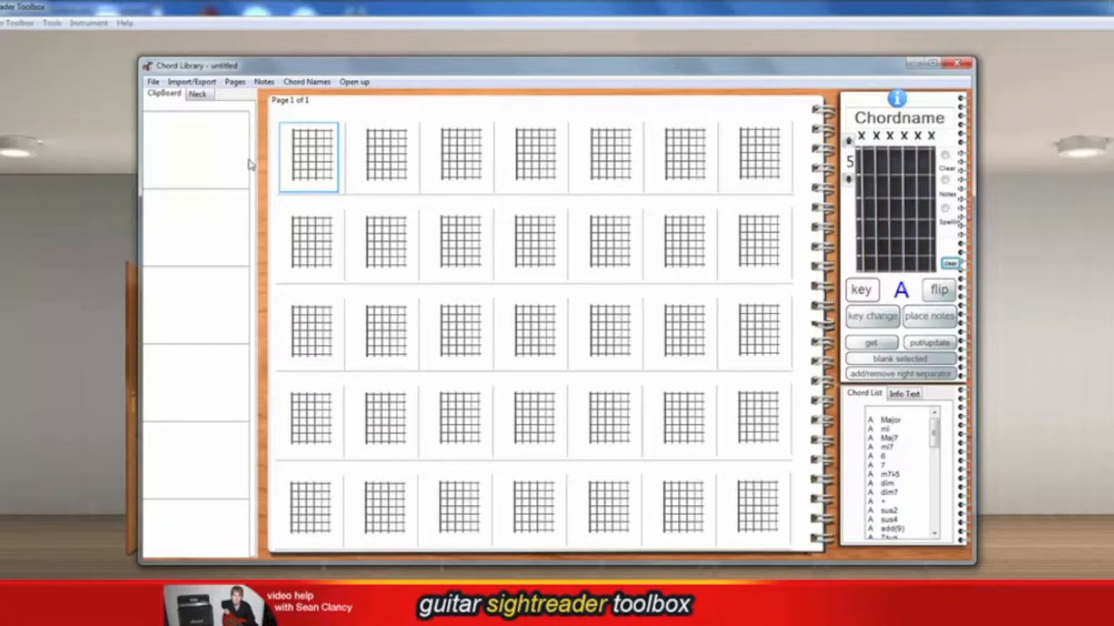
mouse_move(389, 167)
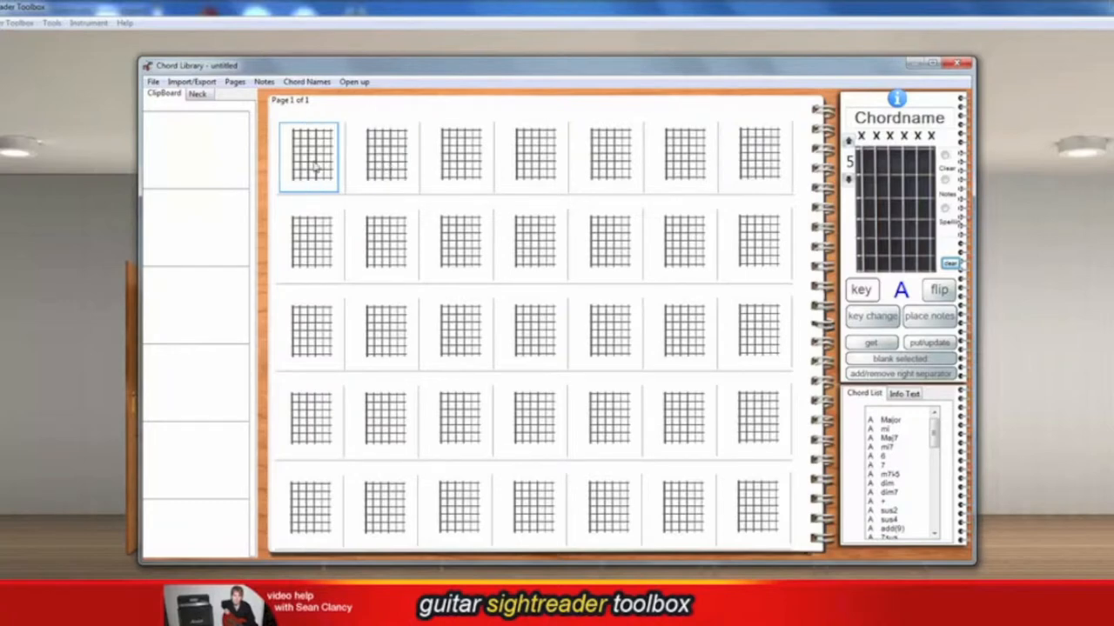
mouse_move(400, 172)
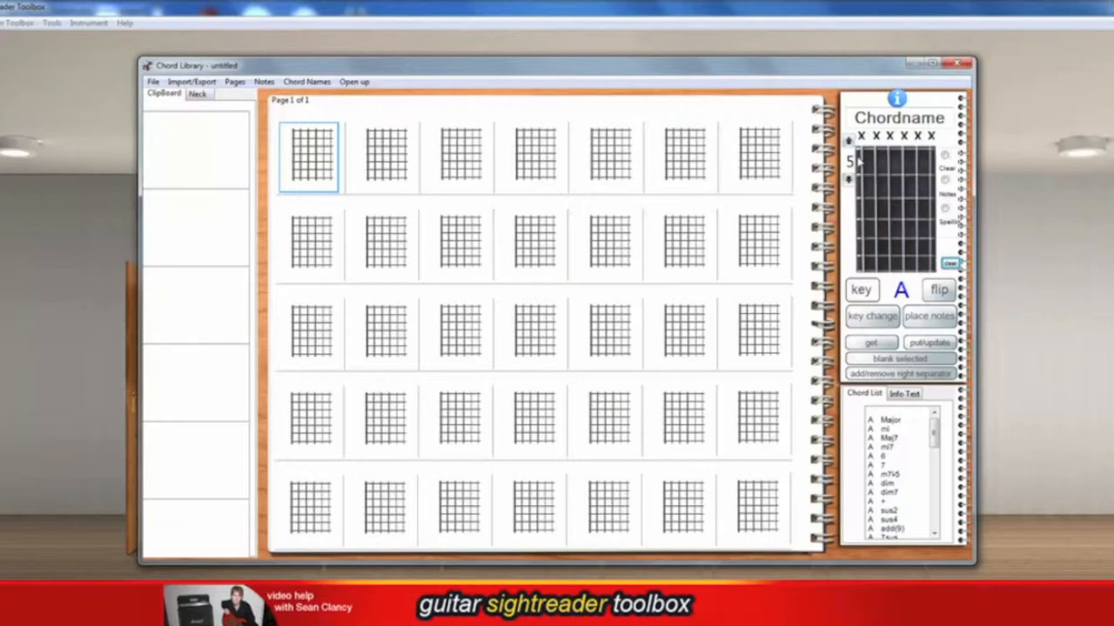
Mark the fifth-fret barre shape on the fretboard and name it as a Major chord
click(877, 209)
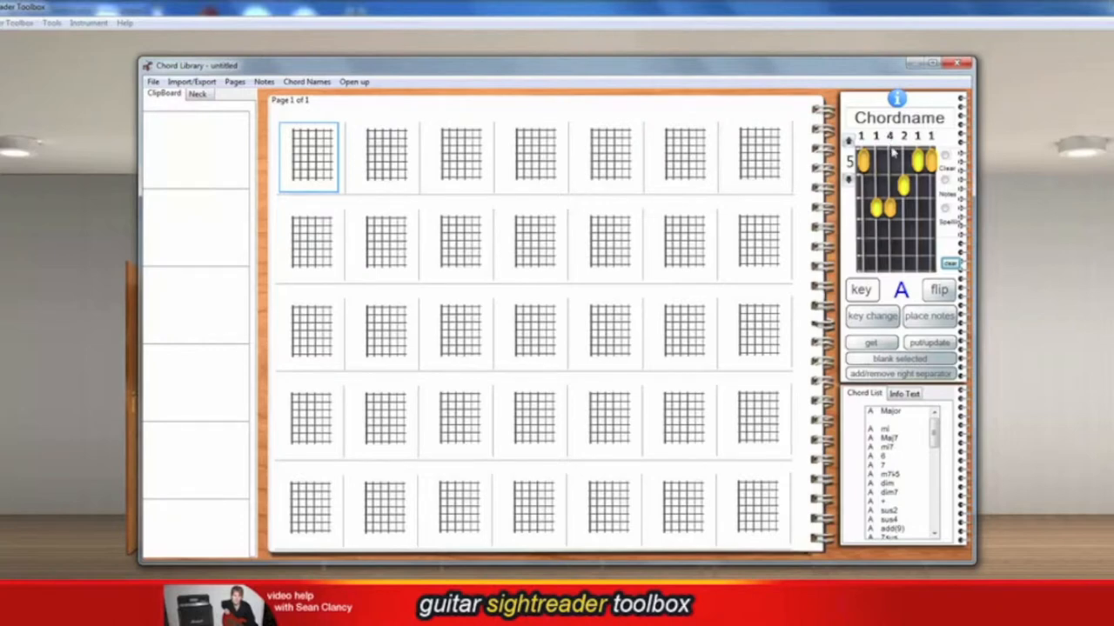
mouse_move(887, 148)
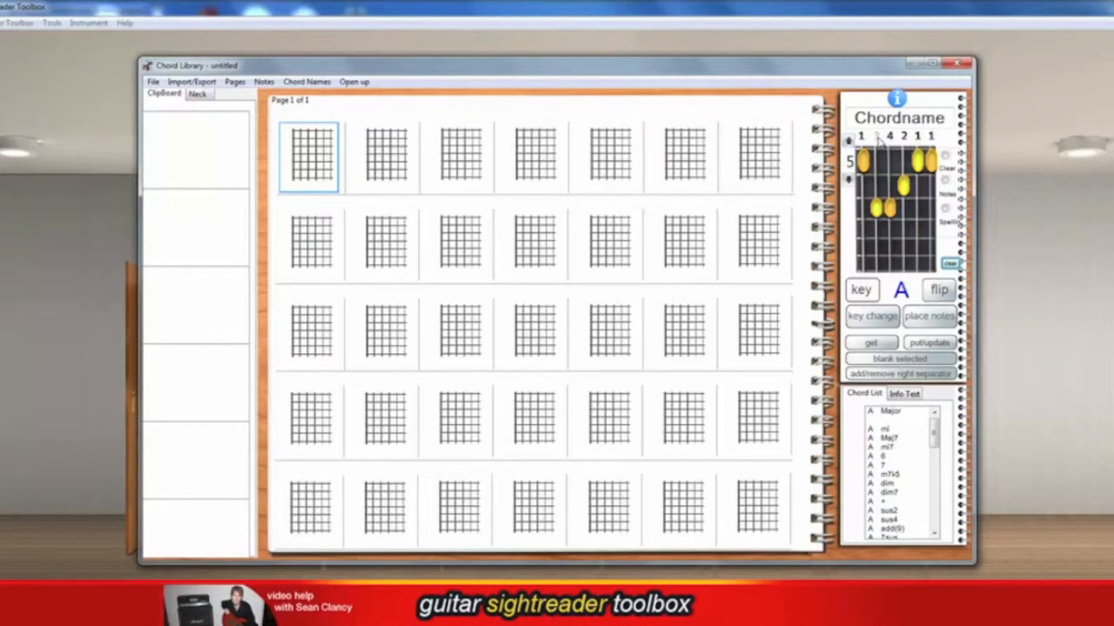
mouse_move(887, 143)
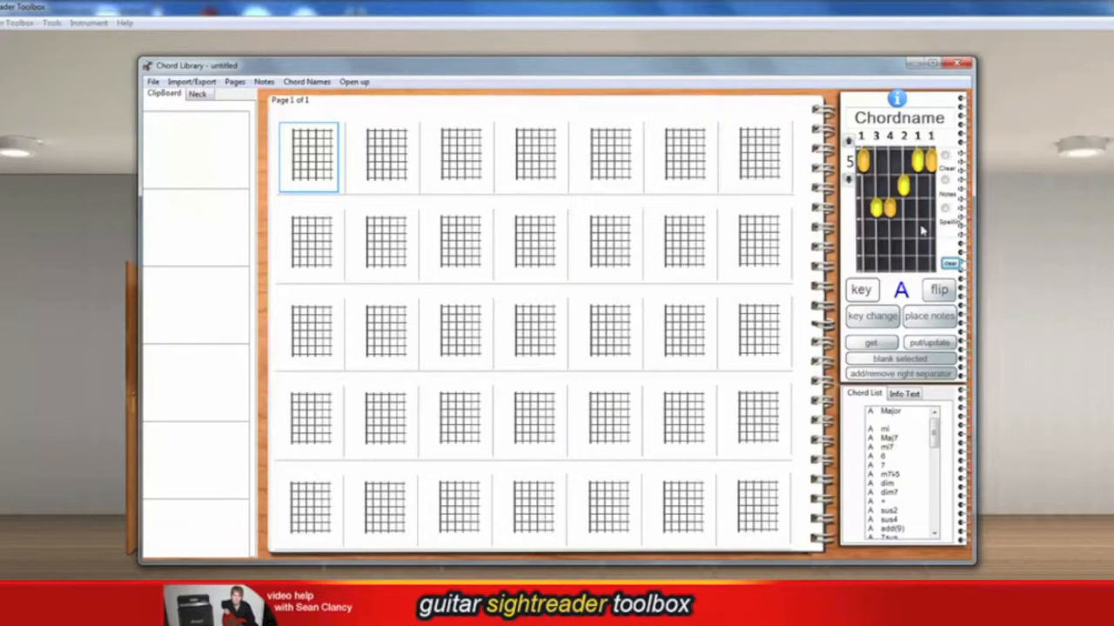
mouse_move(874, 327)
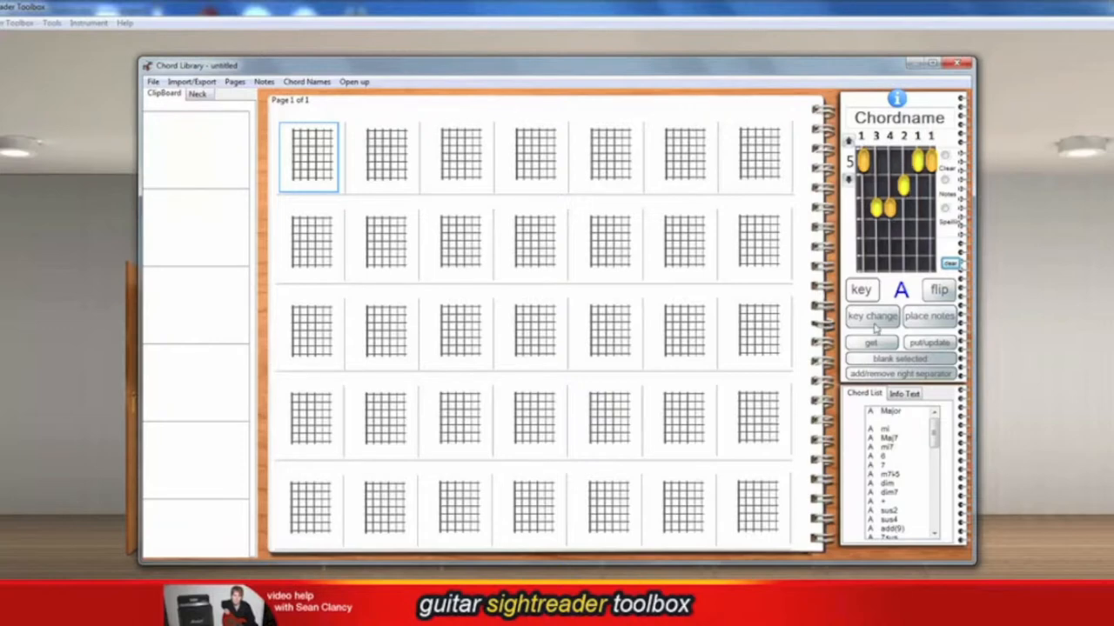
click(891, 411)
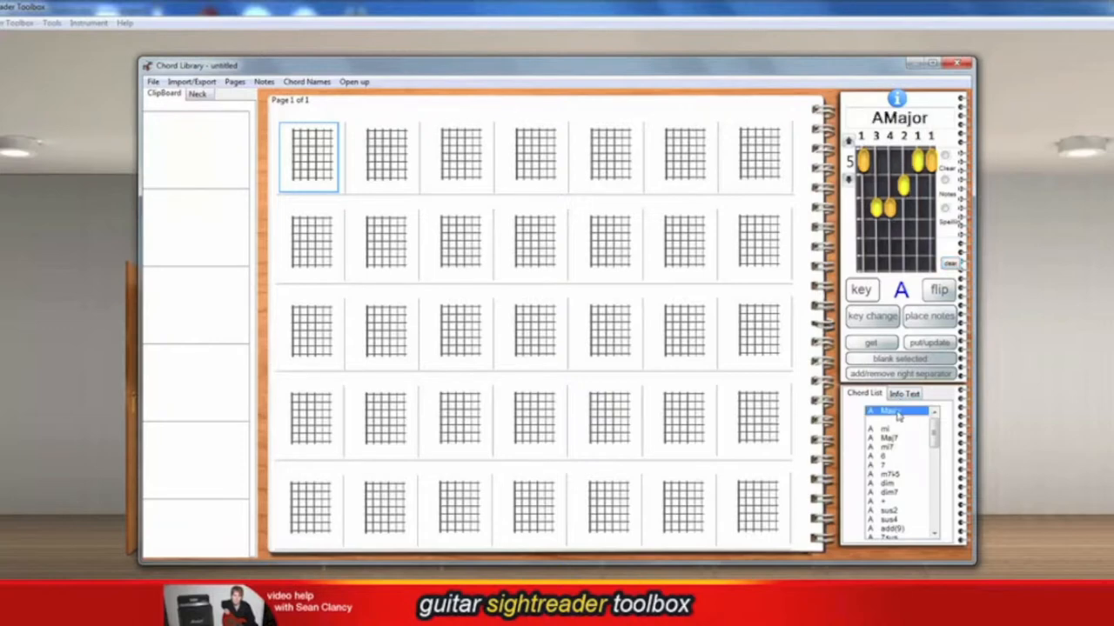
mouse_move(895, 424)
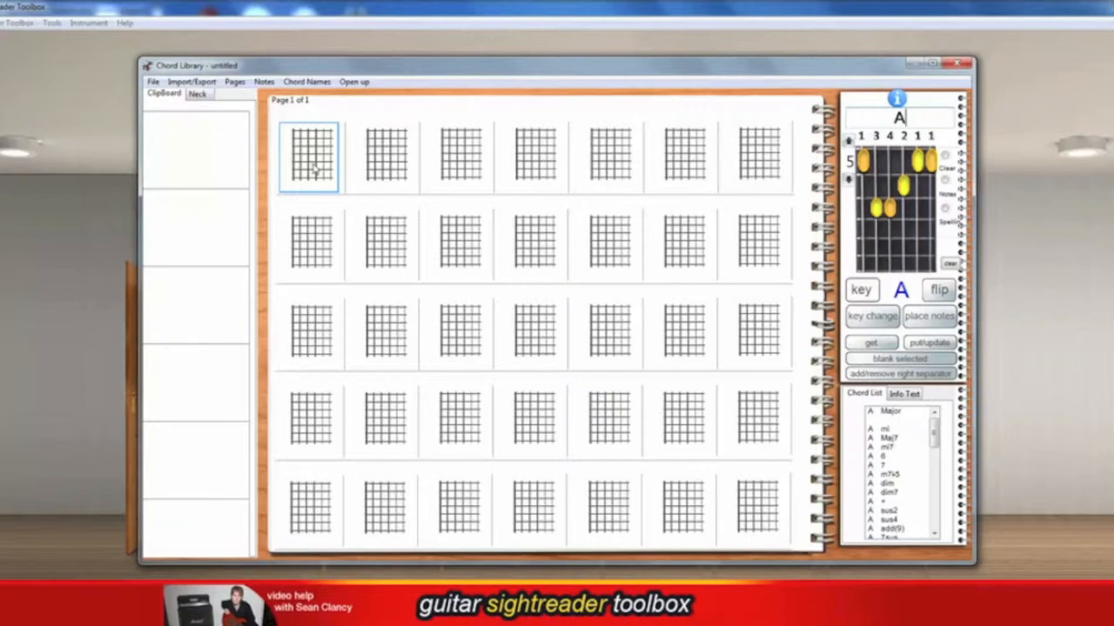
mouse_move(339, 174)
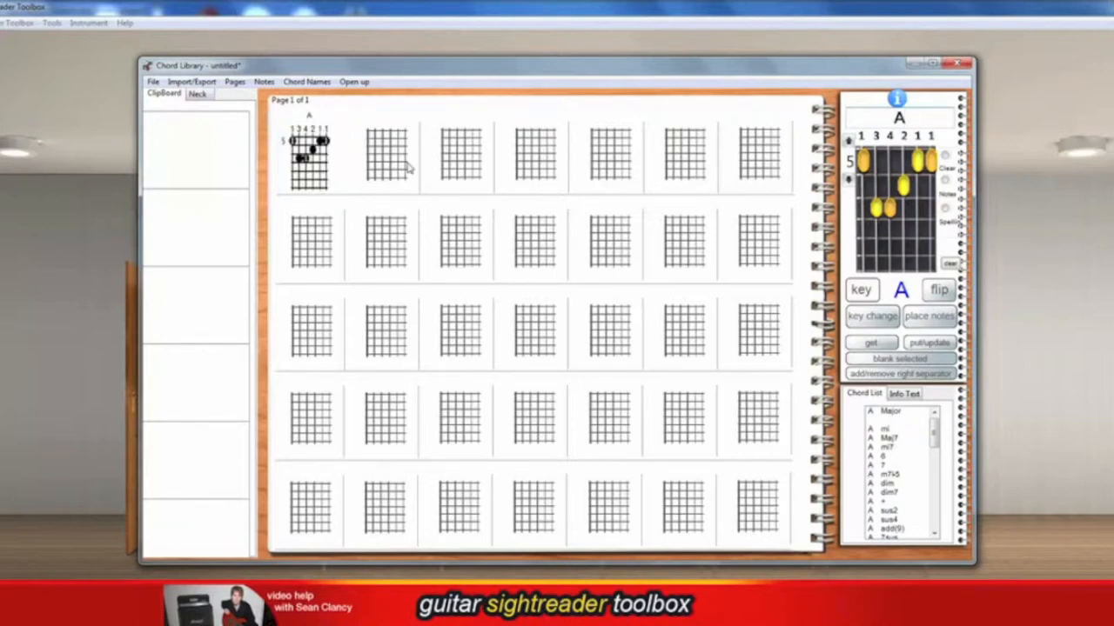
Display the A chord's notes on the full guitar neck view
click(196, 94)
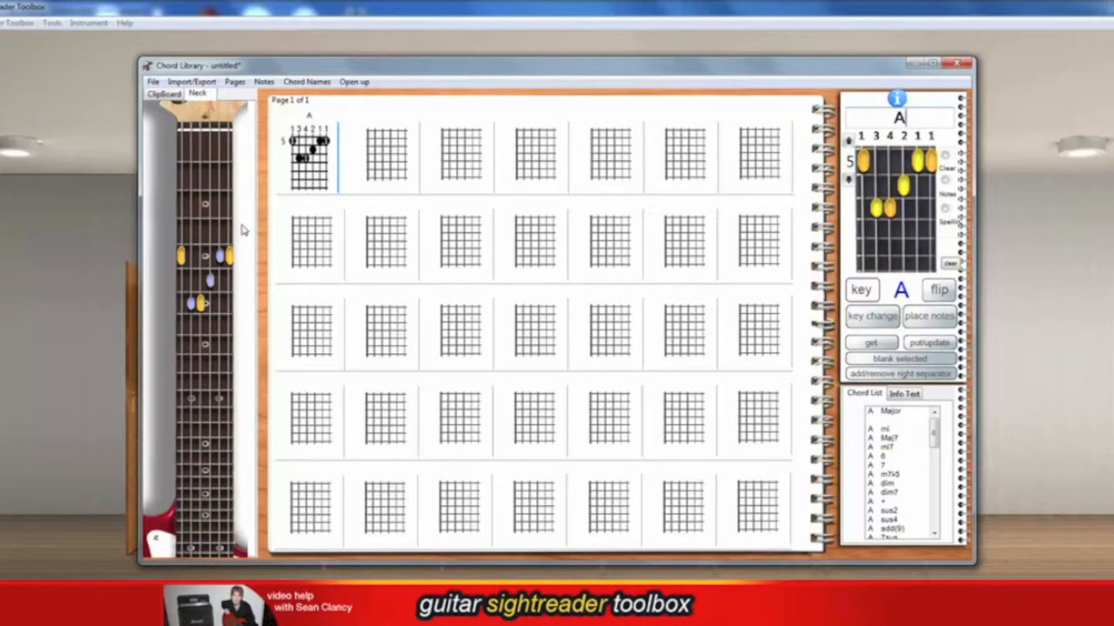
mouse_move(198, 253)
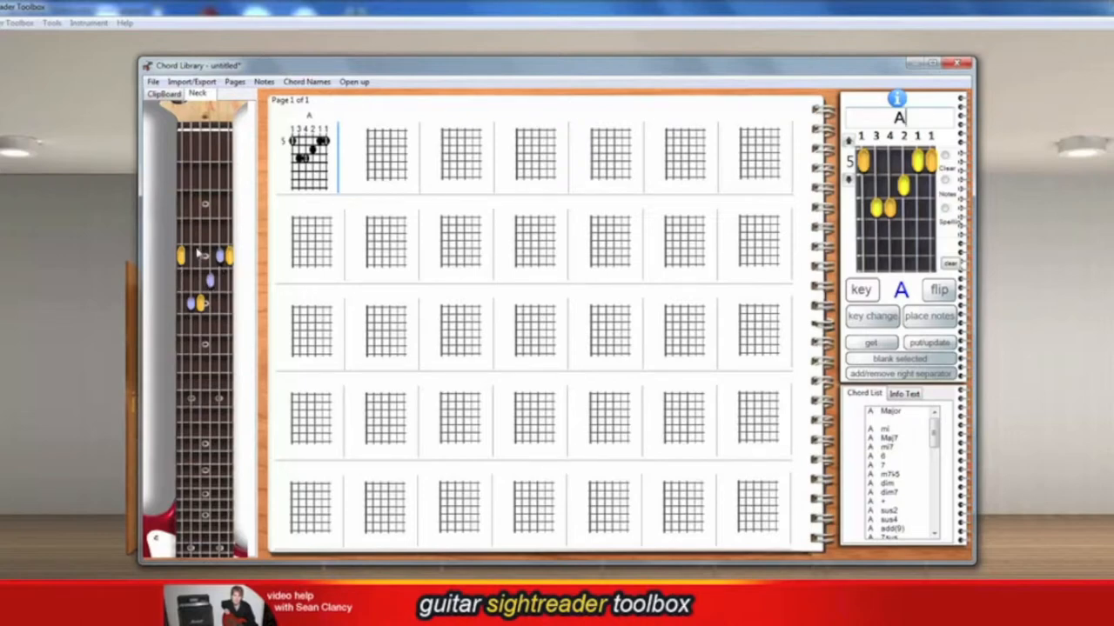
mouse_move(247, 240)
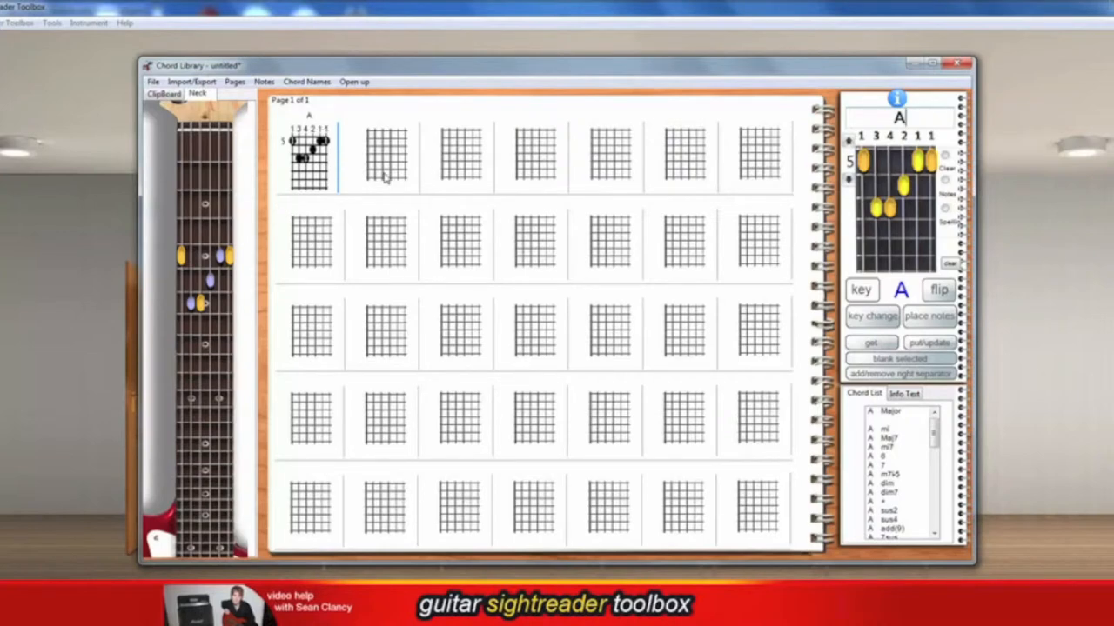
Select the second chord box, change the root note to D, and start marking fifth-fret notes
click(383, 157)
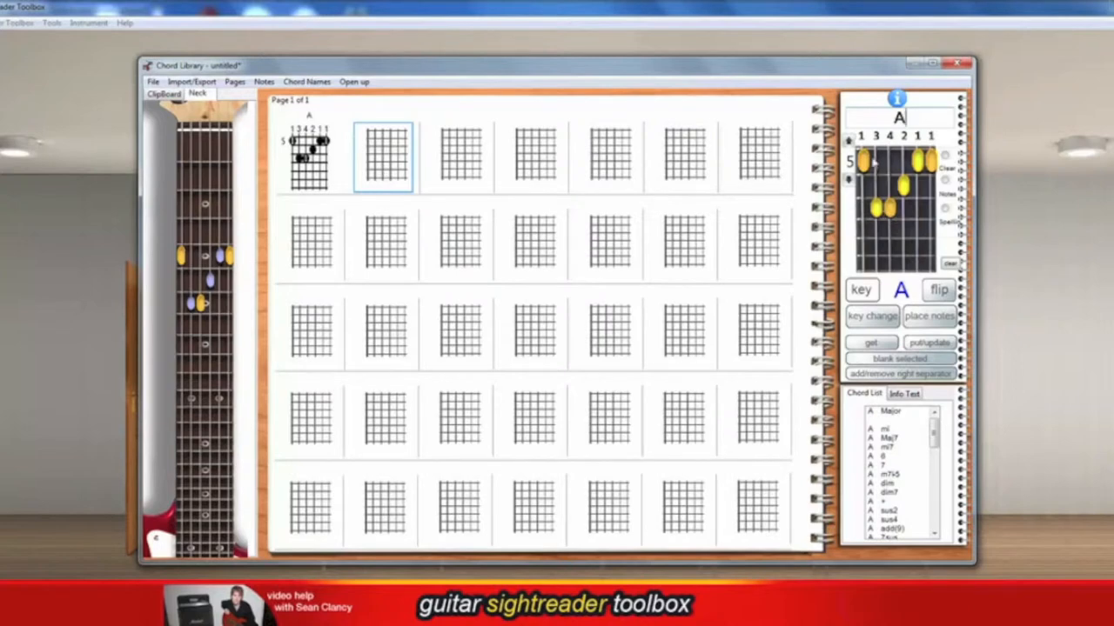
mouse_move(901, 164)
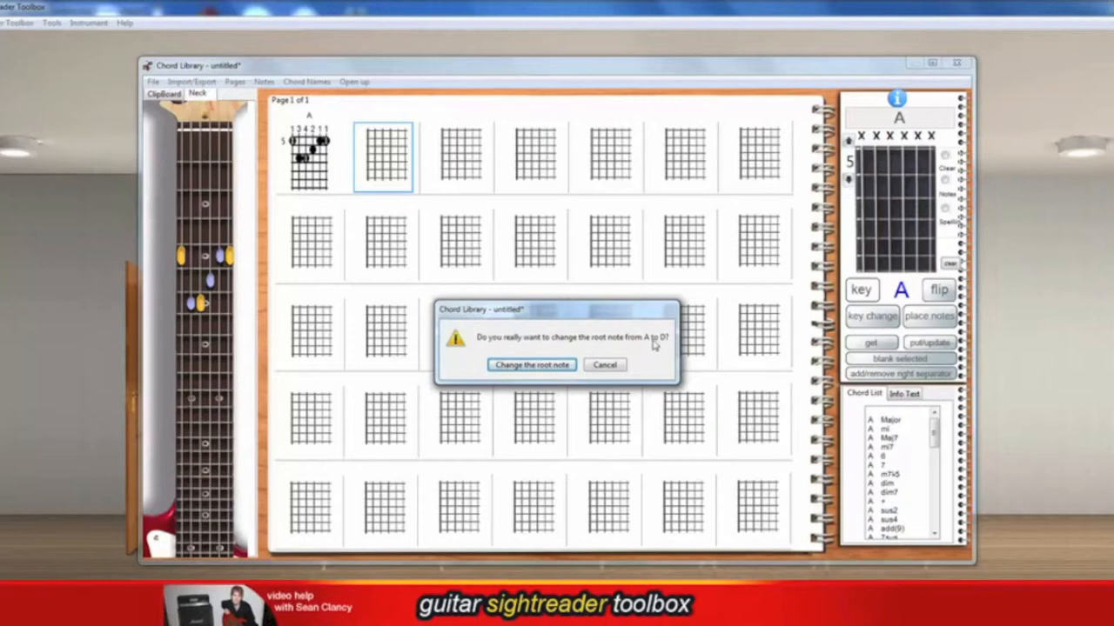
click(531, 365)
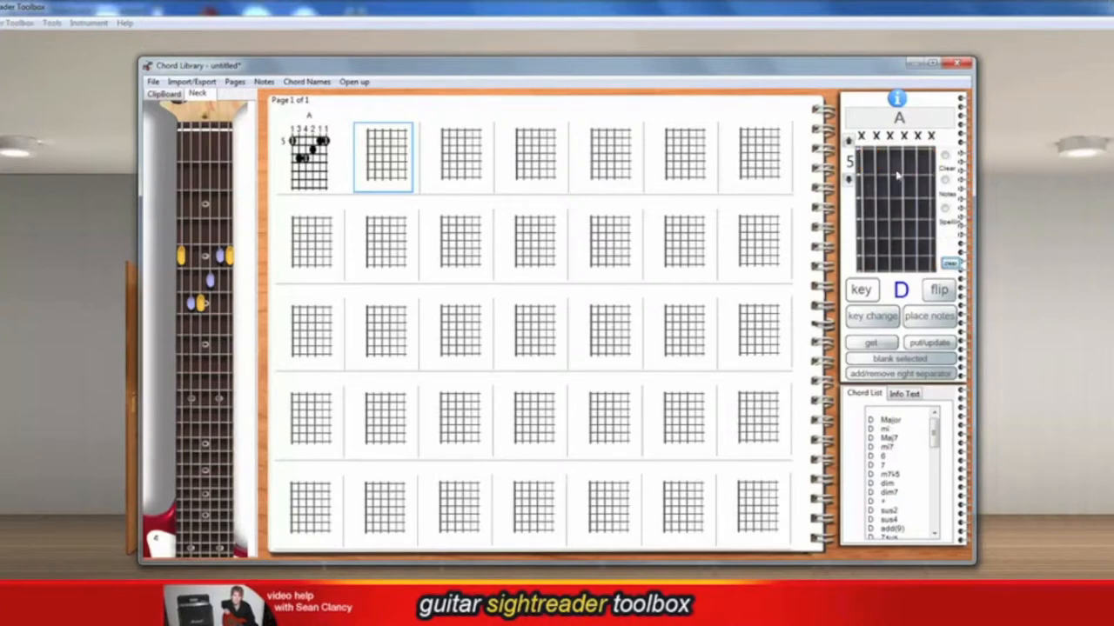
click(874, 156)
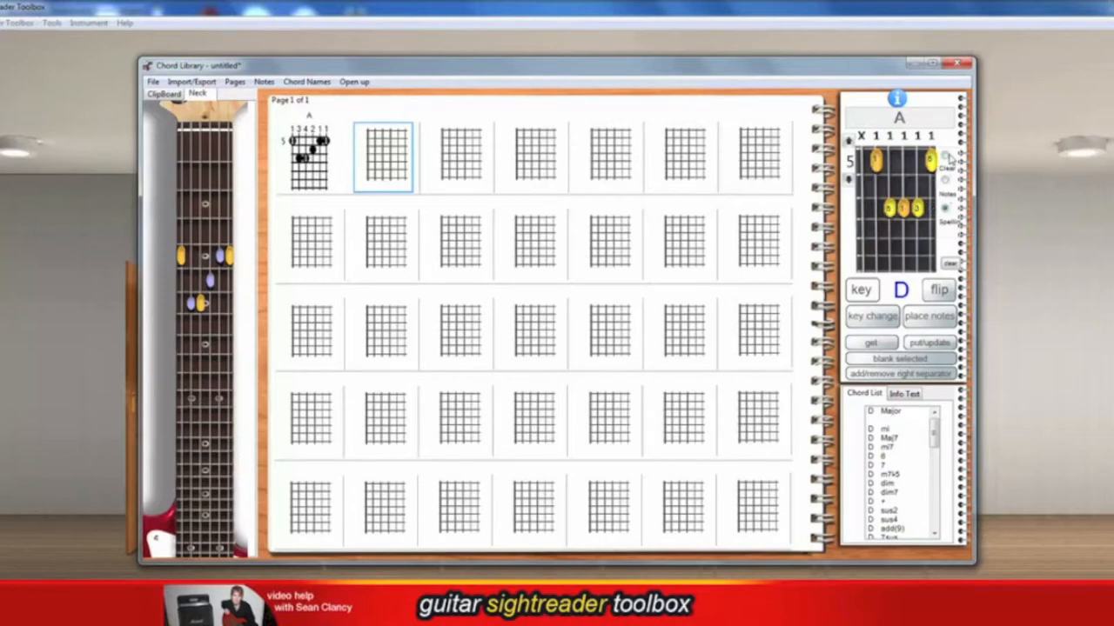
mouse_move(438, 205)
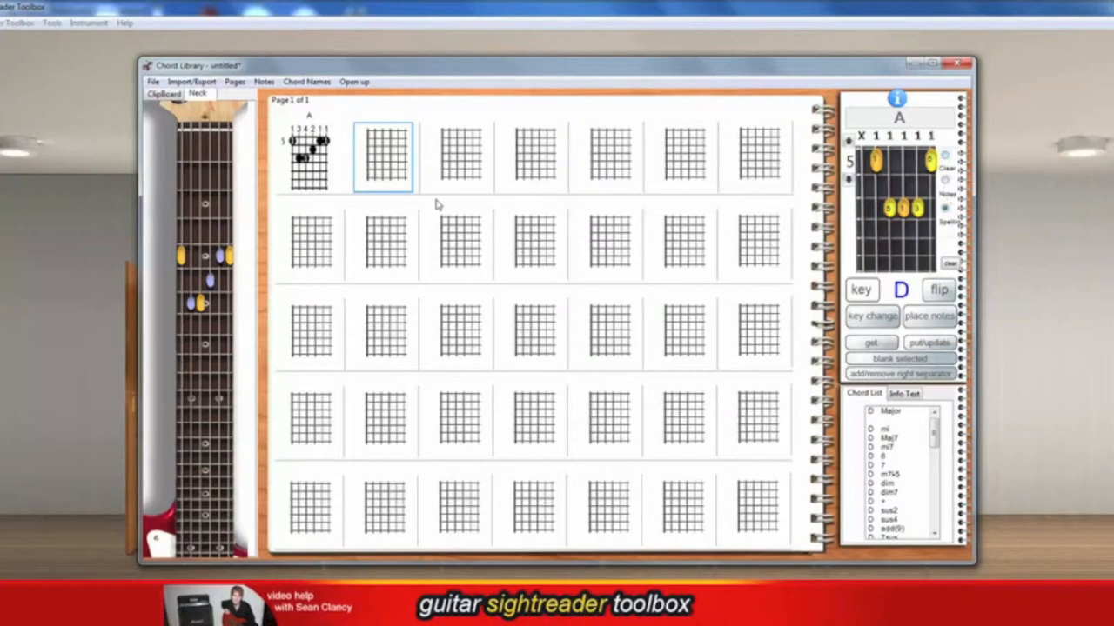
mouse_move(930, 339)
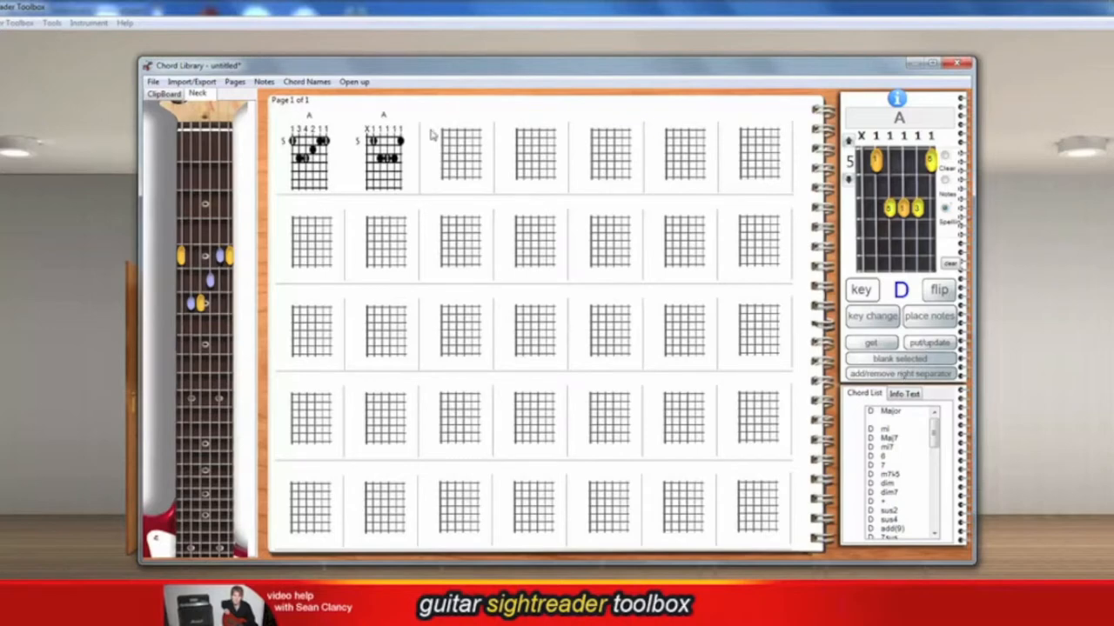
mouse_move(424, 184)
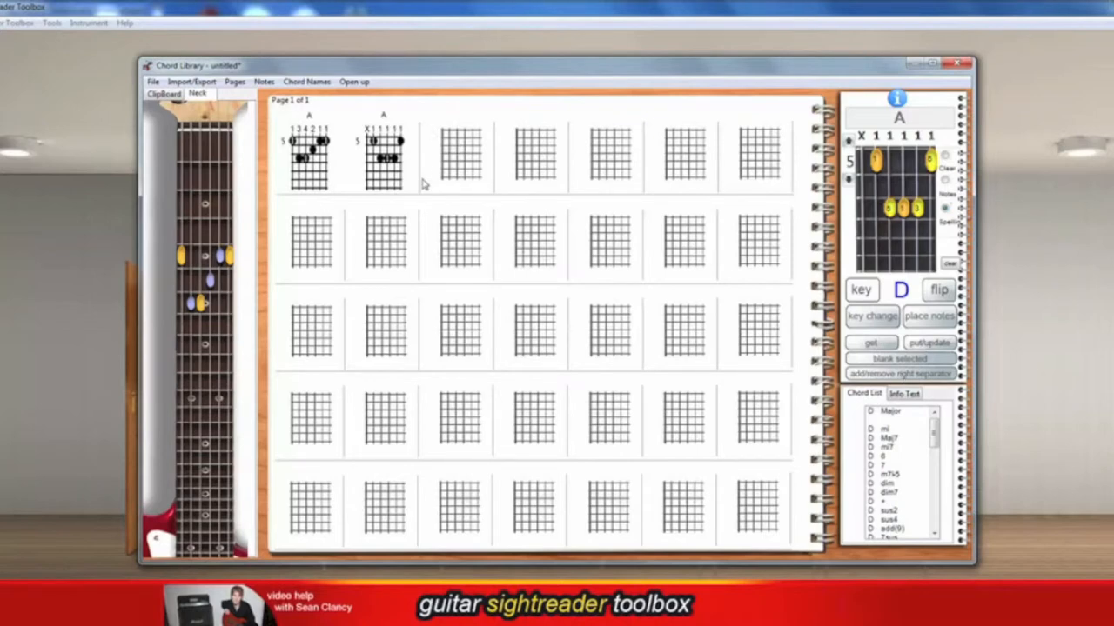
Submit an Info Text note reading 'Sean was' into the third slot
click(459, 156)
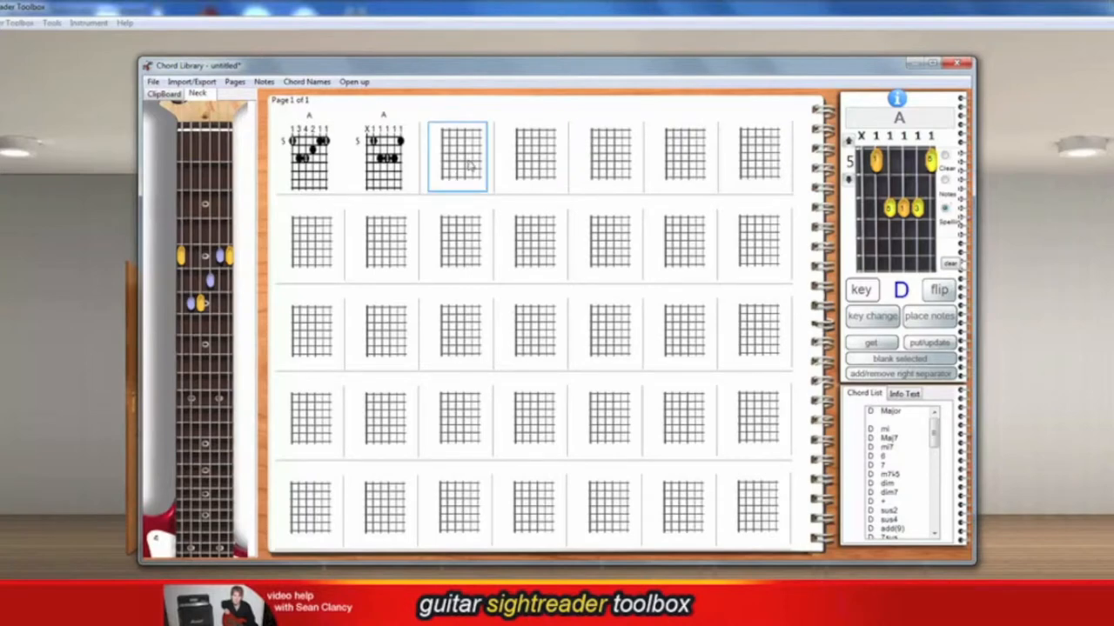
click(905, 393)
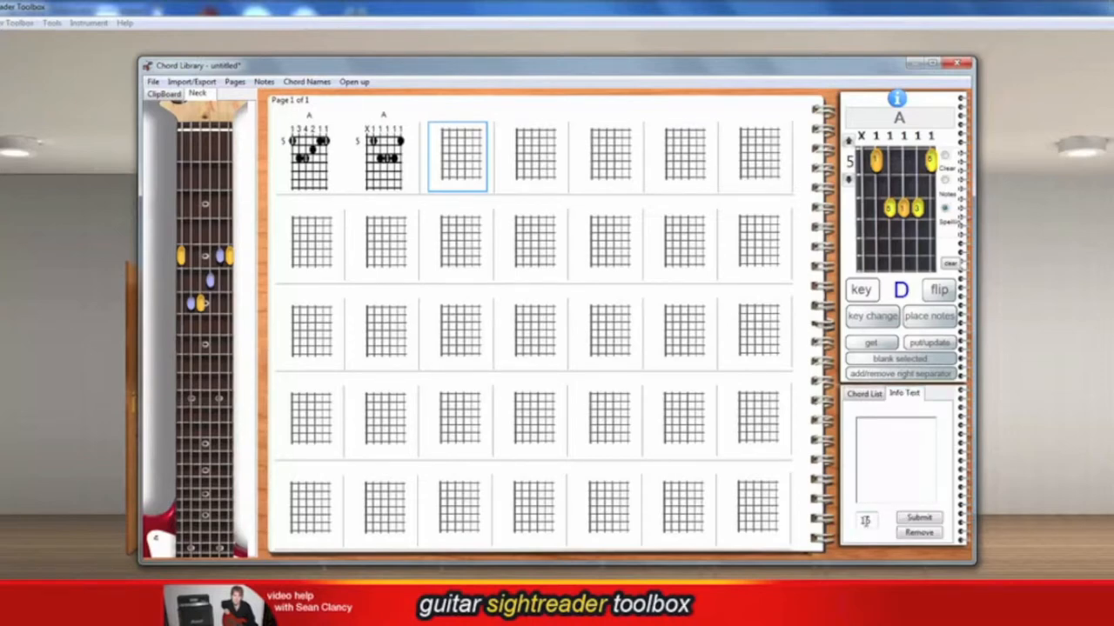
text(Sean)
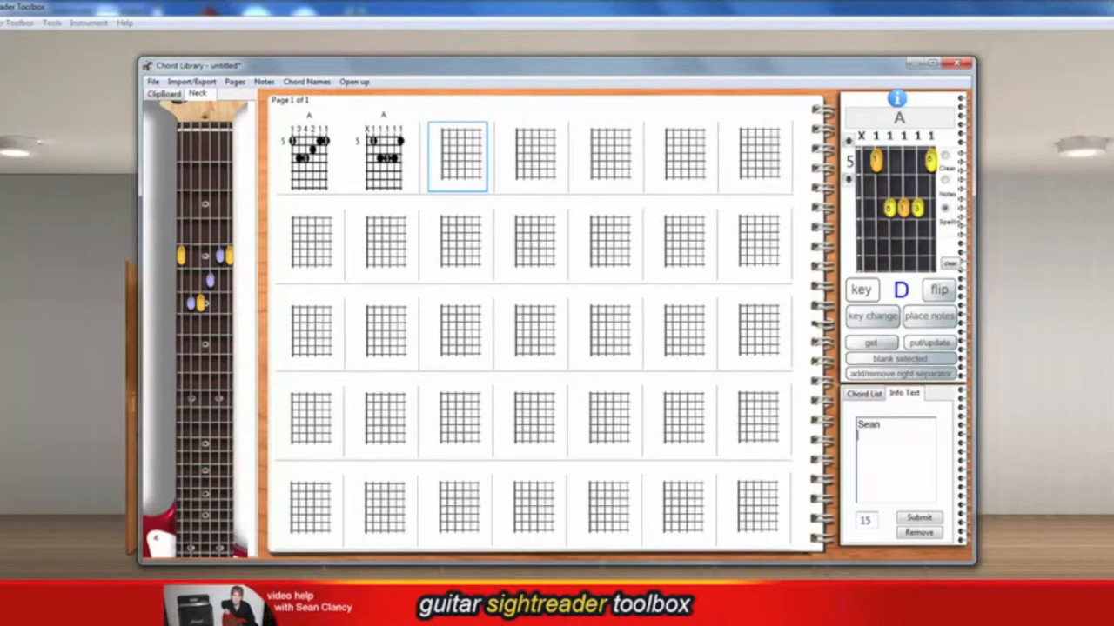
text(was)
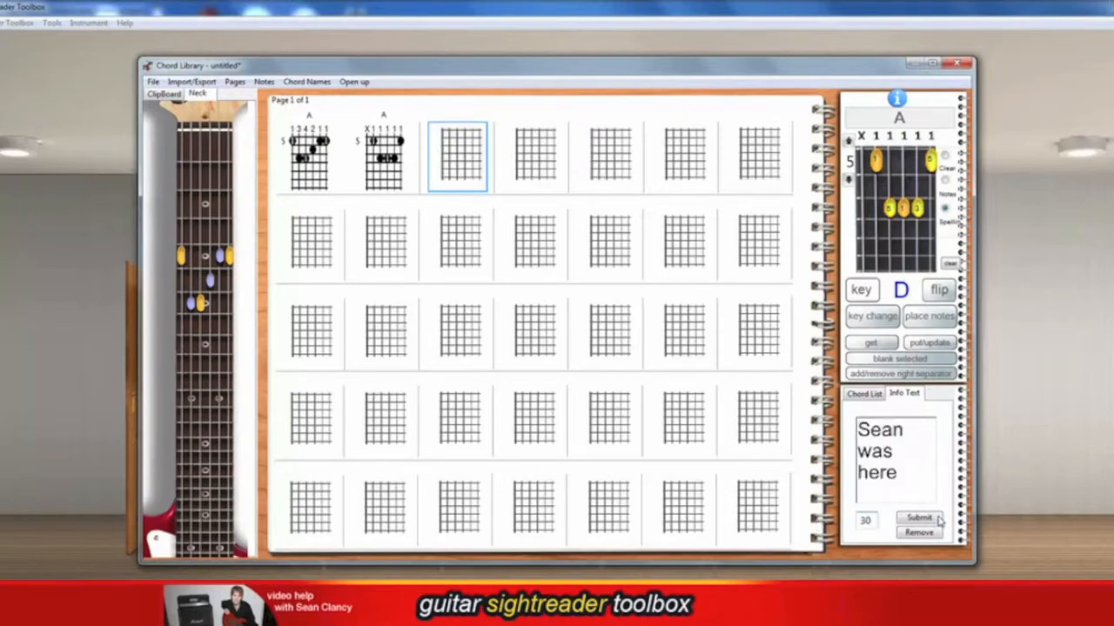
click(919, 519)
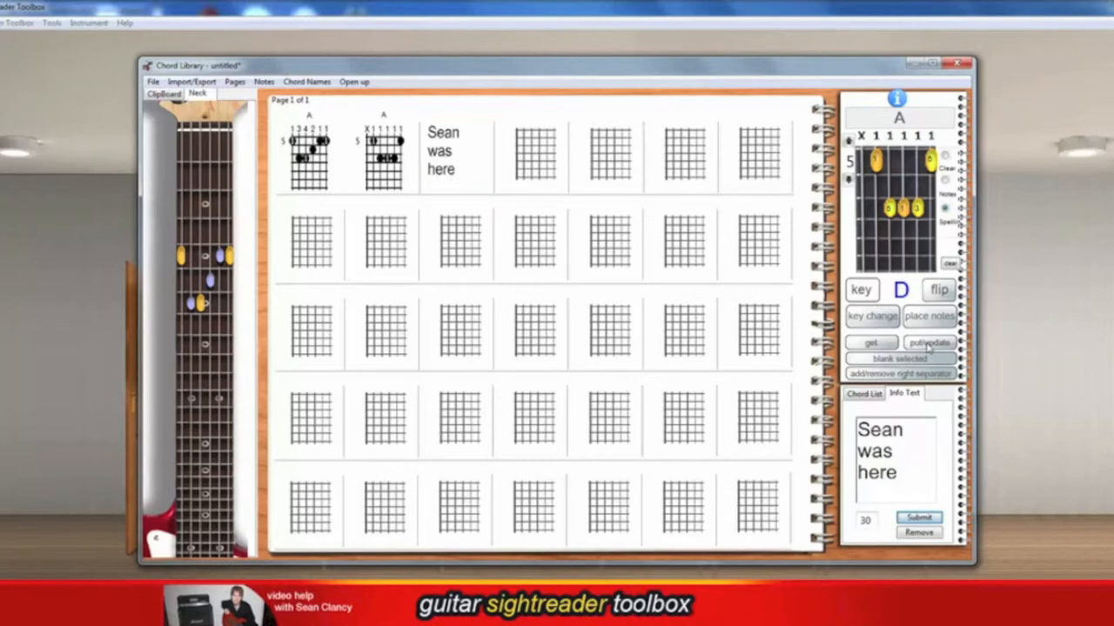
mouse_move(532, 146)
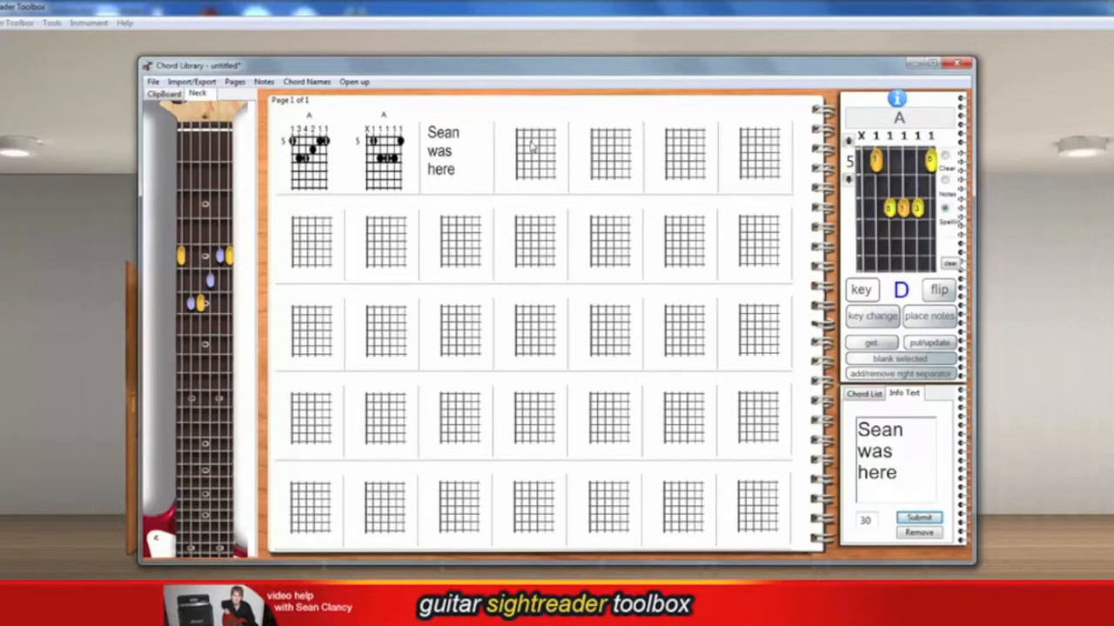
mouse_move(933, 407)
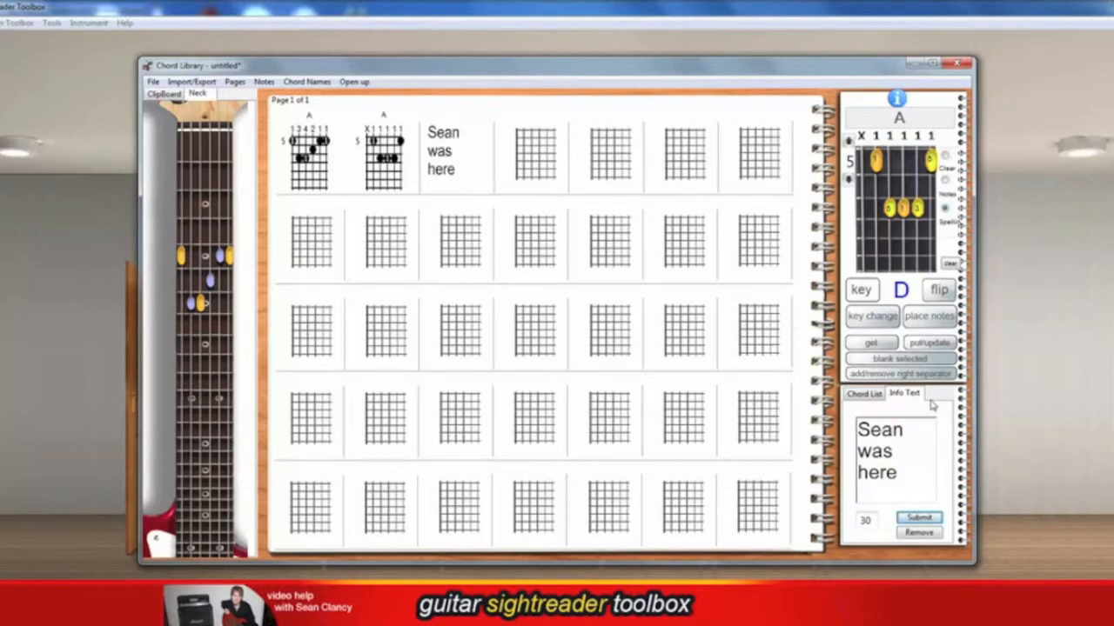
mouse_move(902, 380)
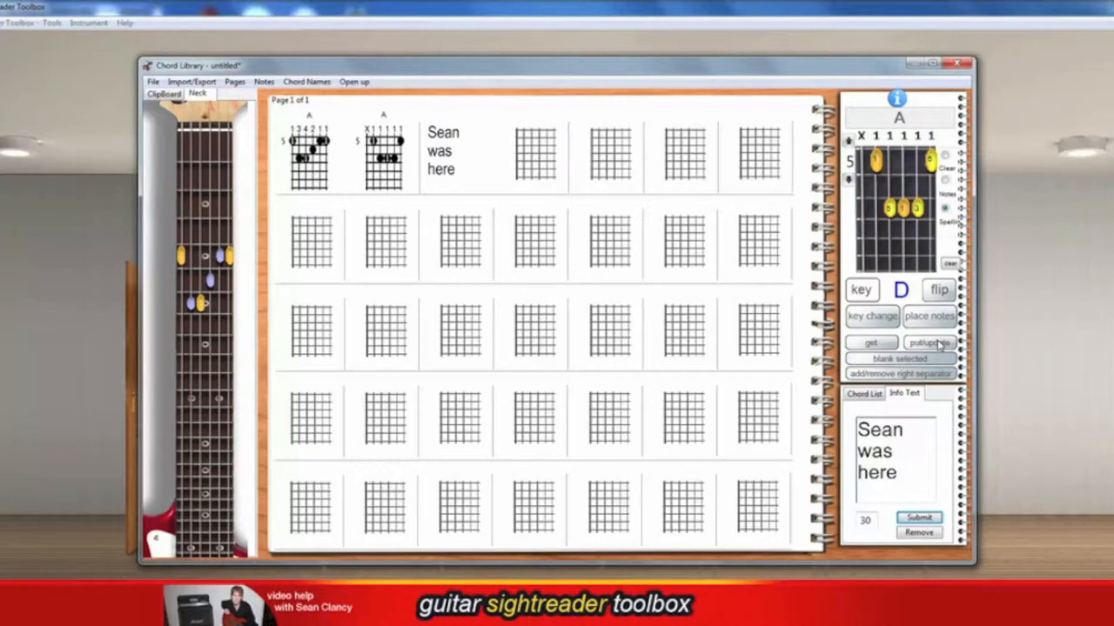
mouse_move(595, 121)
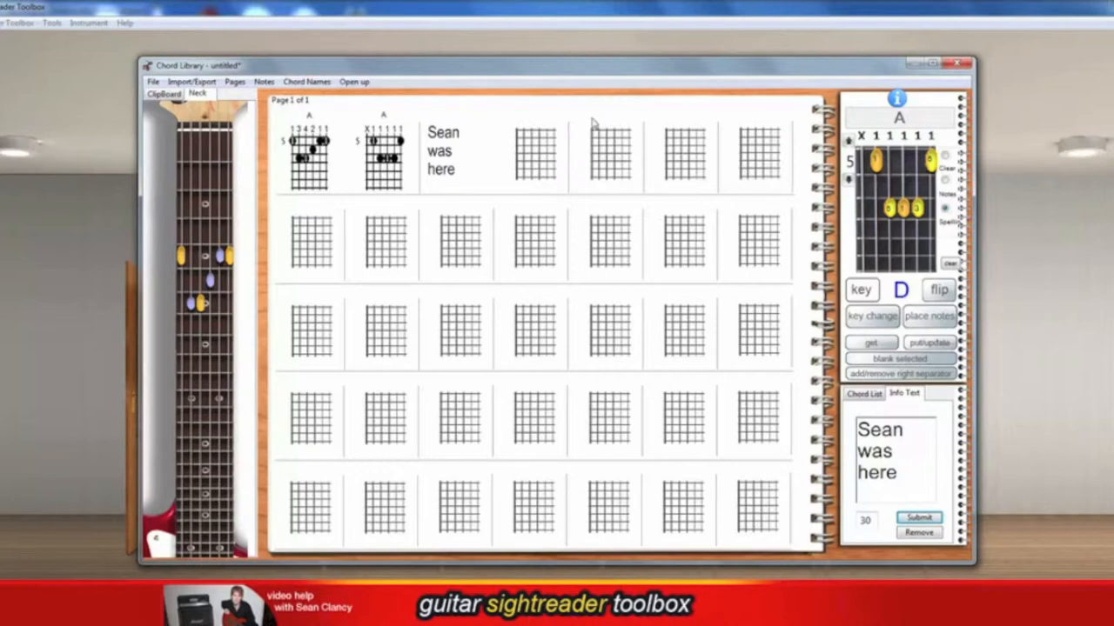
Remove the remaining empty slots from the first row with the right-separator tool
click(533, 157)
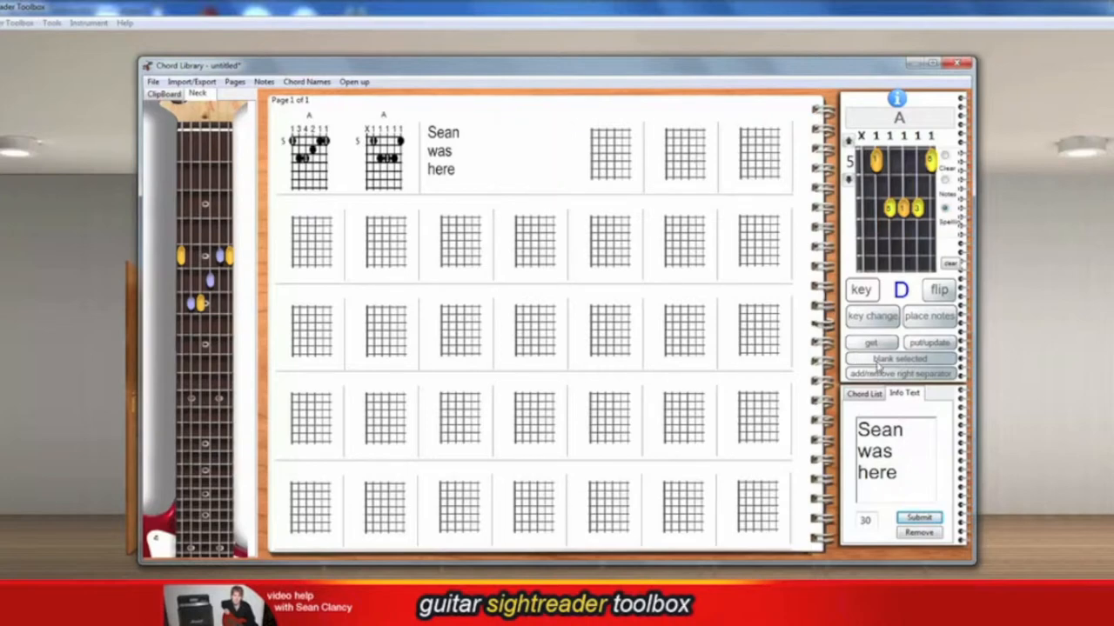
click(608, 156)
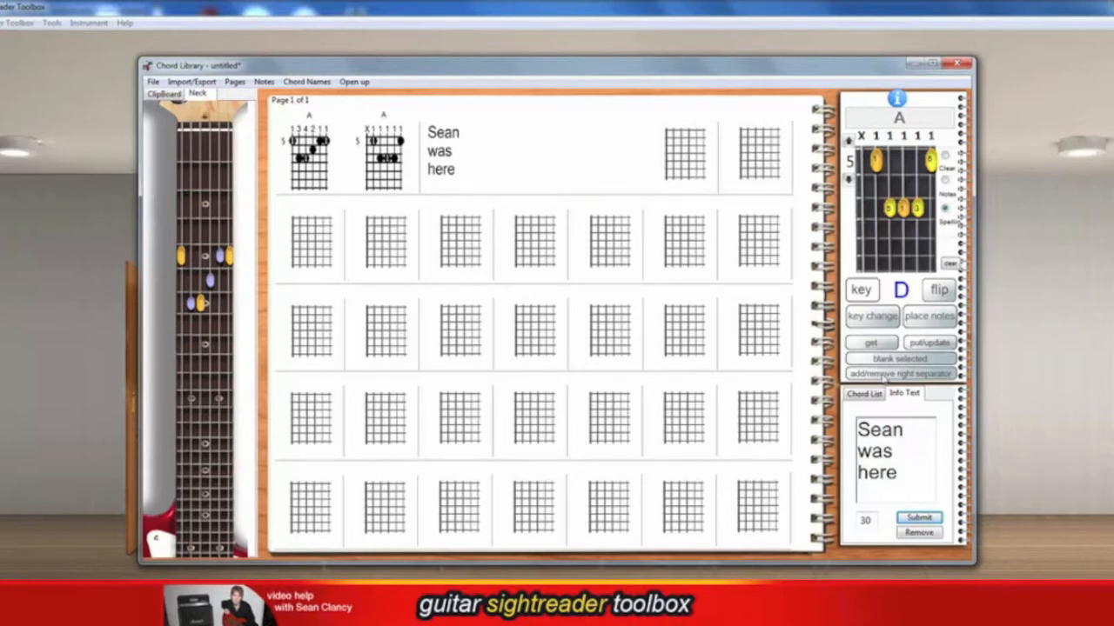
mouse_move(884, 337)
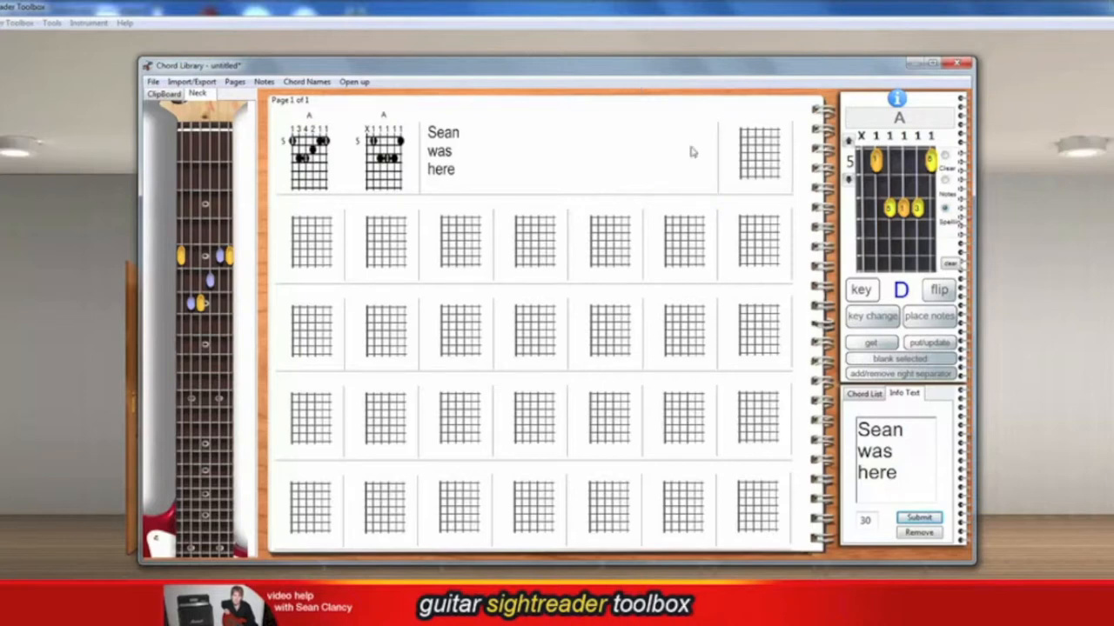
click(755, 157)
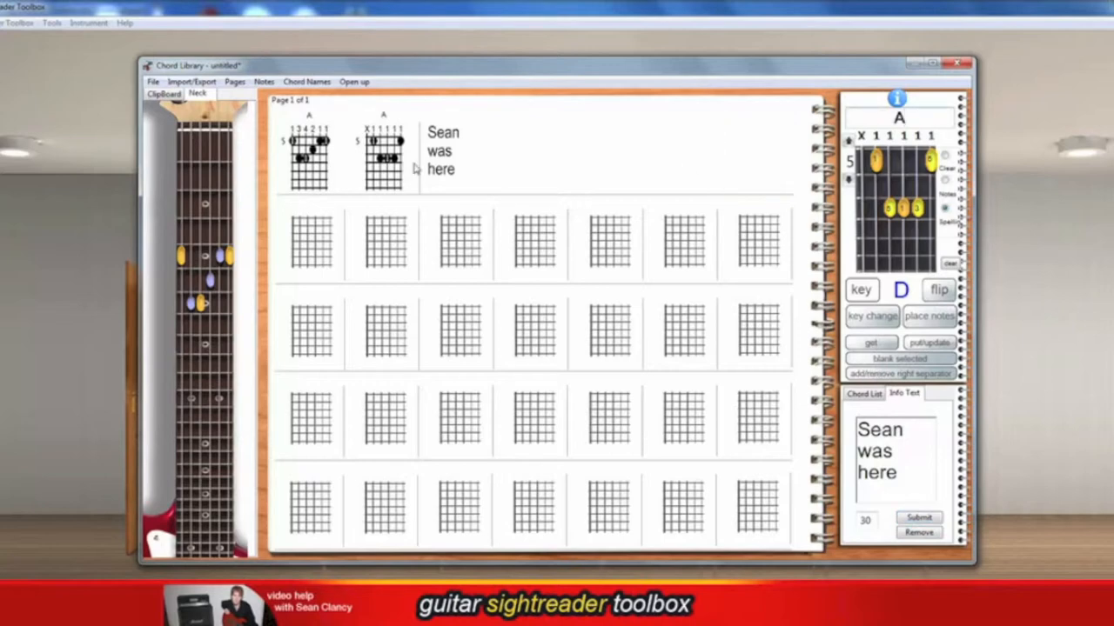
Send the second chord to the edit box and write it back to the page as D
right_click(383, 156)
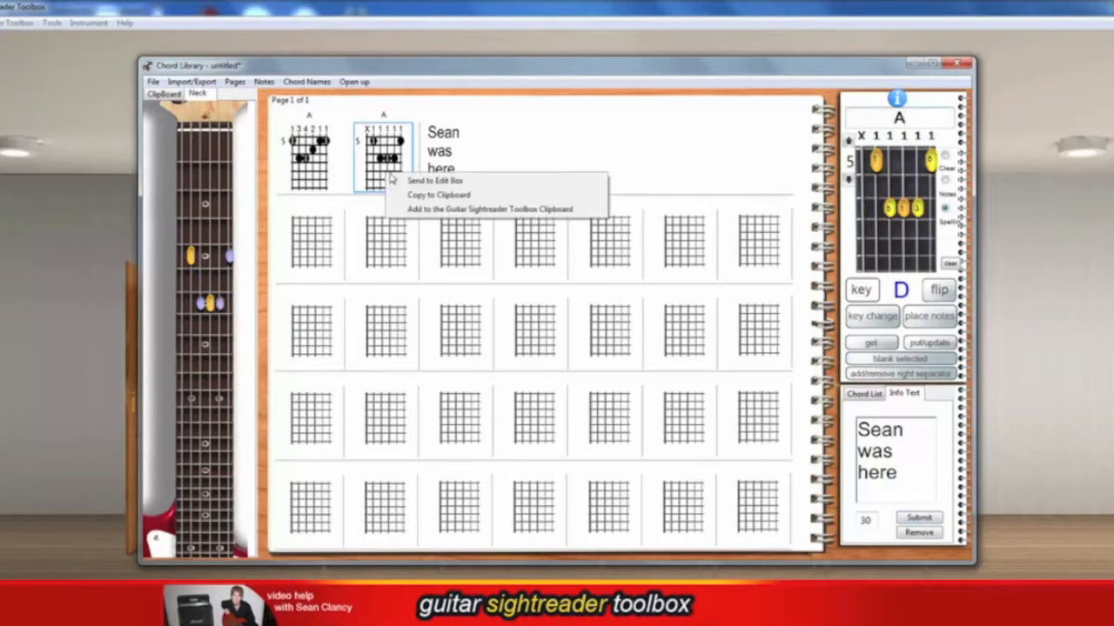
mouse_move(404, 181)
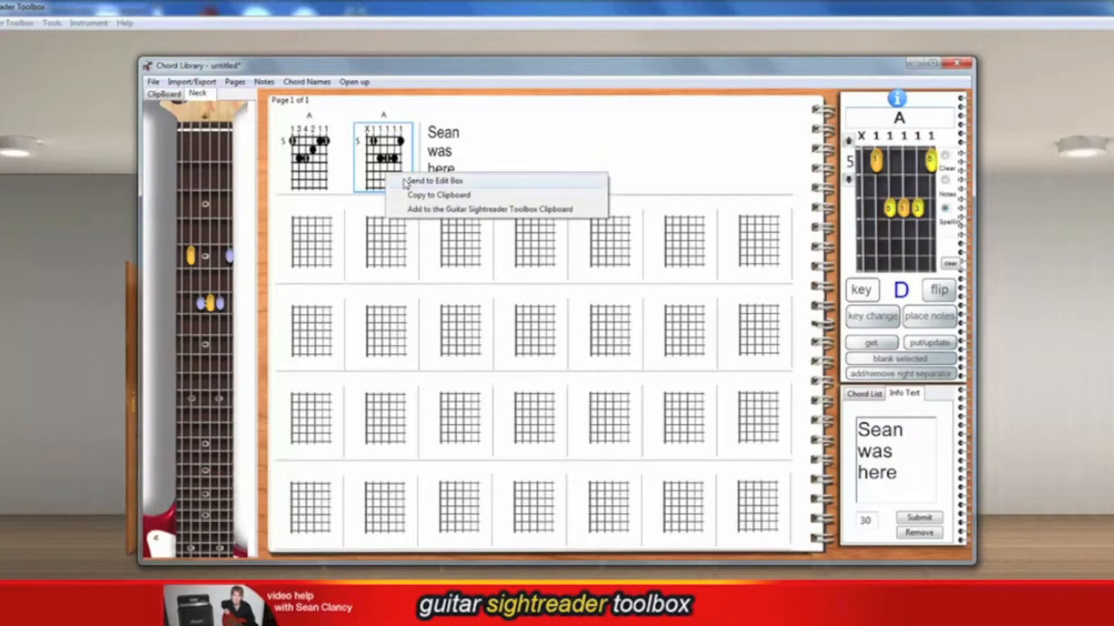
mouse_move(409, 195)
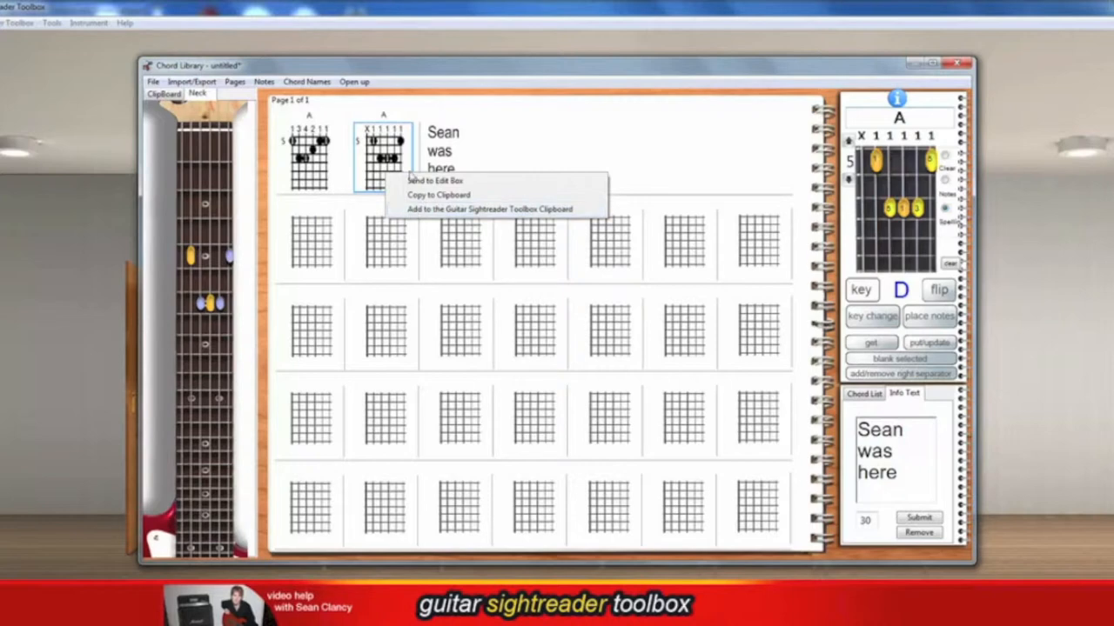
click(435, 179)
text(D)
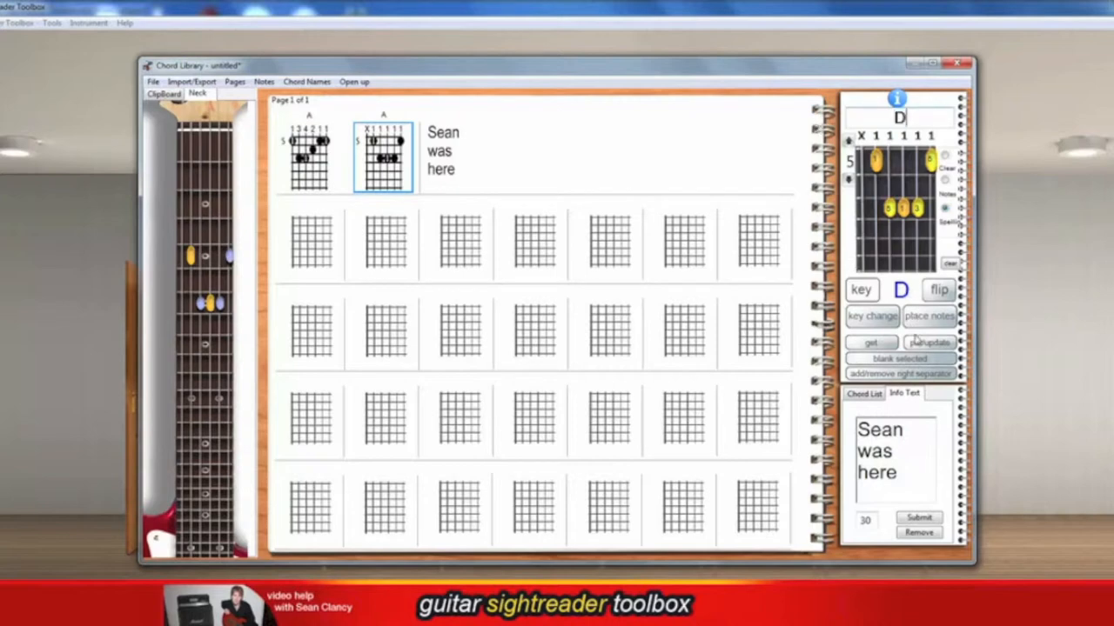
click(929, 341)
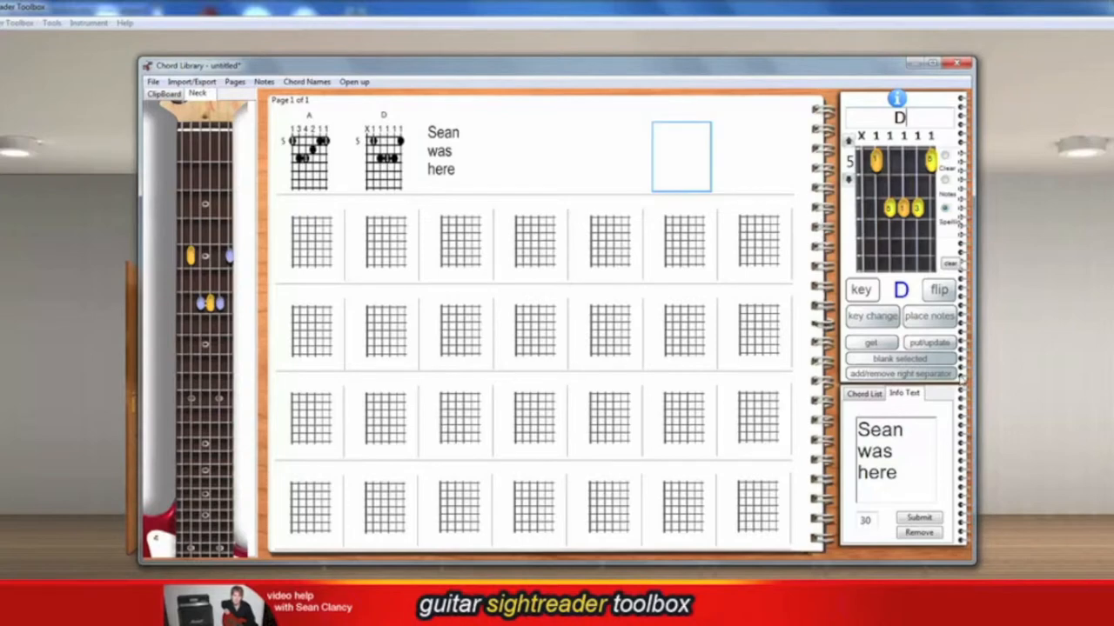
click(929, 341)
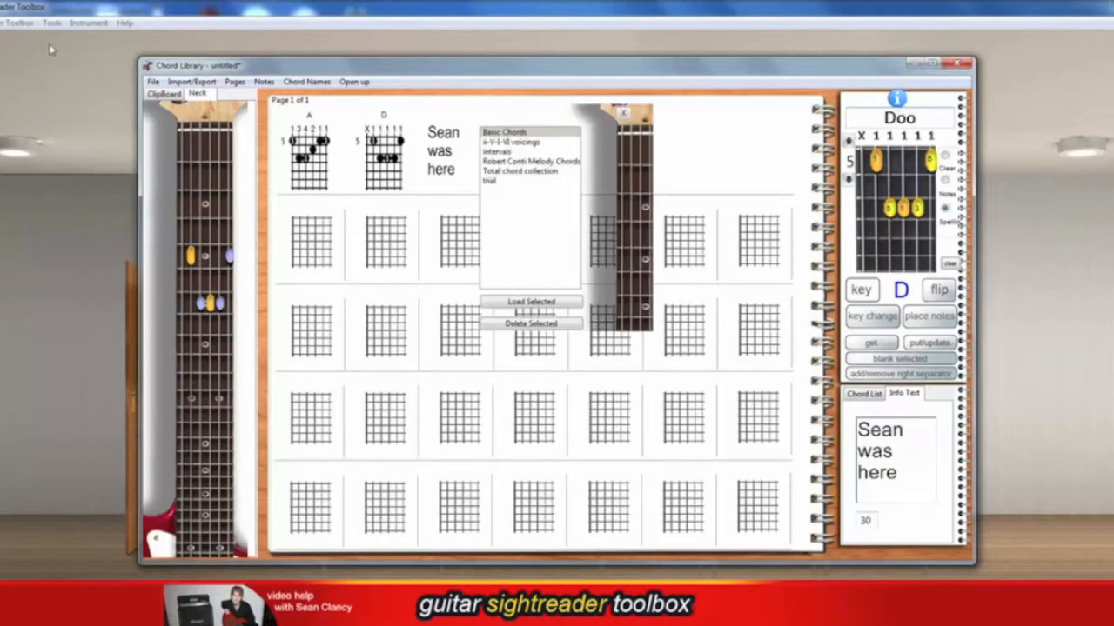
mouse_move(560, 202)
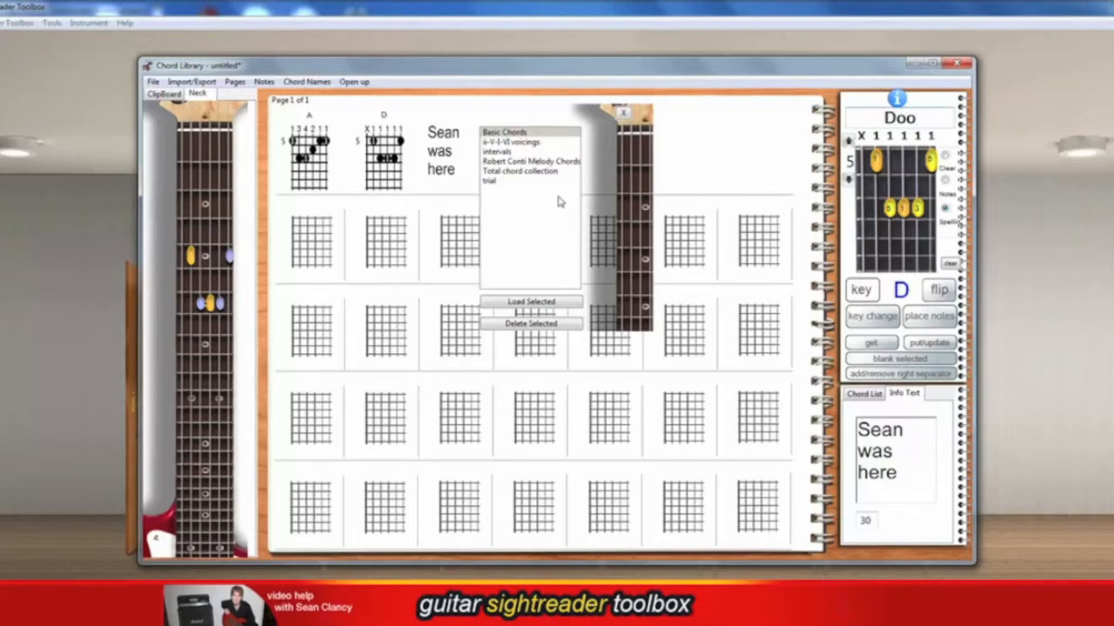
mouse_move(546, 185)
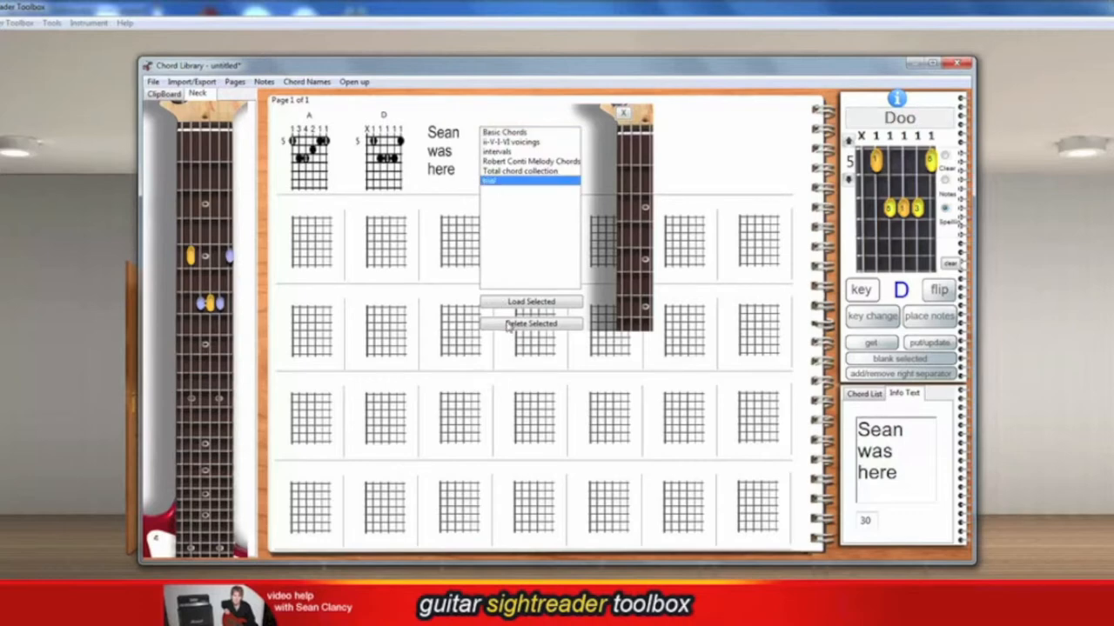
Delete the trial library, load 'ii-V-I-VI voicings', and discard the untitled library unsaved
click(531, 322)
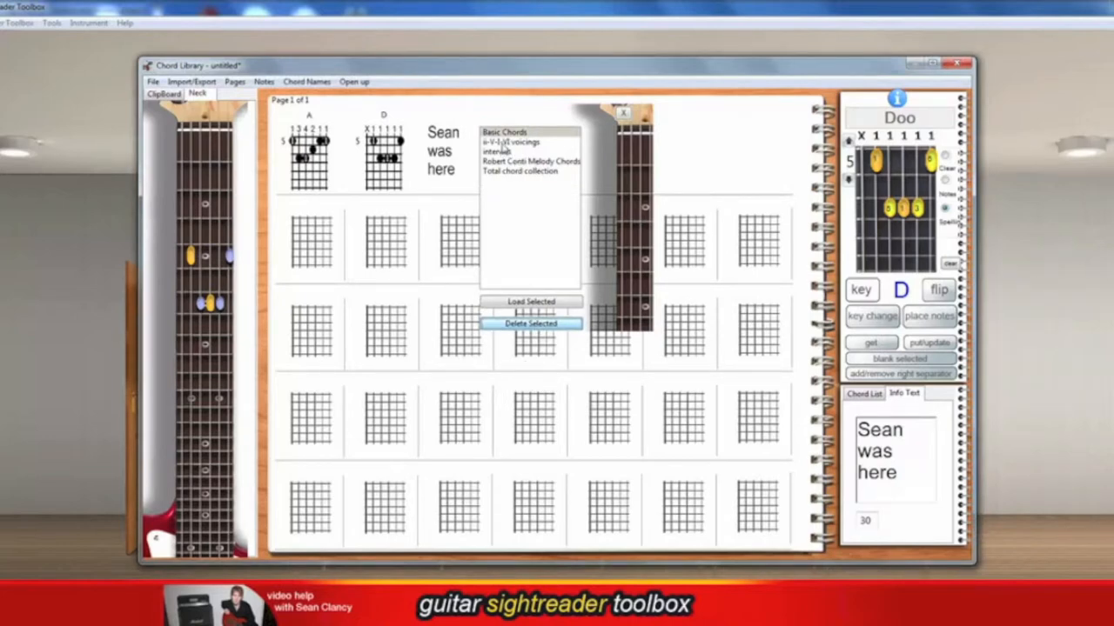
click(511, 142)
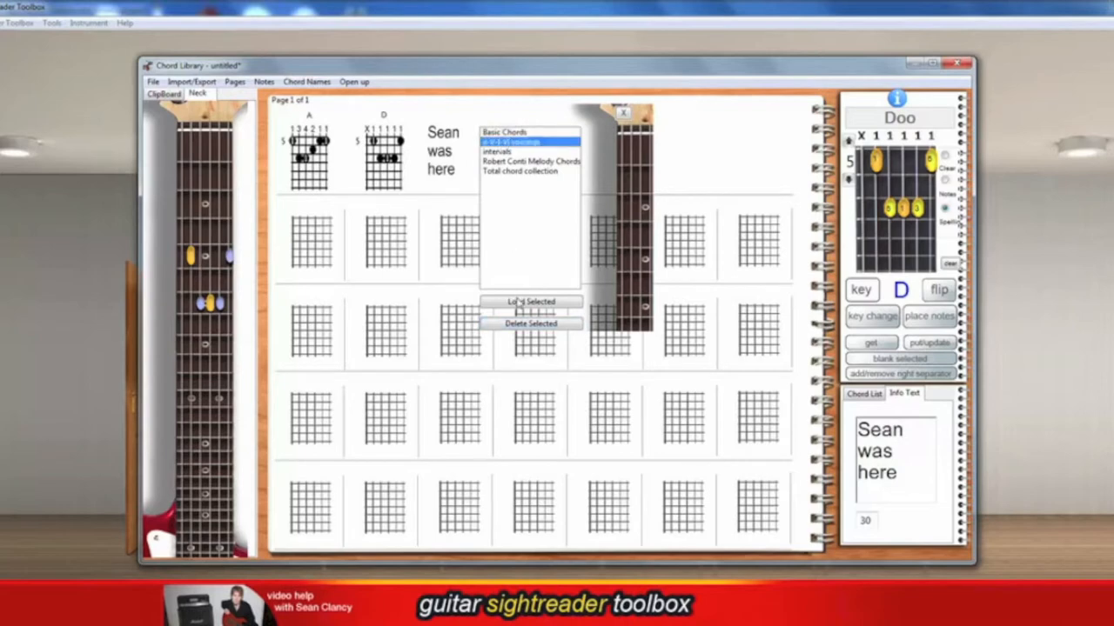
click(529, 301)
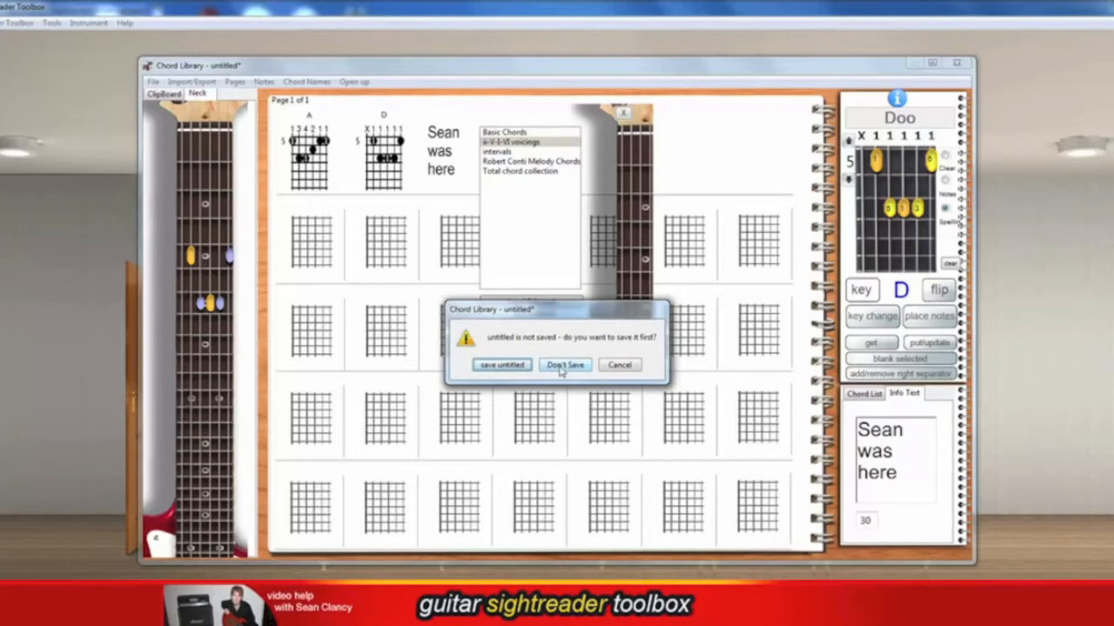
click(564, 365)
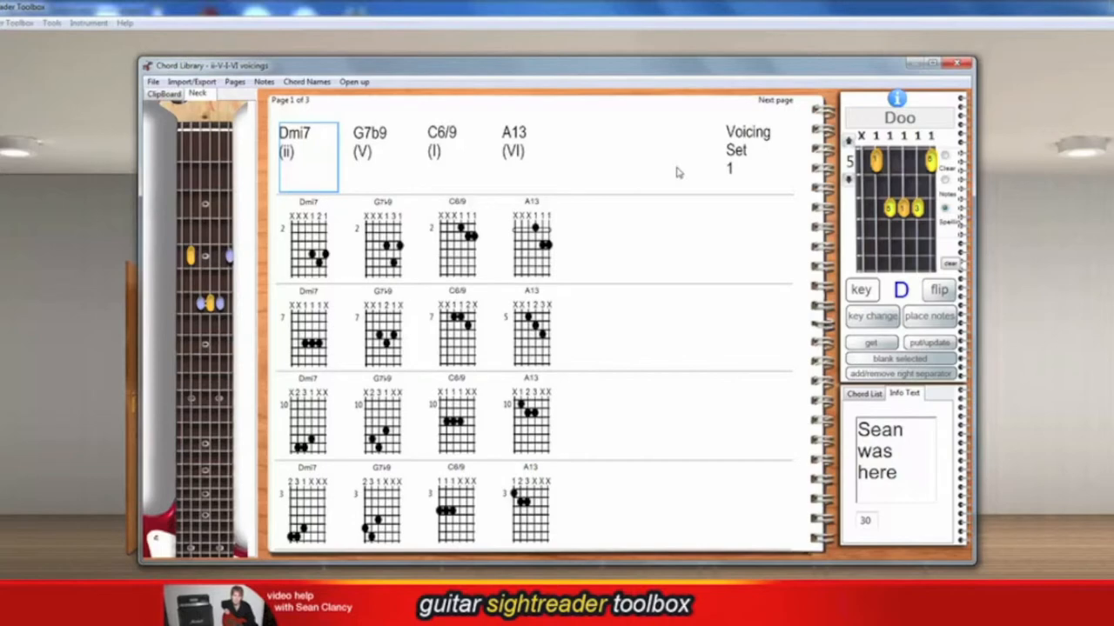
mouse_move(331, 49)
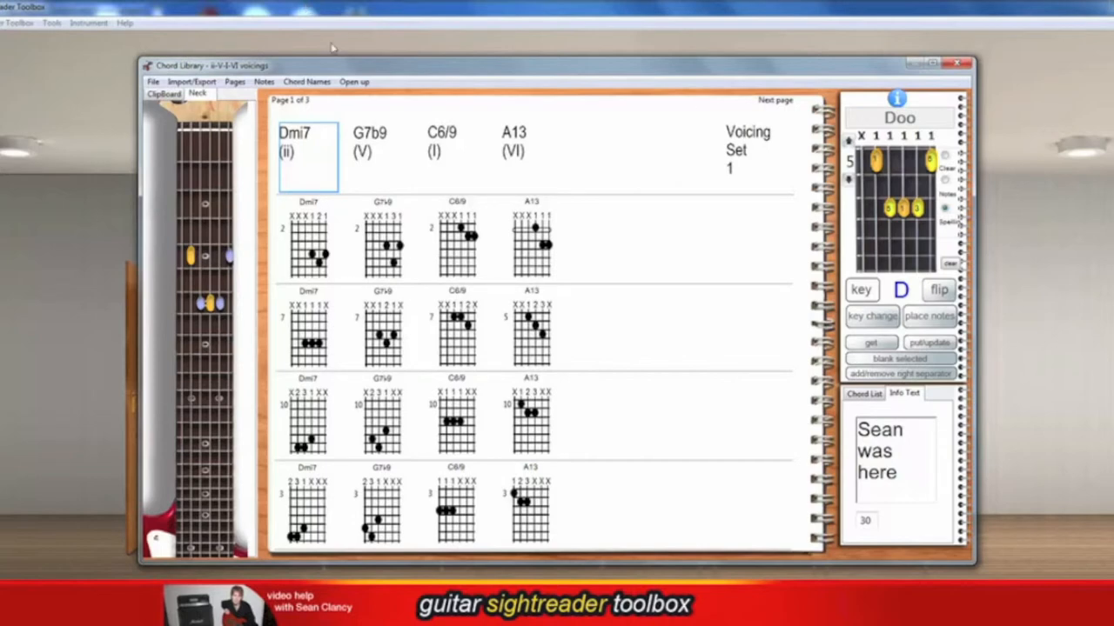
mouse_move(729, 99)
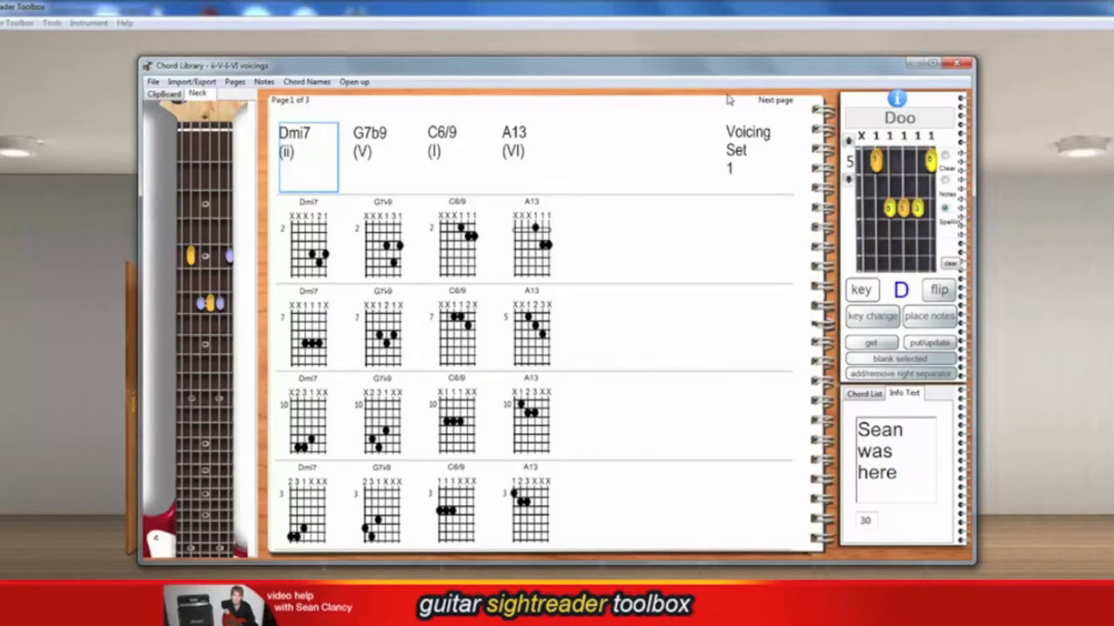
click(773, 99)
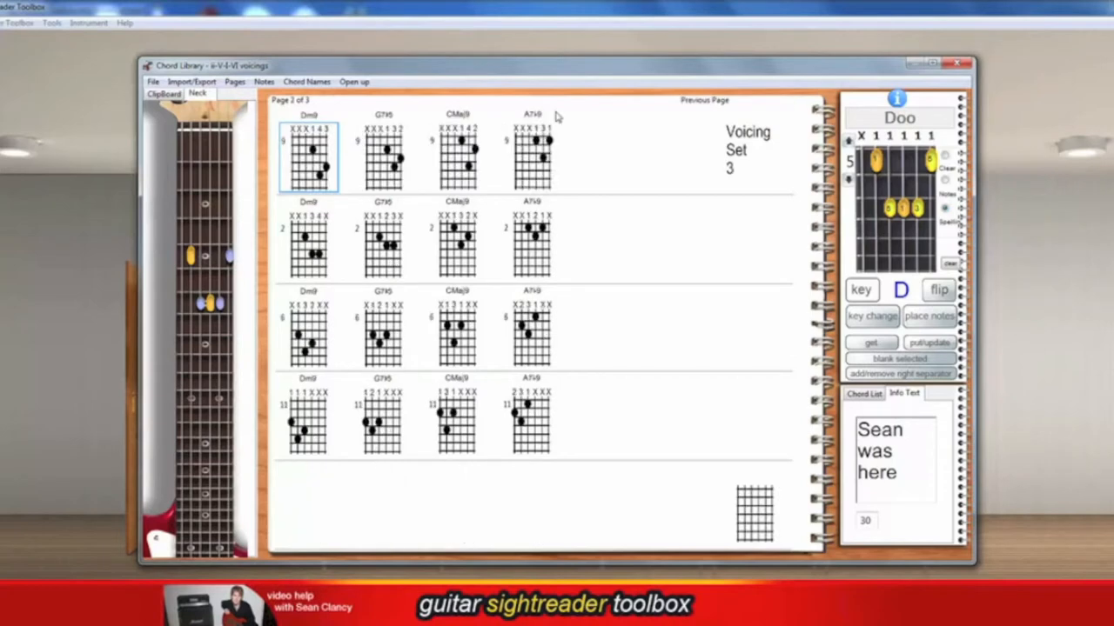
click(703, 99)
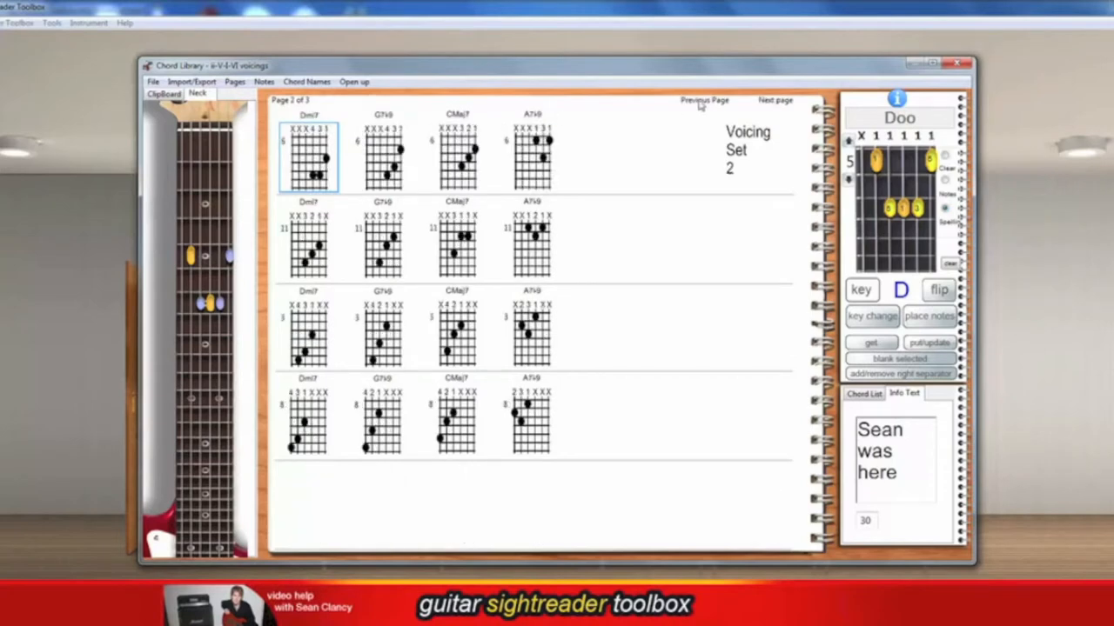
click(703, 99)
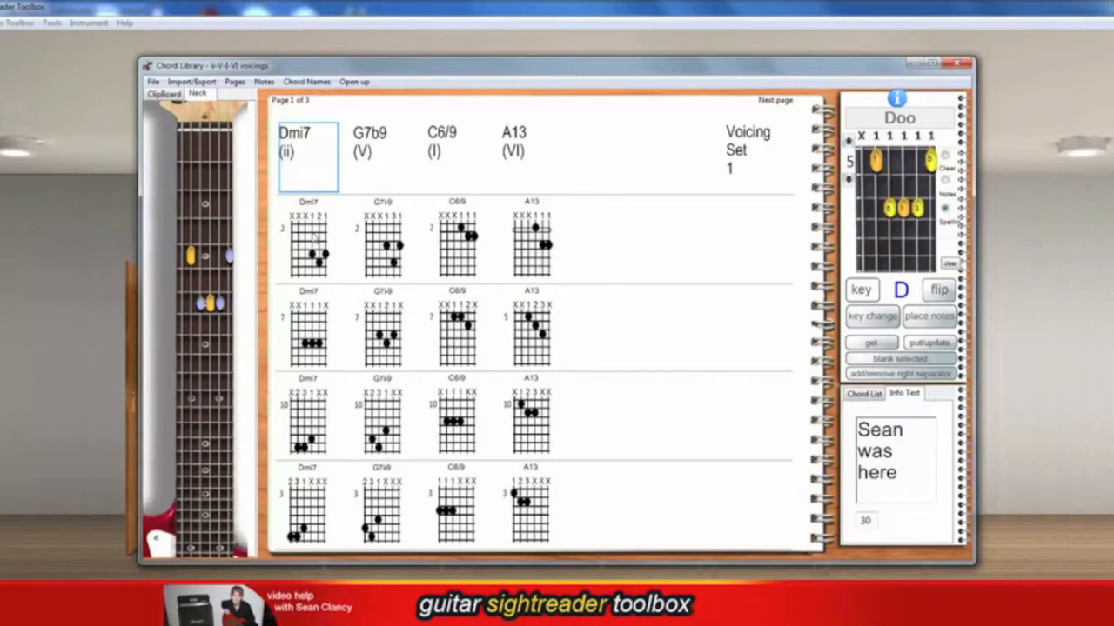
click(308, 241)
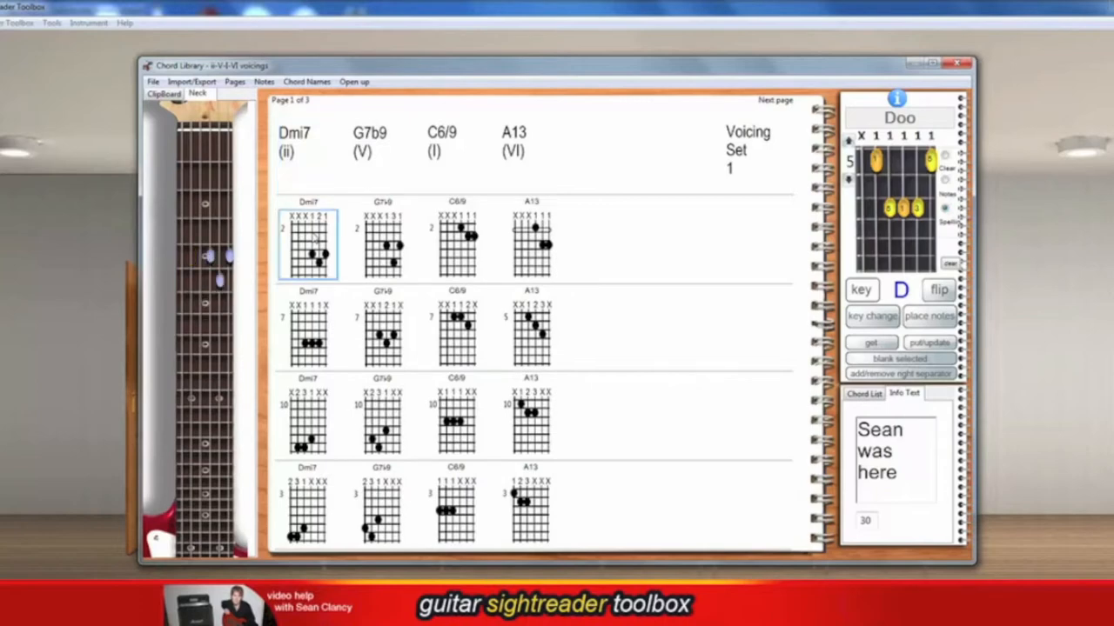
click(382, 242)
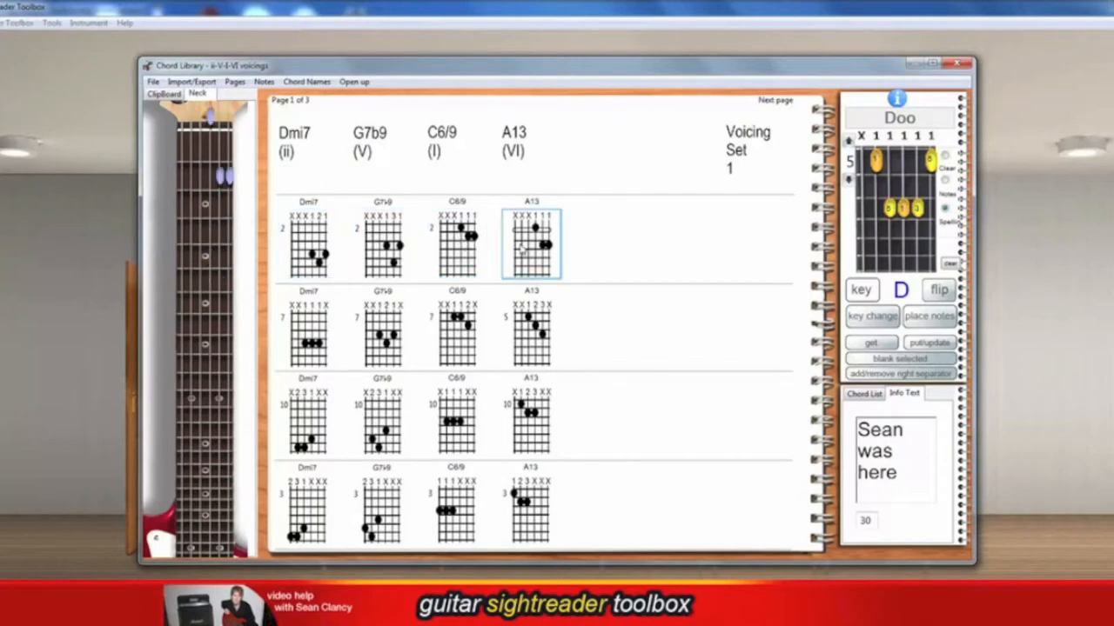
mouse_move(505, 243)
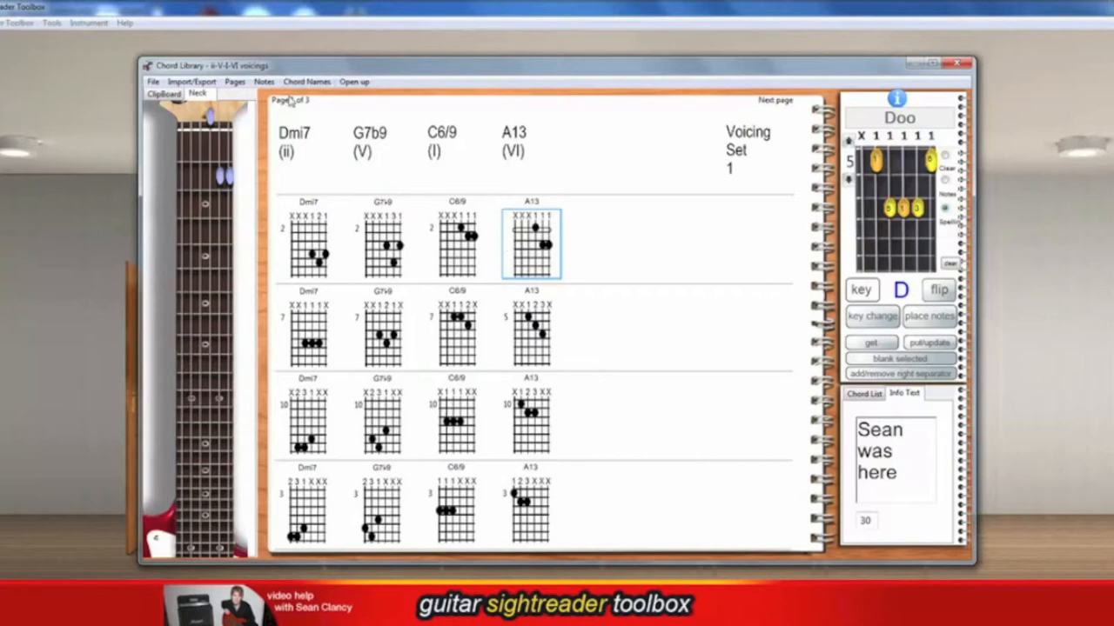
click(772, 99)
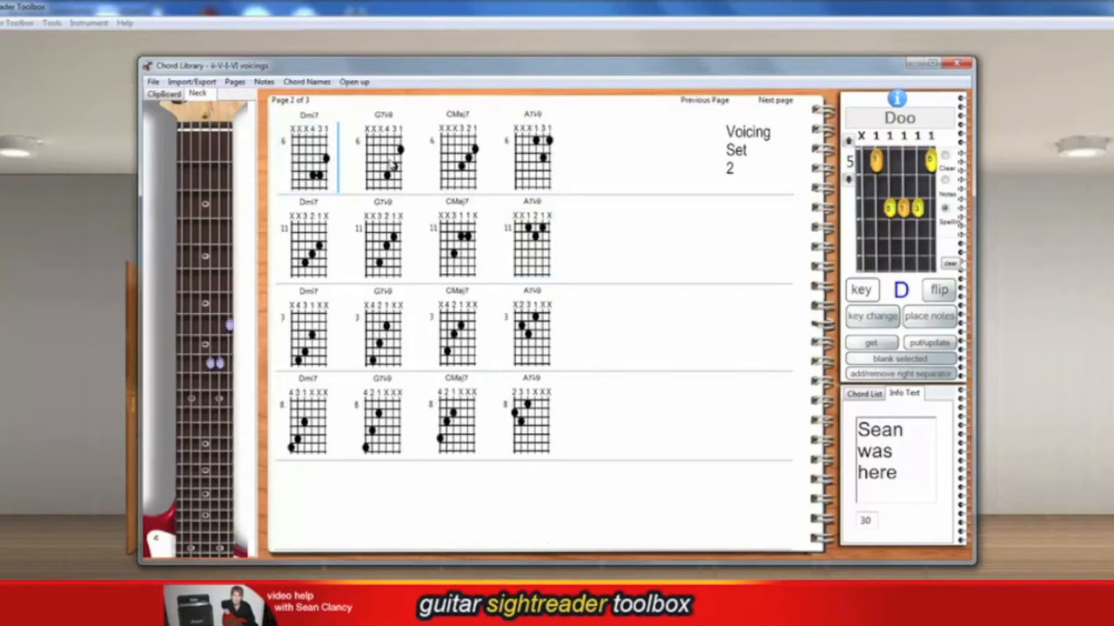
click(532, 157)
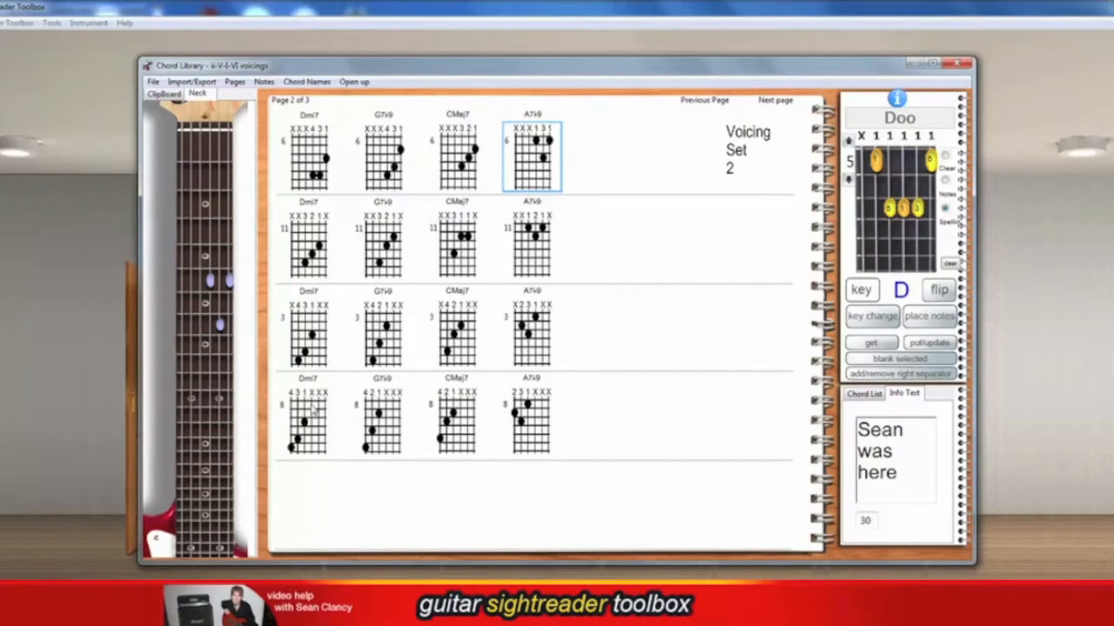
click(308, 423)
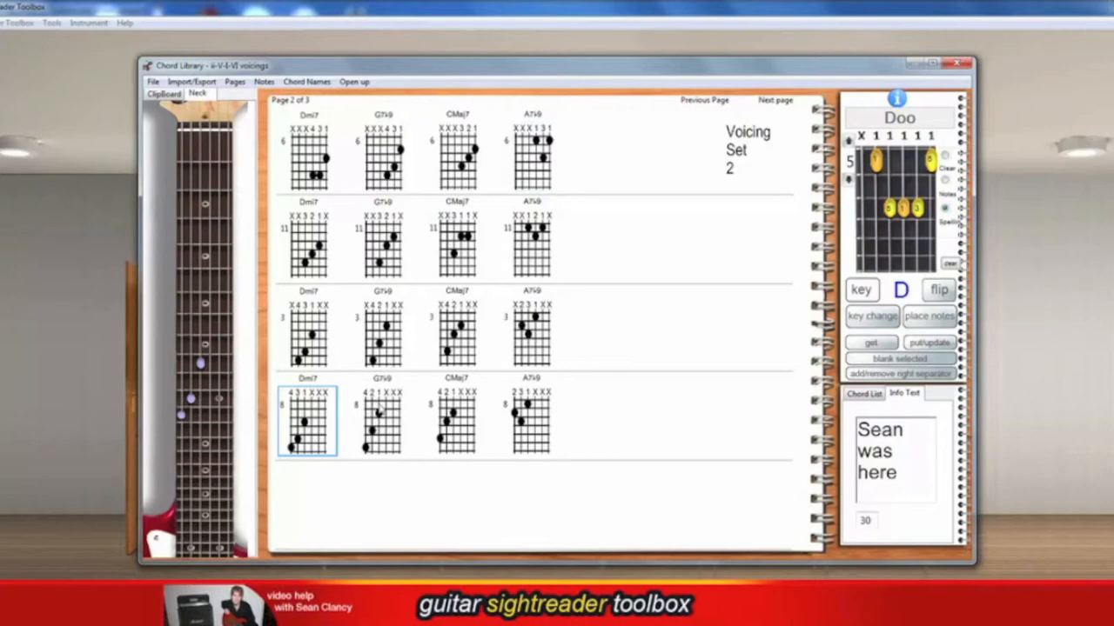
click(455, 420)
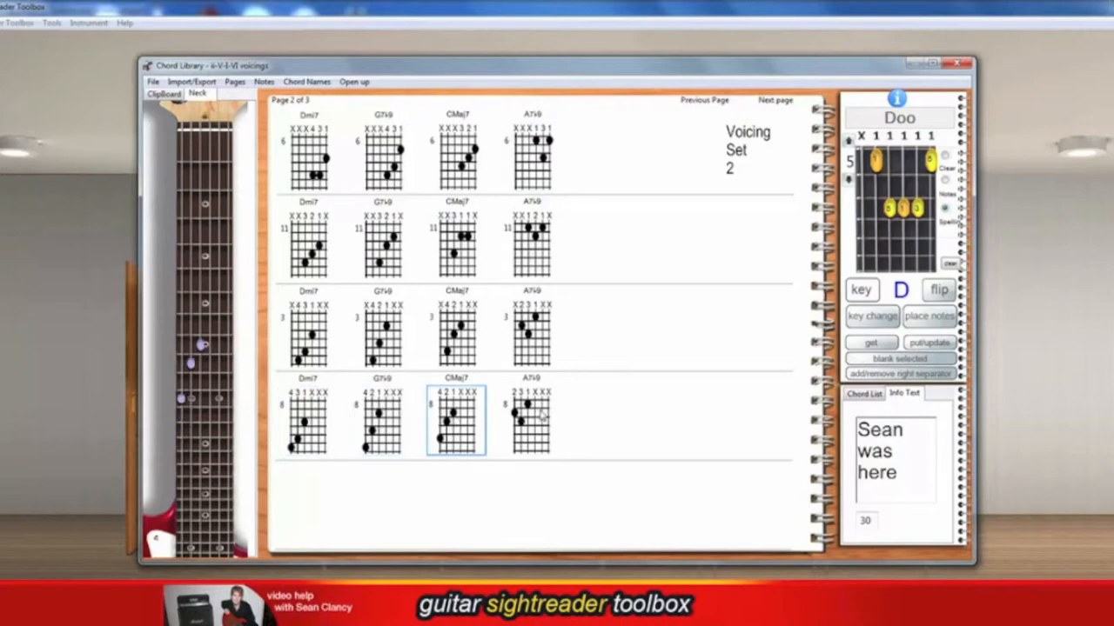
click(773, 99)
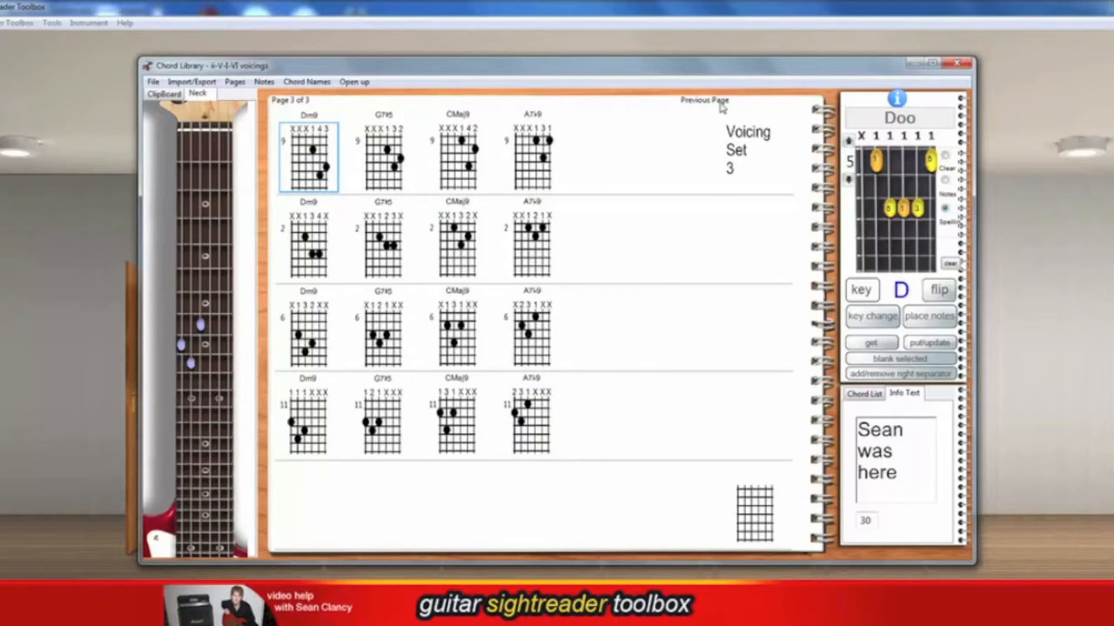
click(703, 99)
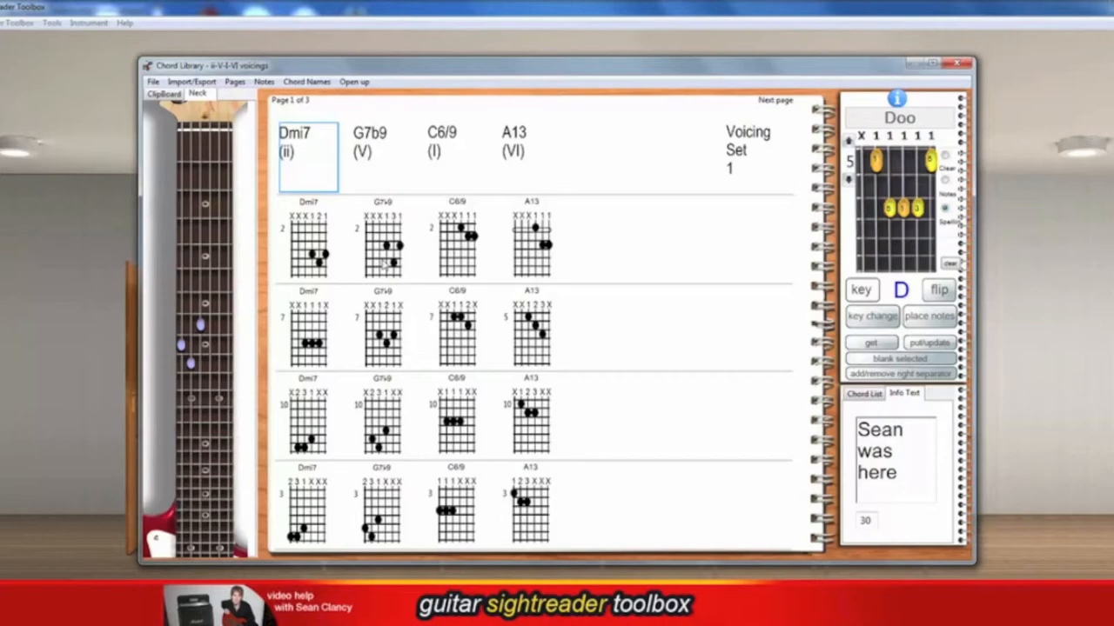
mouse_move(485, 247)
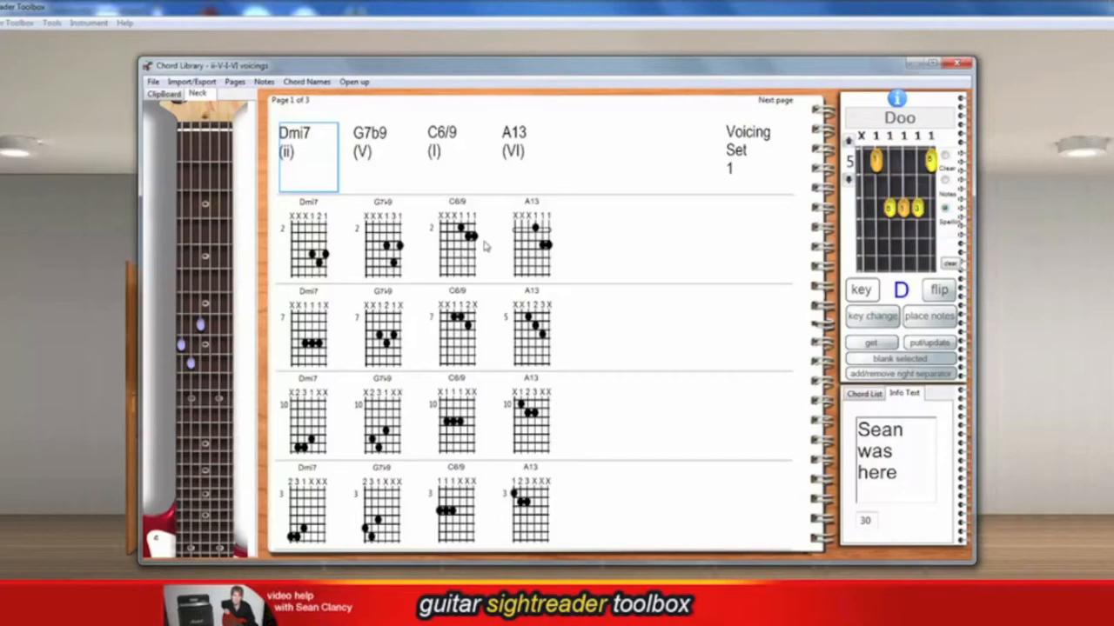
mouse_move(506, 250)
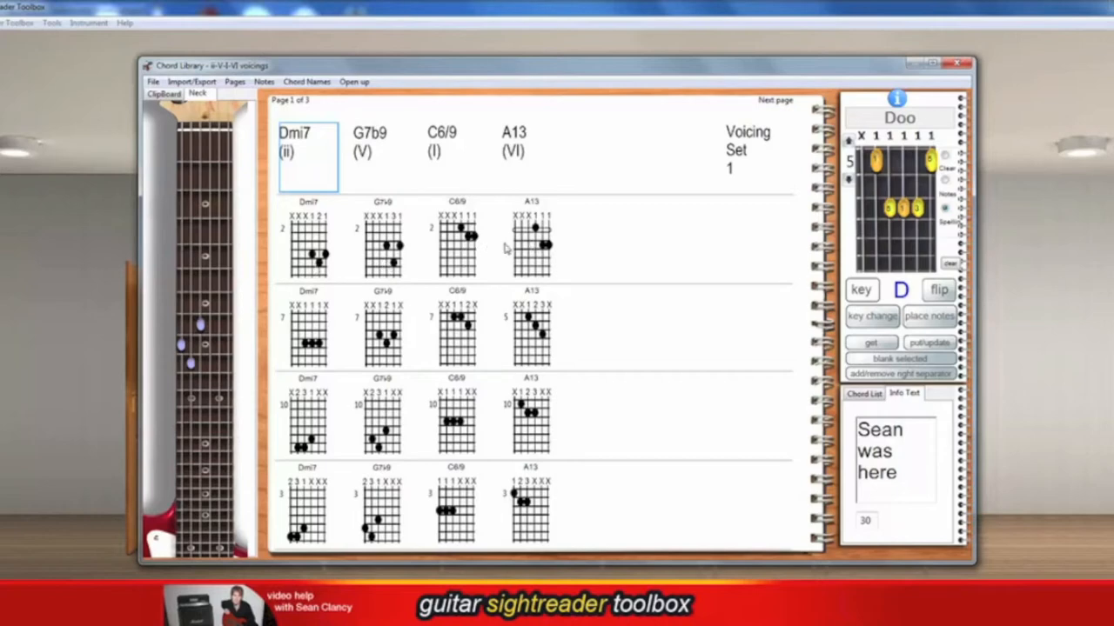
click(457, 242)
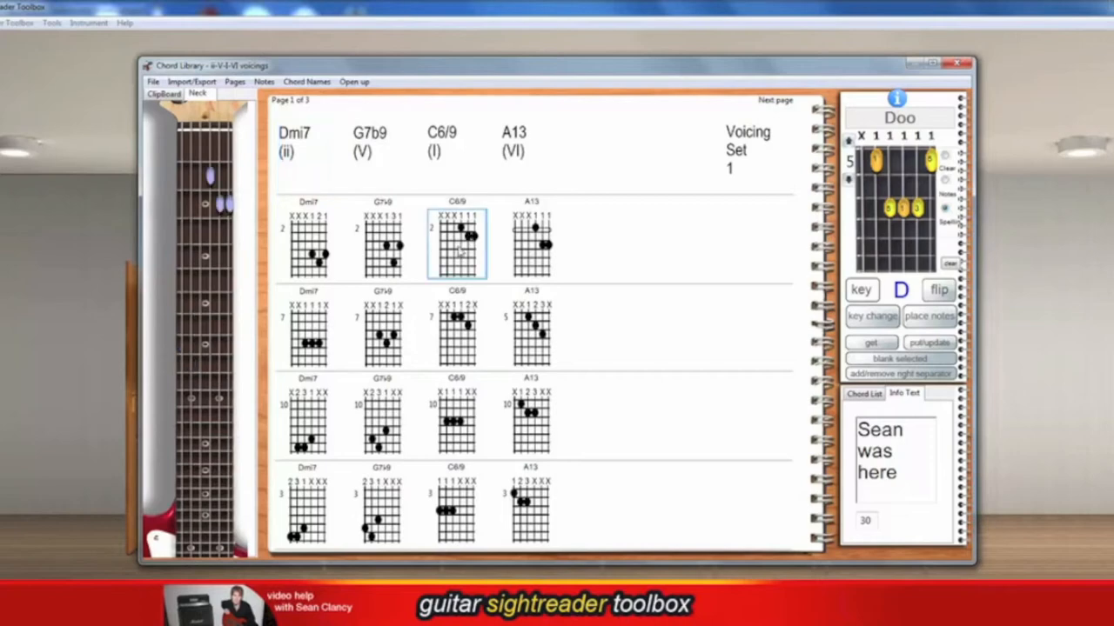
Send the top-row C6/9 diagram to the edit box, loading it as C6/9
right_click(456, 240)
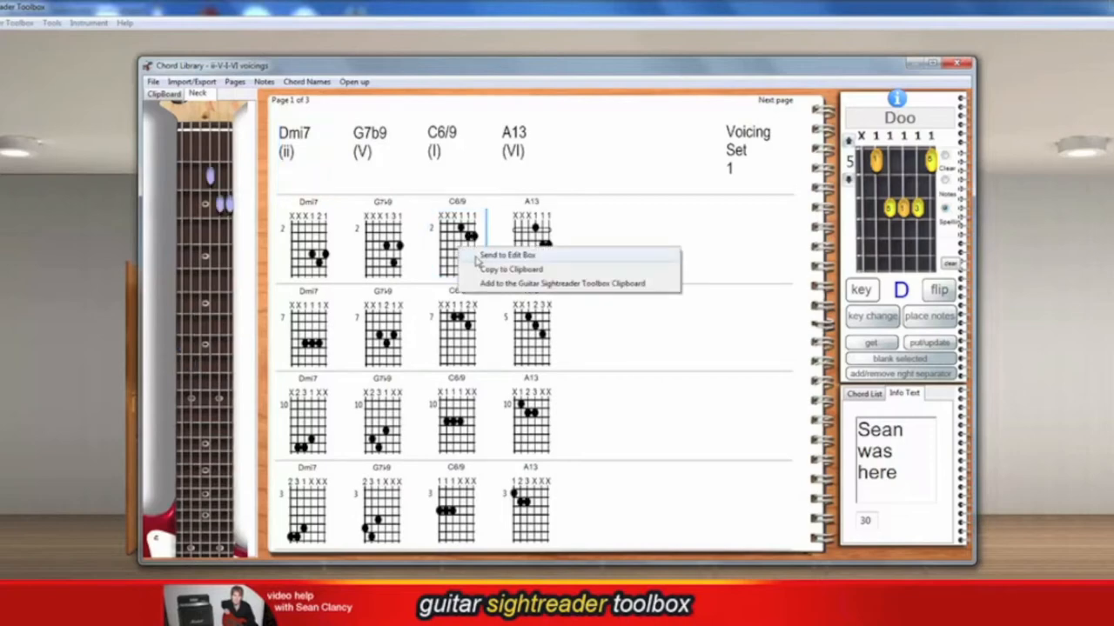
click(457, 242)
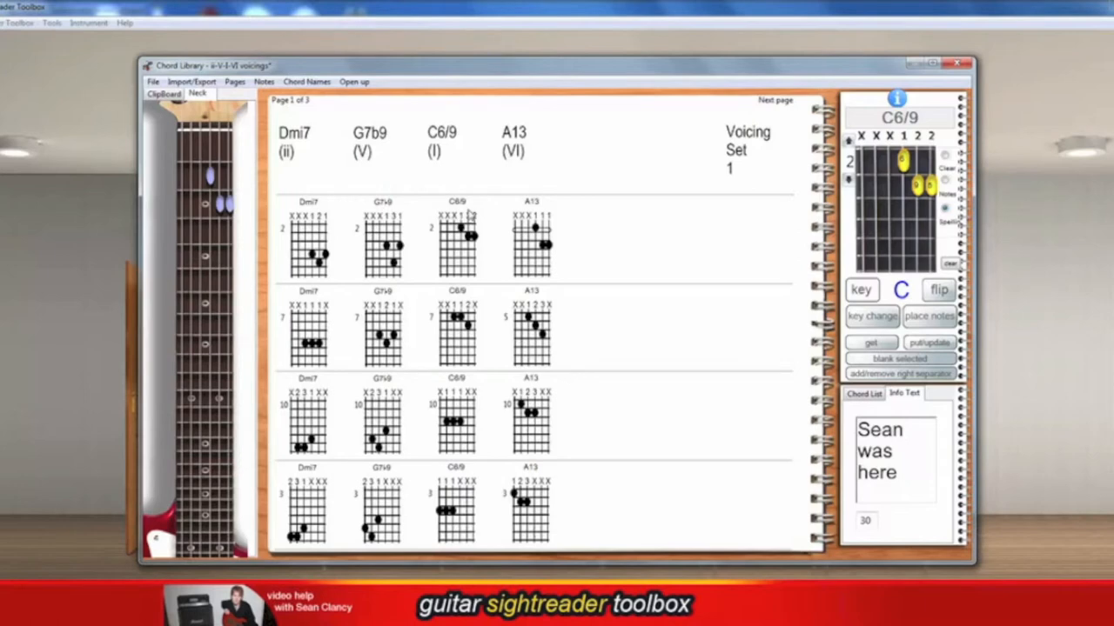
click(164, 94)
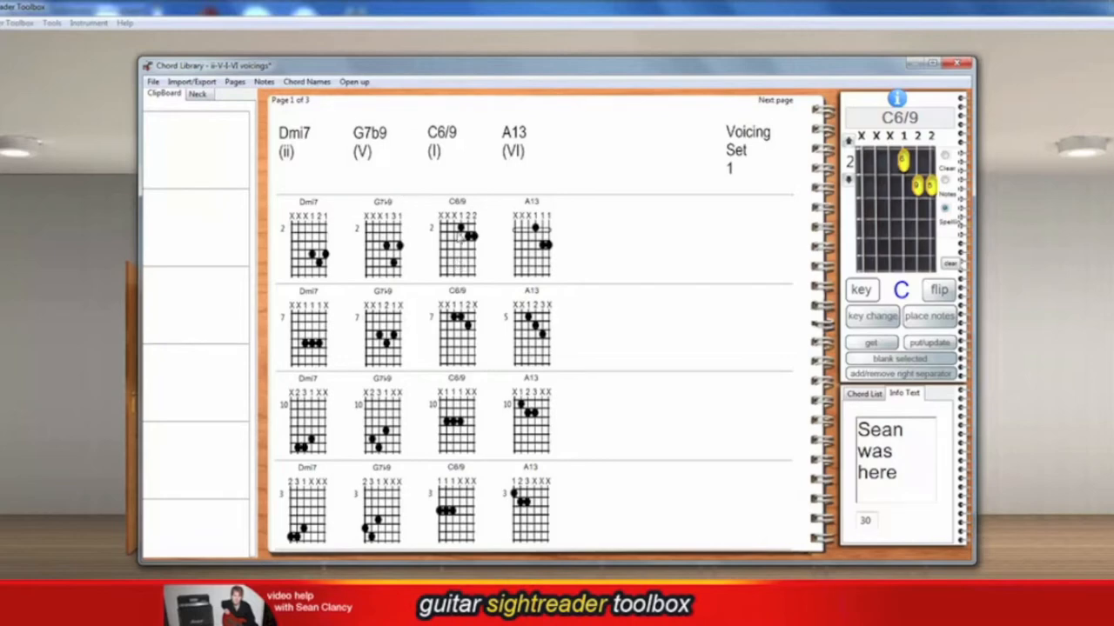
Add the C6/9 voicing to the clipboard collection and pick it up from there
right_click(456, 235)
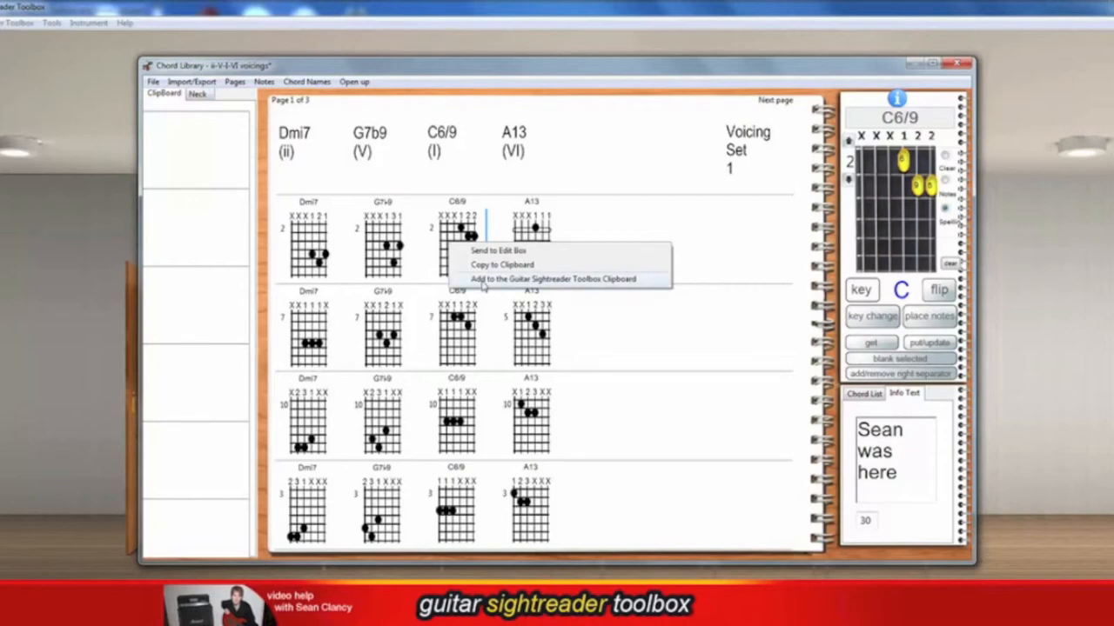
click(564, 279)
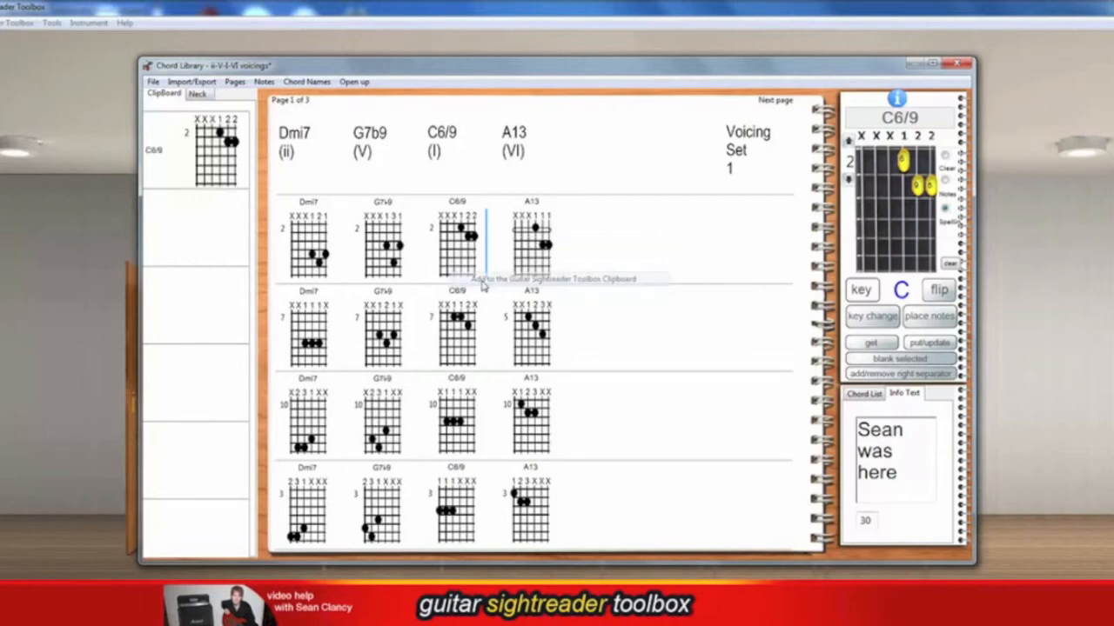
click(195, 150)
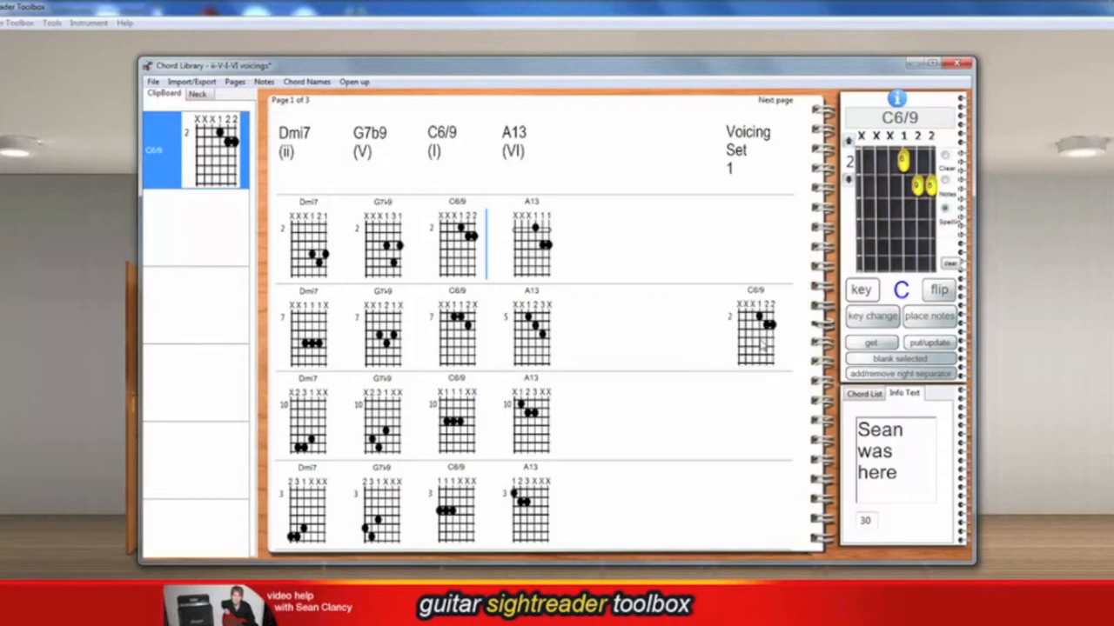
mouse_move(452, 237)
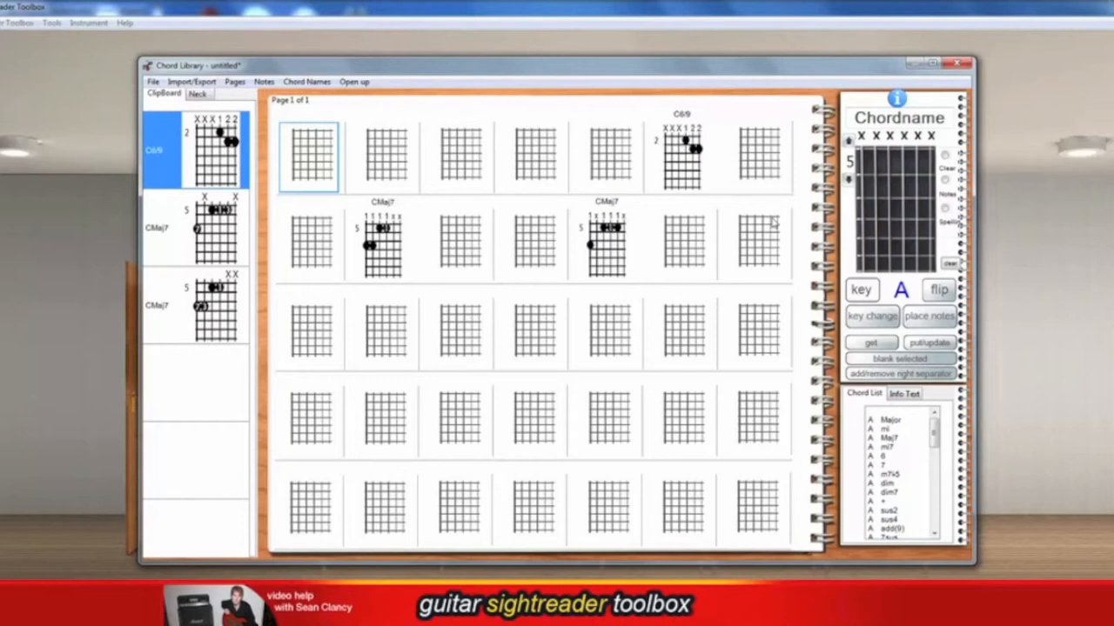
mouse_move(773, 233)
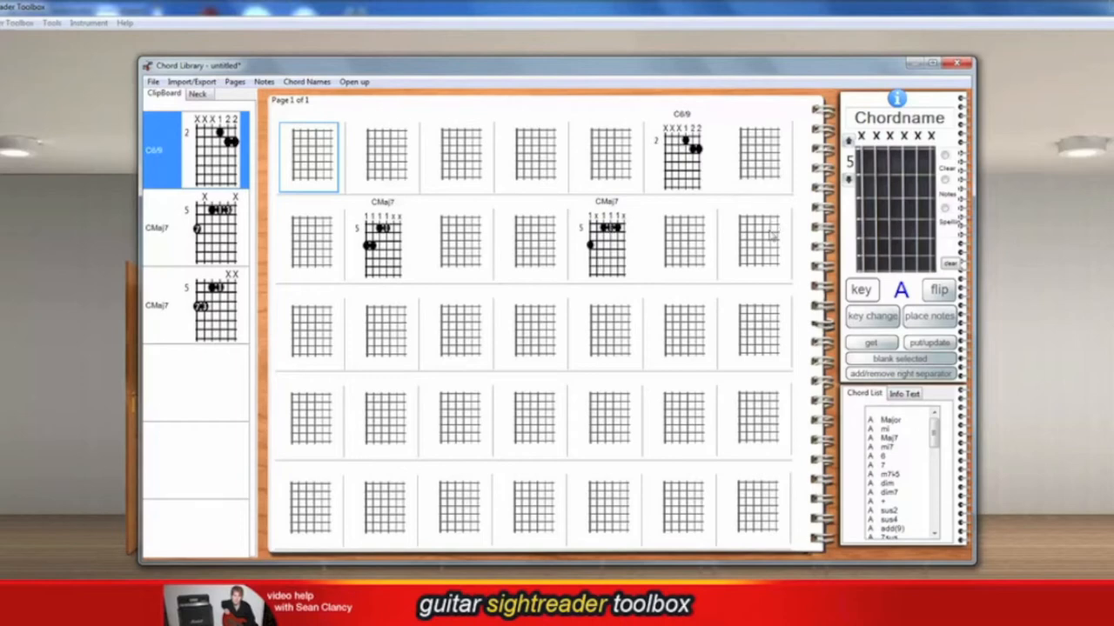
mouse_move(769, 236)
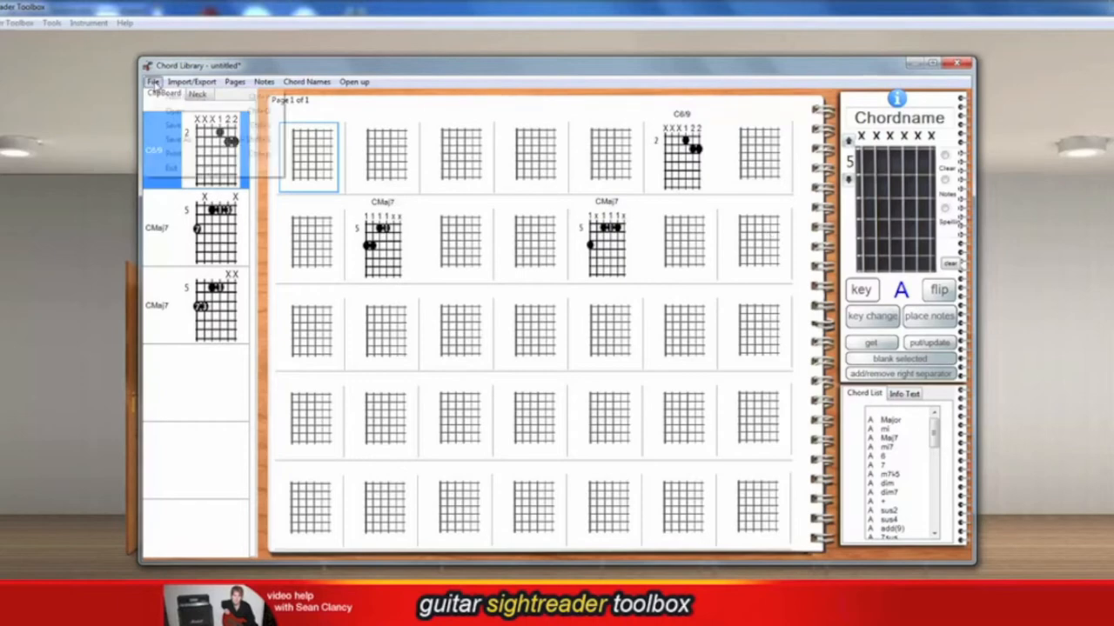
Load the 'ii-V-I-VI voicings' library via File > Open, discarding the untitled one unsaved
click(153, 82)
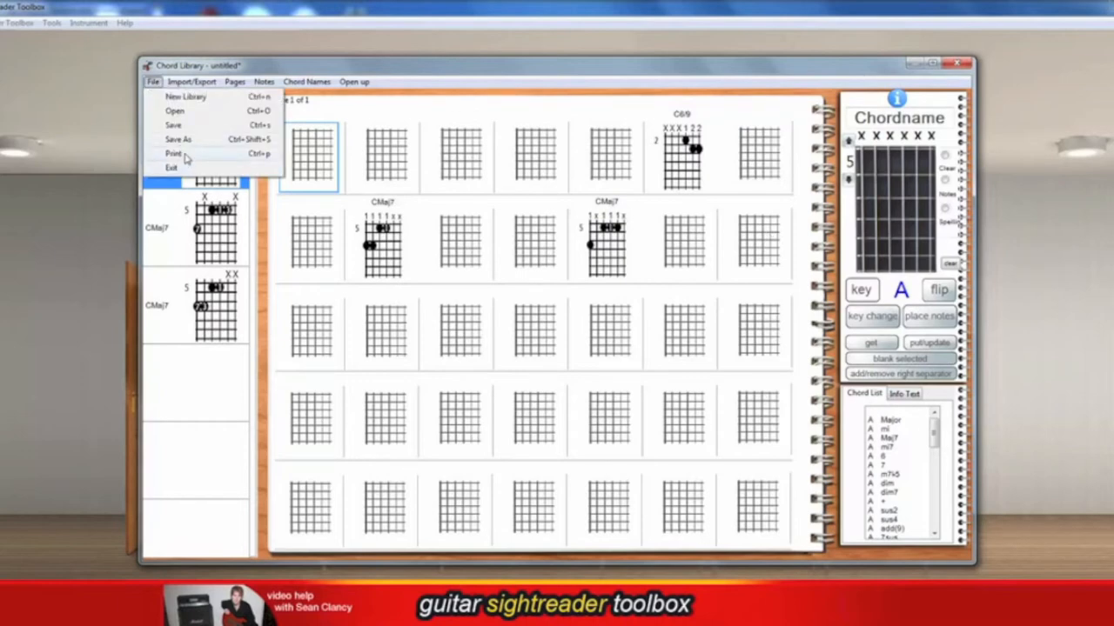
click(174, 153)
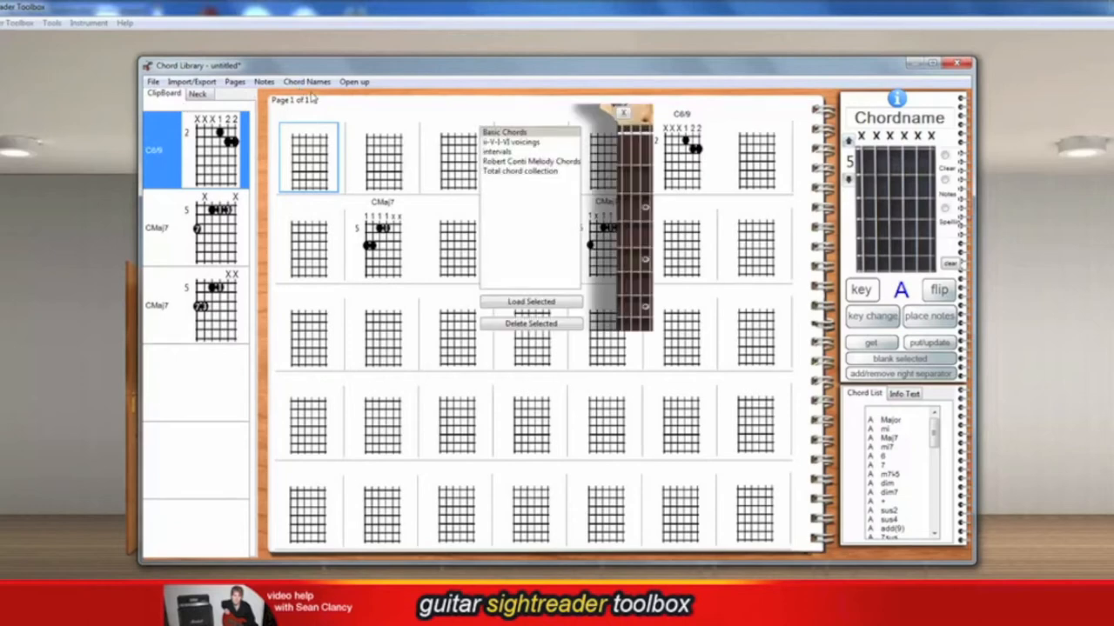
click(522, 143)
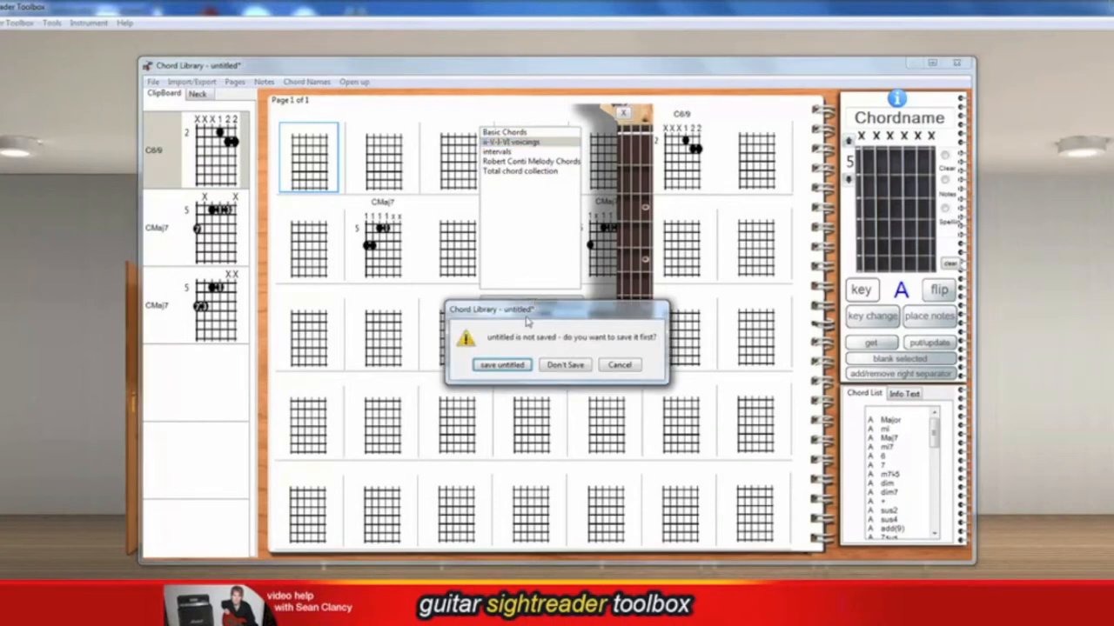
click(564, 366)
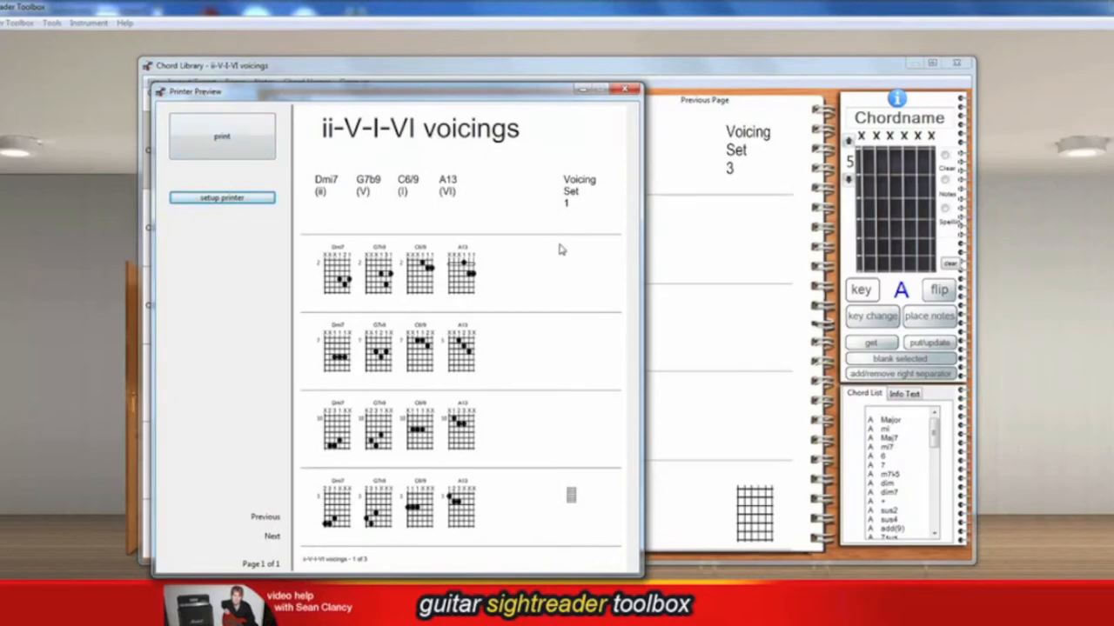
Preview the printed pages, stepping to page 2 and back to page 1 of 3
click(271, 536)
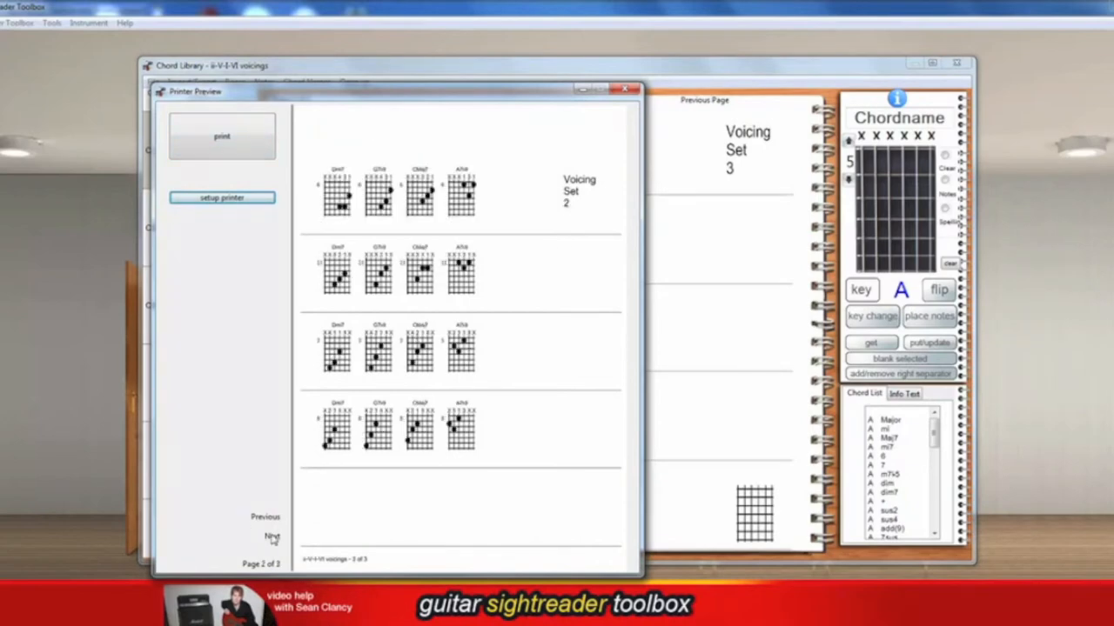
click(265, 517)
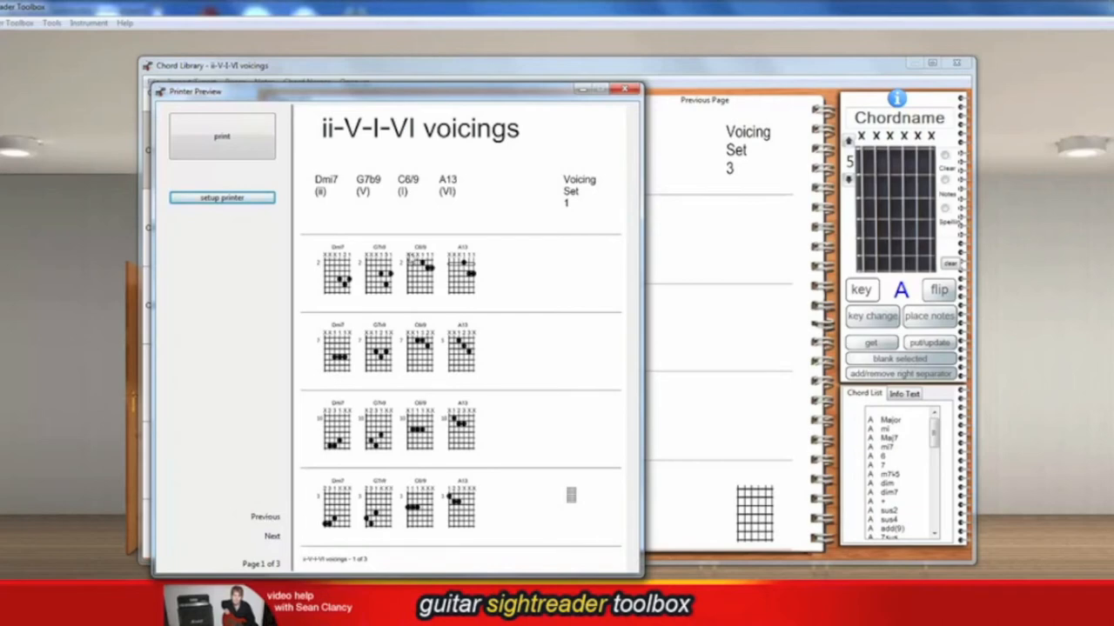
mouse_move(345, 195)
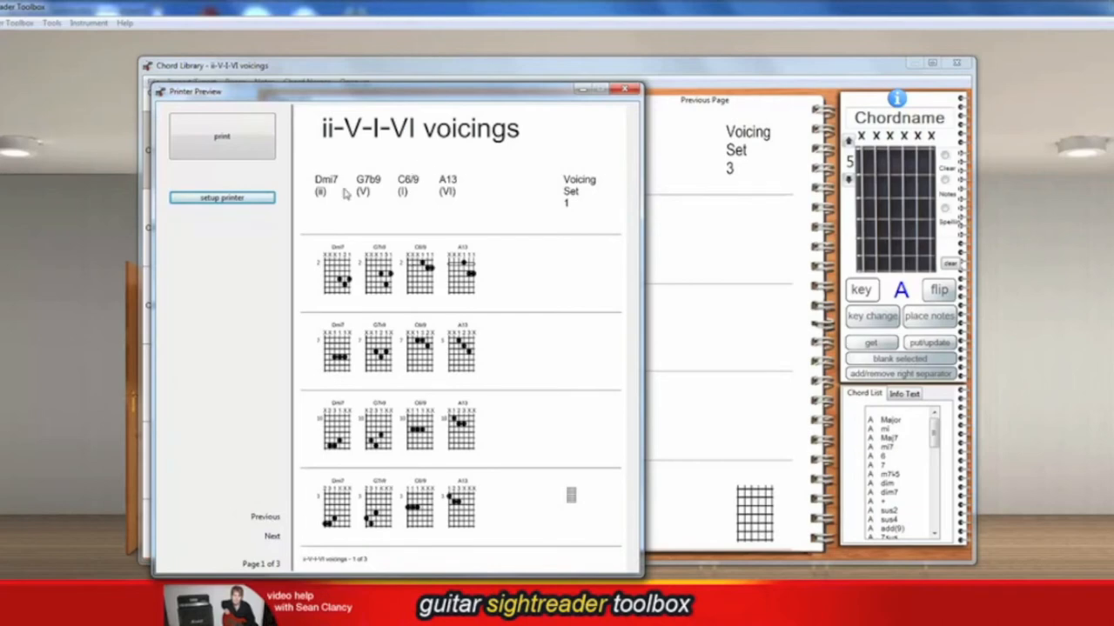
mouse_move(613, 108)
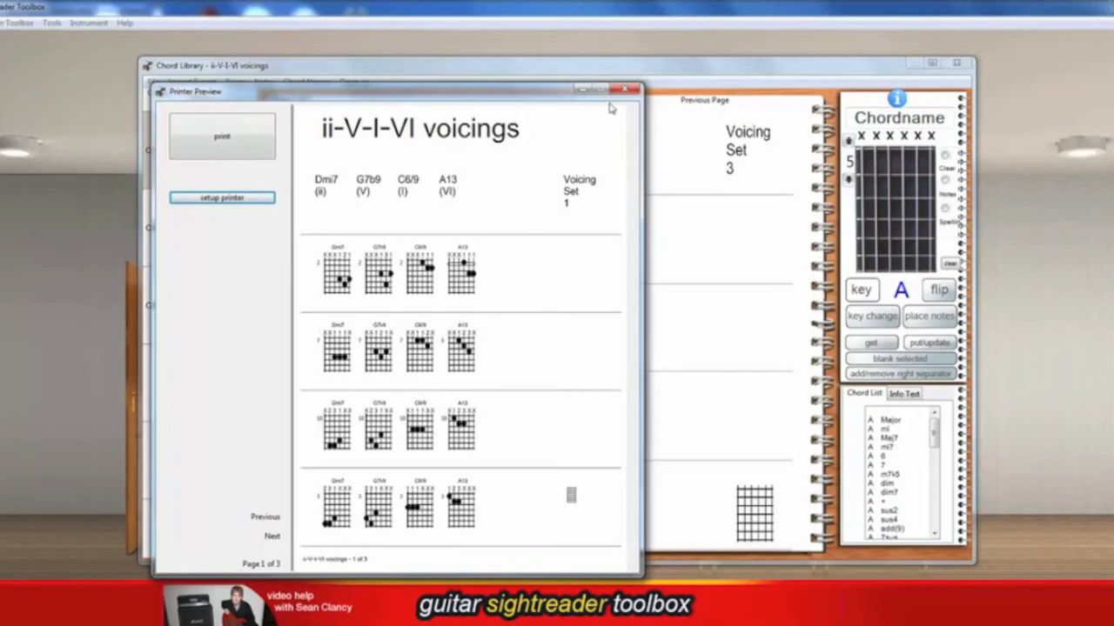
Close the print preview and change the chord editor's root note from A to D
click(625, 91)
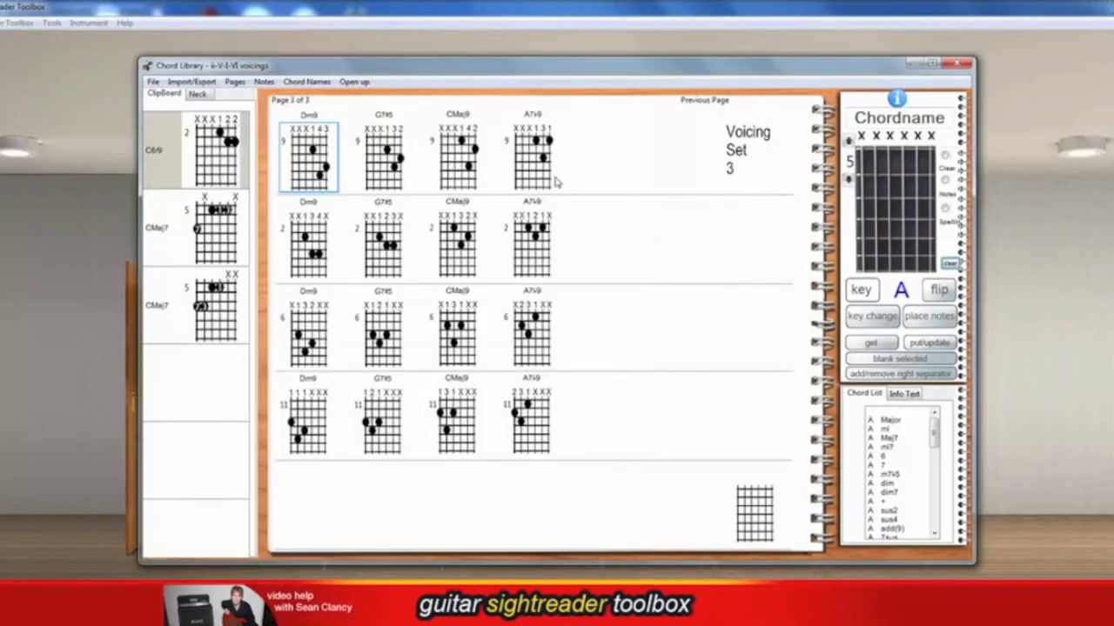
mouse_move(435, 346)
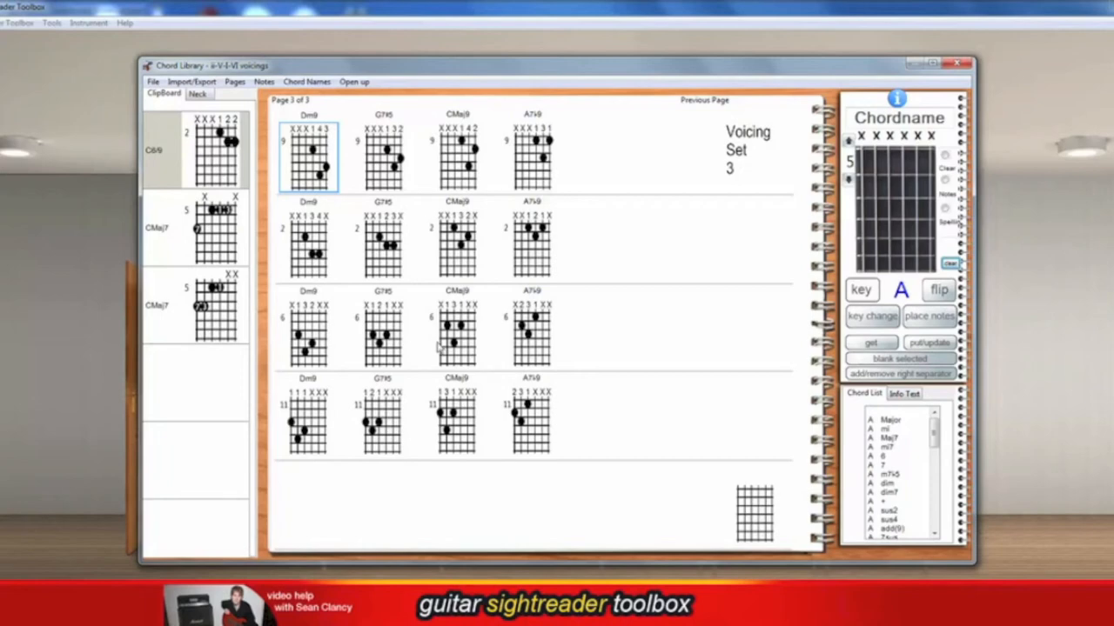
mouse_move(658, 376)
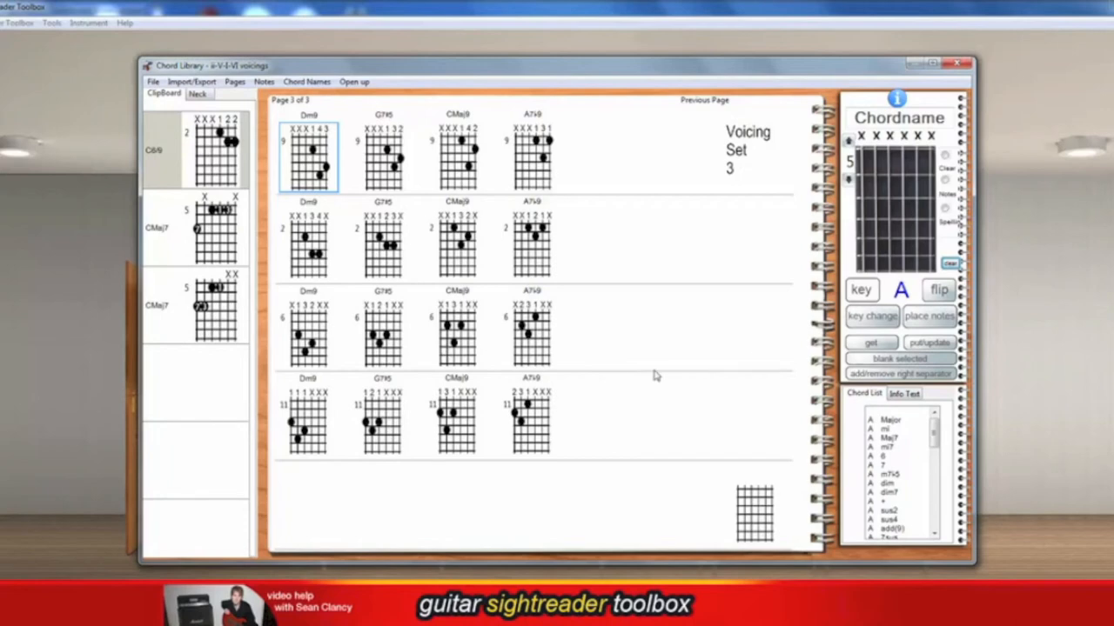
mouse_move(861, 289)
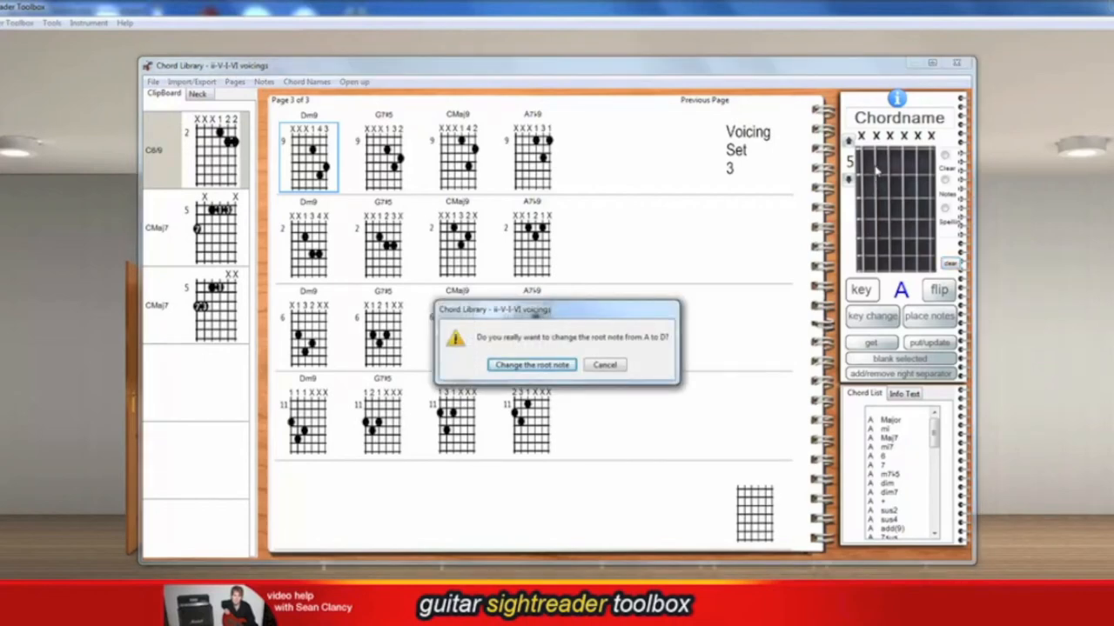
click(531, 365)
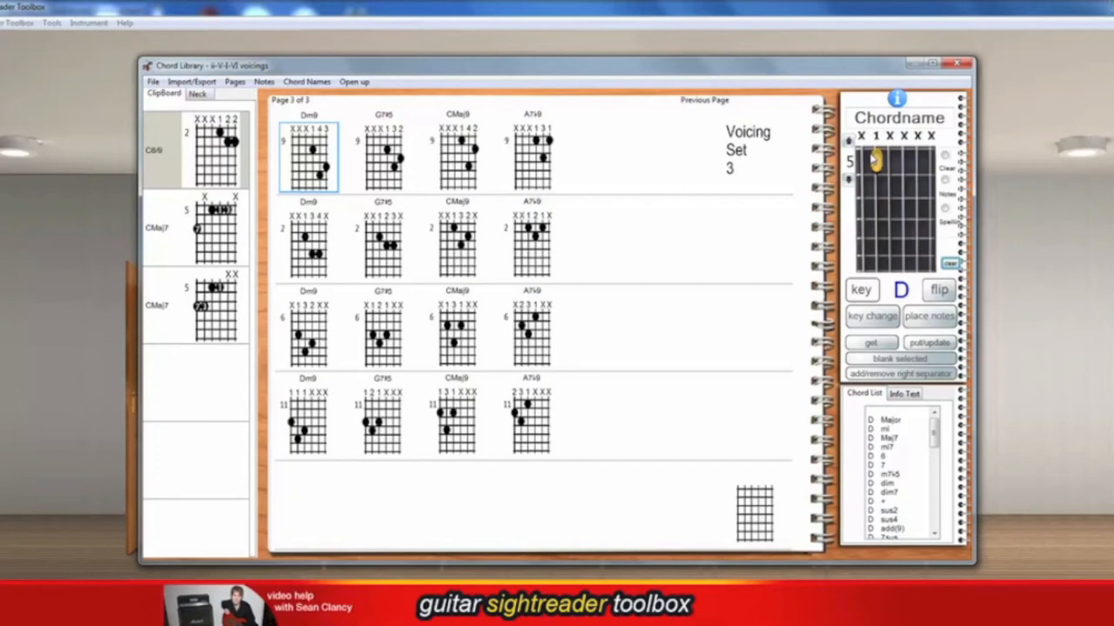
Add a right separator beside the A7b9 voicing and switch the library view to its info text
click(896, 209)
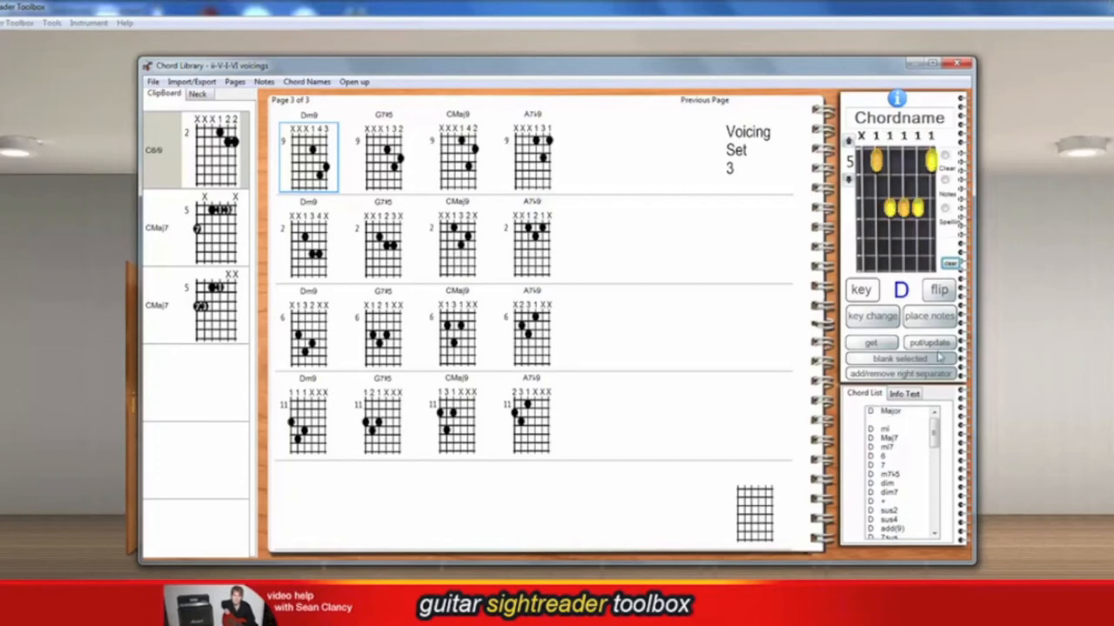
mouse_move(844, 243)
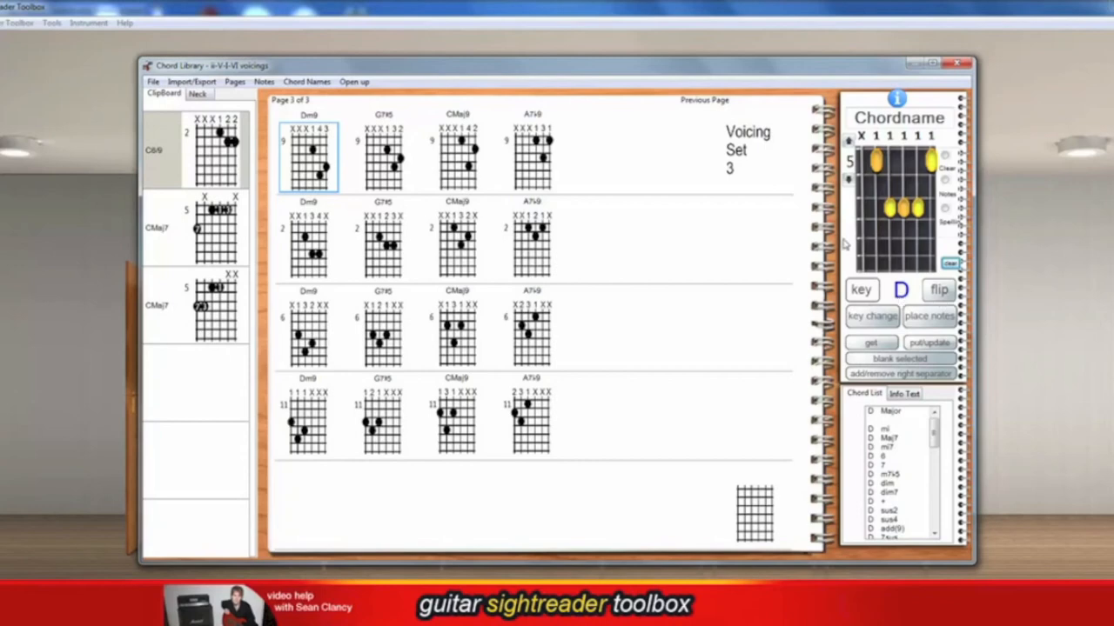
mouse_move(931, 313)
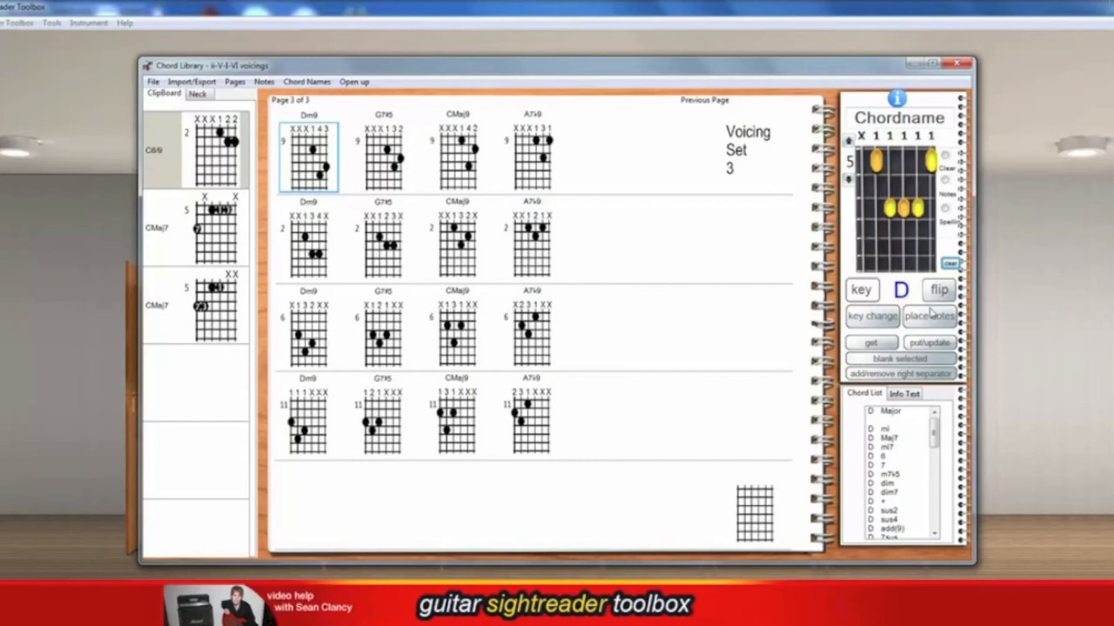
mouse_move(931, 315)
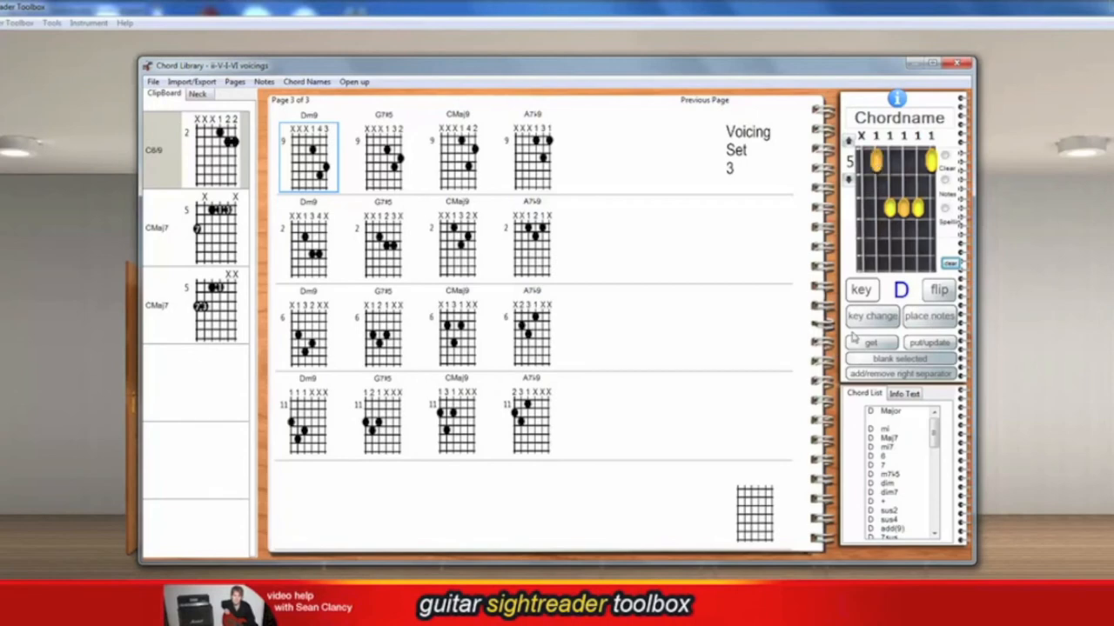
mouse_move(938, 323)
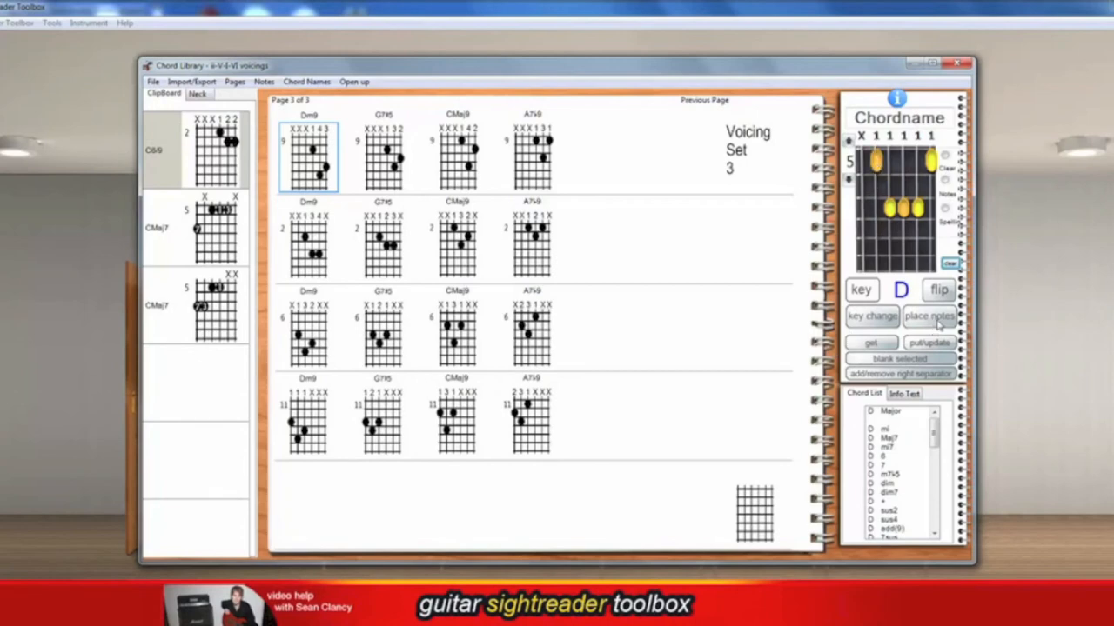
mouse_move(487, 348)
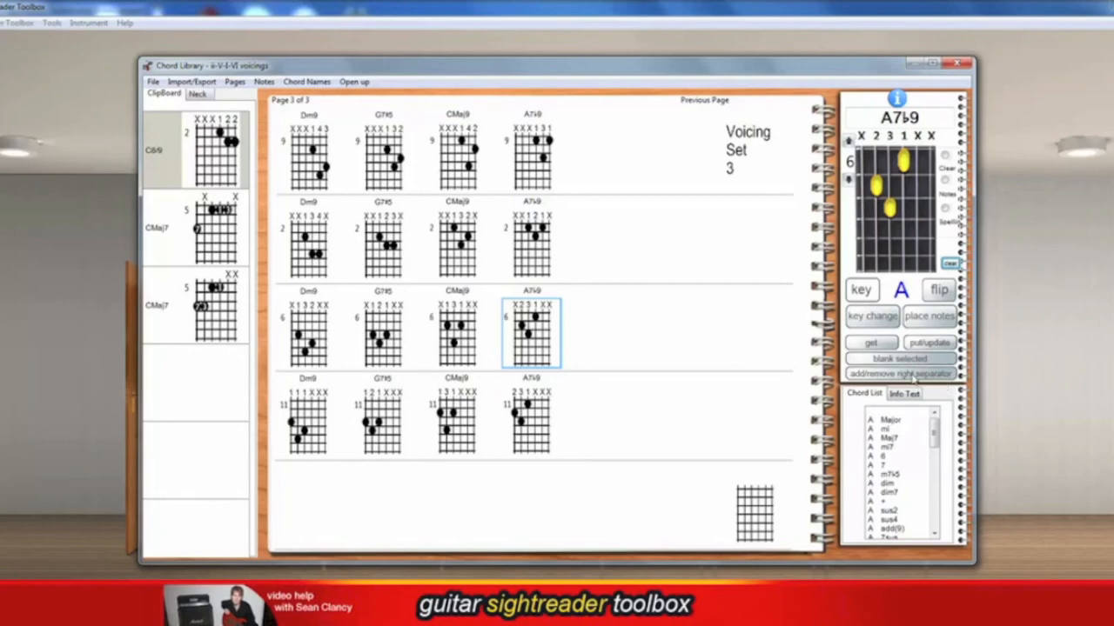
mouse_move(418, 401)
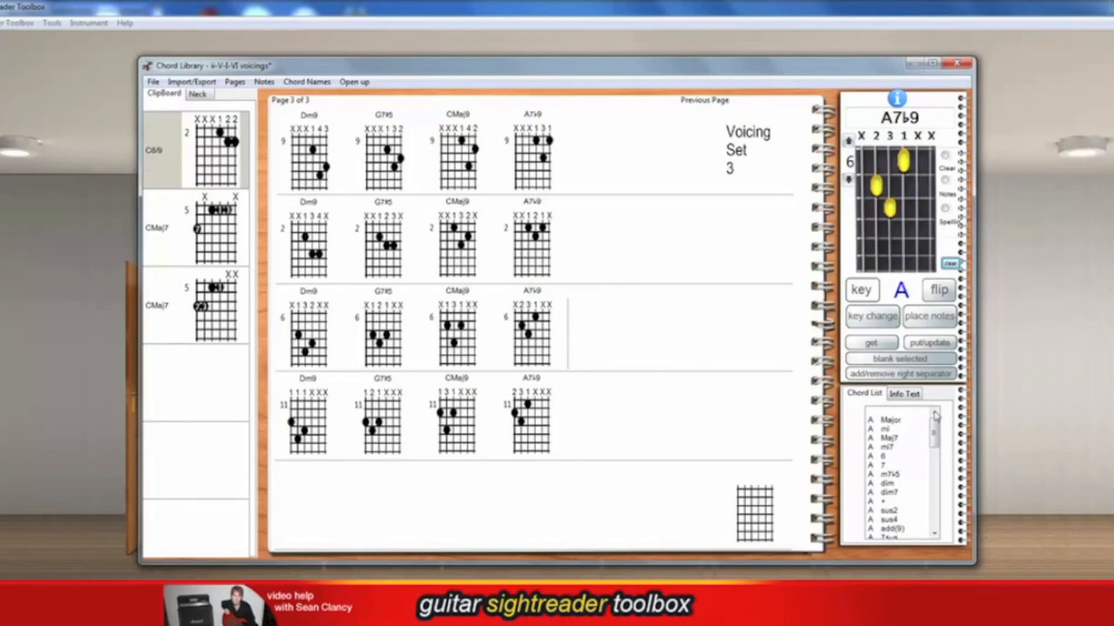
click(905, 394)
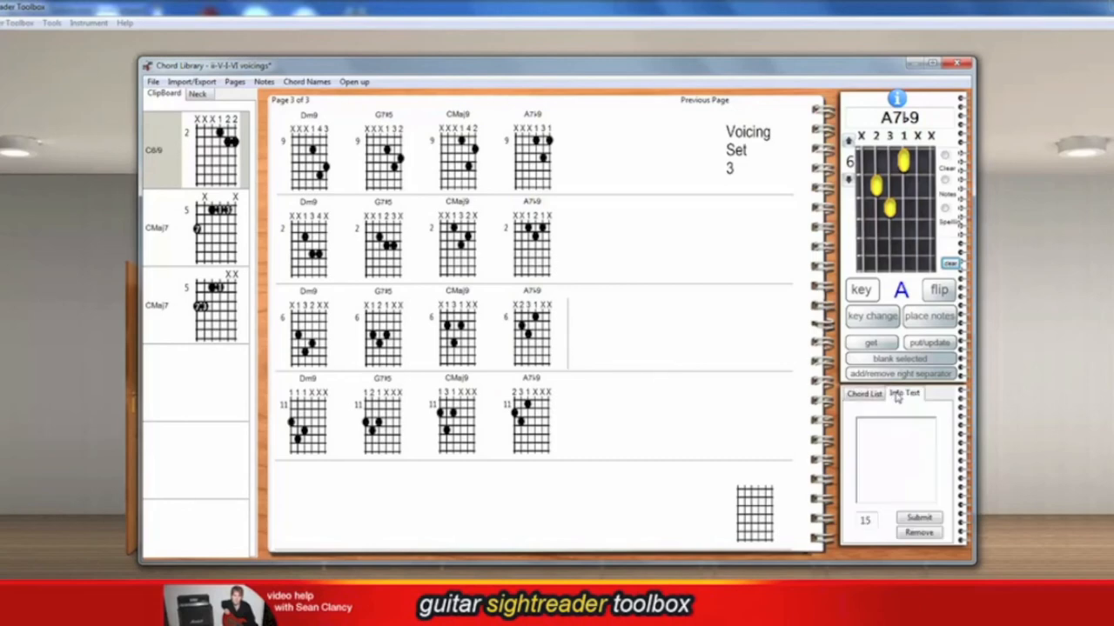
click(863, 393)
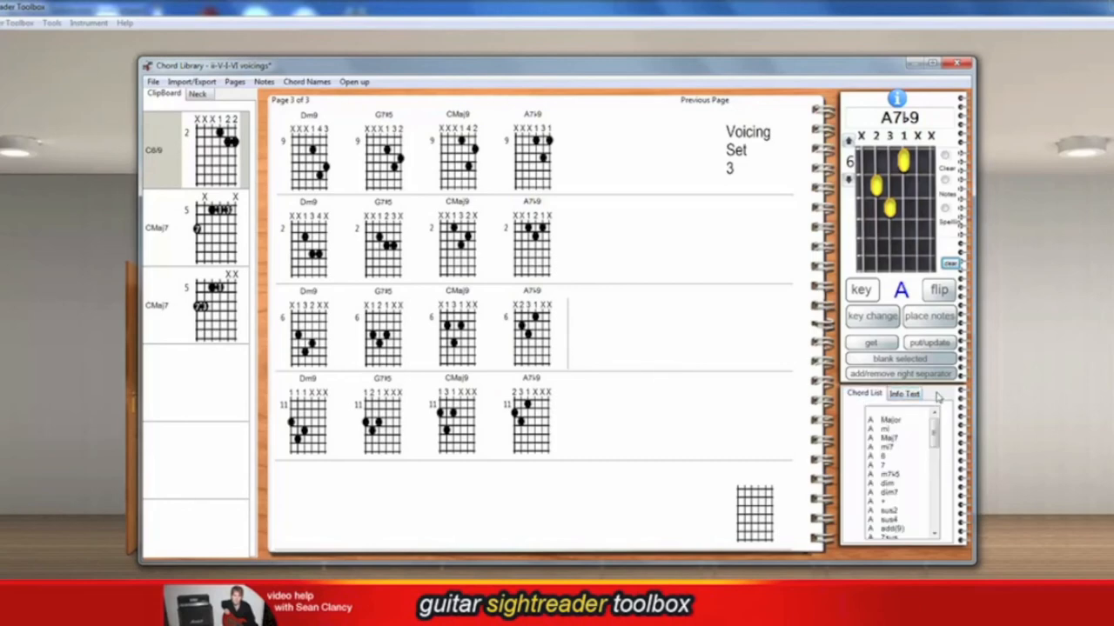
click(905, 393)
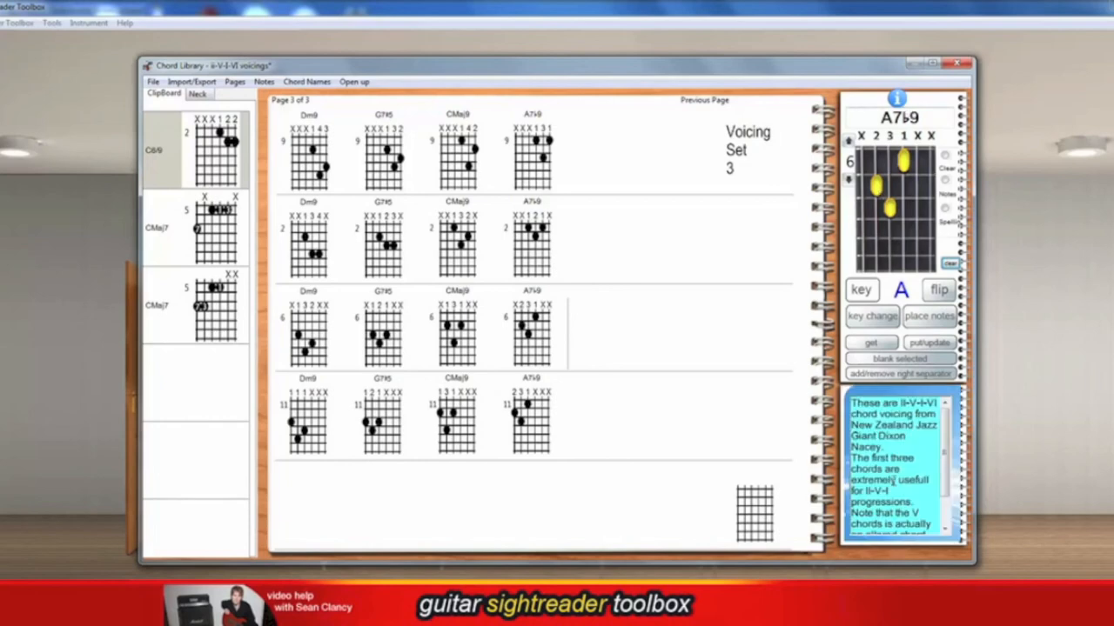